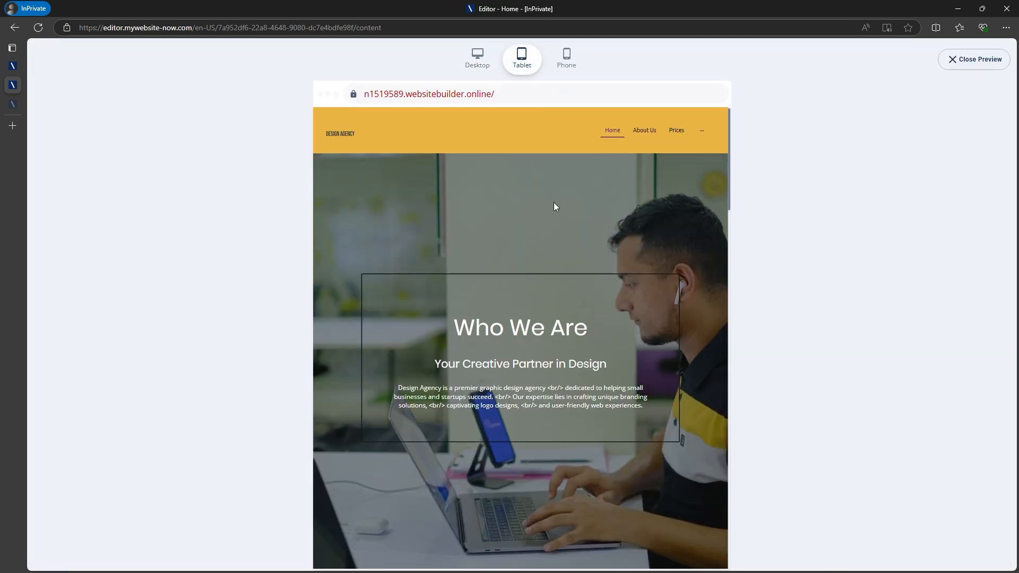
# - Close the Design Agency tablet preview and go to the IONOS homepage
pyautogui.click(566, 57)
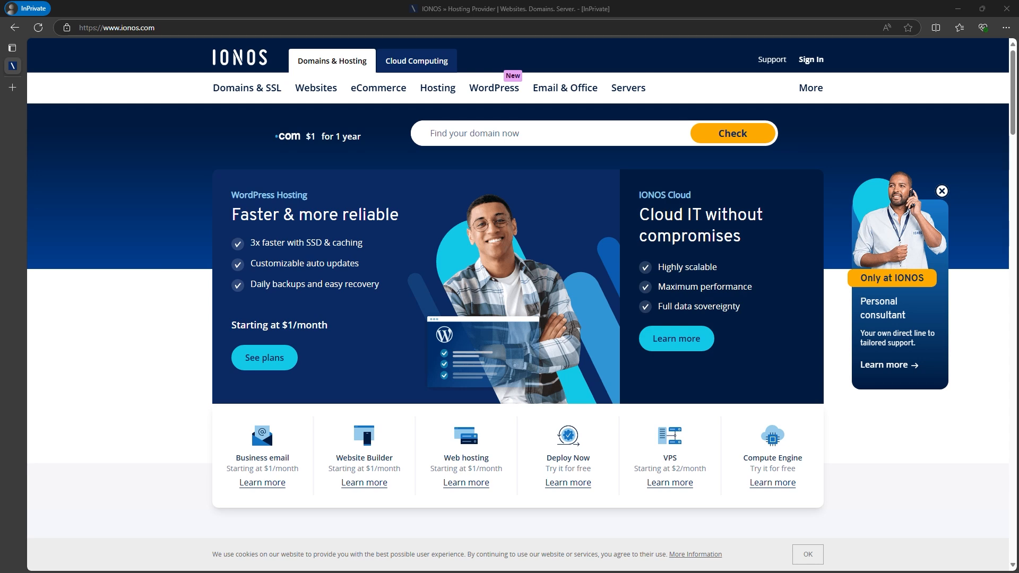
pyautogui.moveTo(316, 88)
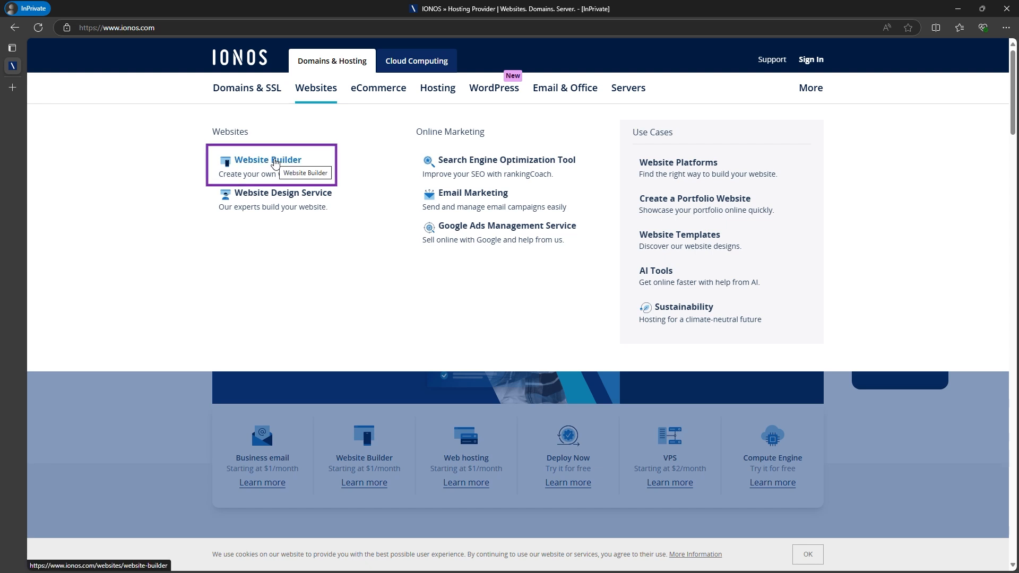
# - Open the Website Builder page and view its Starter, Plus and Pro plans
pyautogui.click(266, 160)
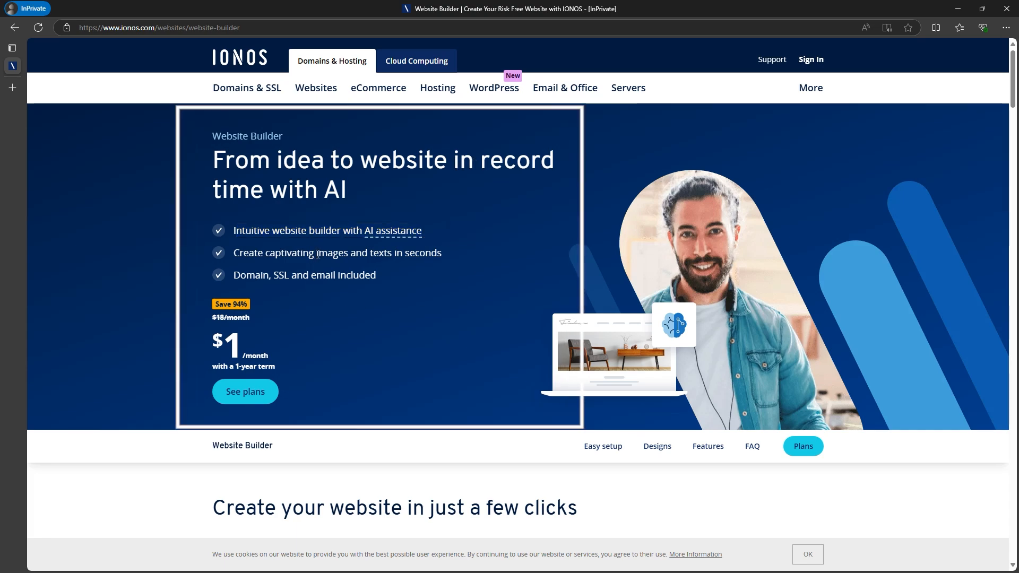
pyautogui.click(245, 391)
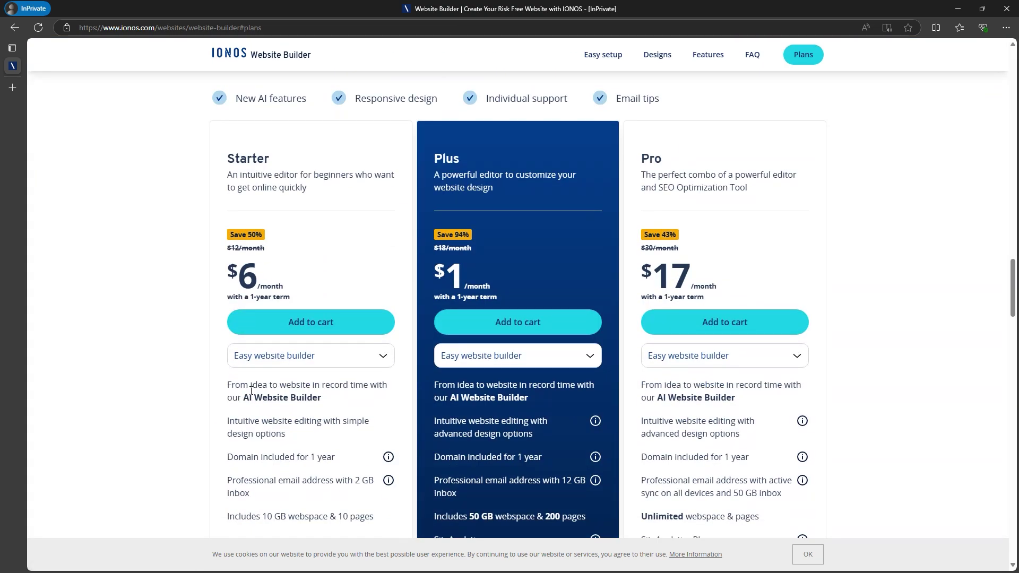
pyautogui.scroll(-3)
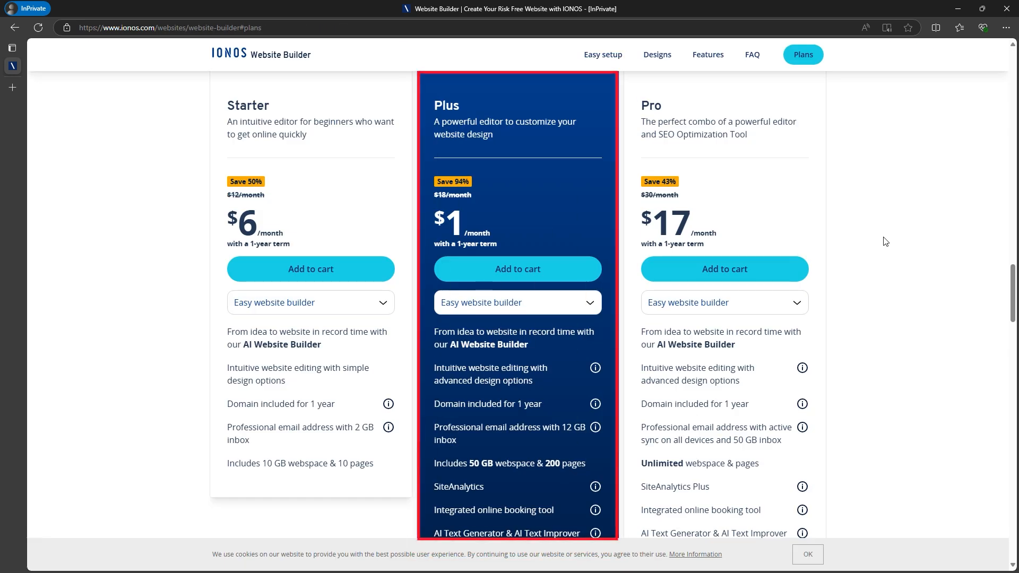
# - Add the Plus plan and the available cheapestaiwebsite.com domain to the cart
pyautogui.click(517, 269)
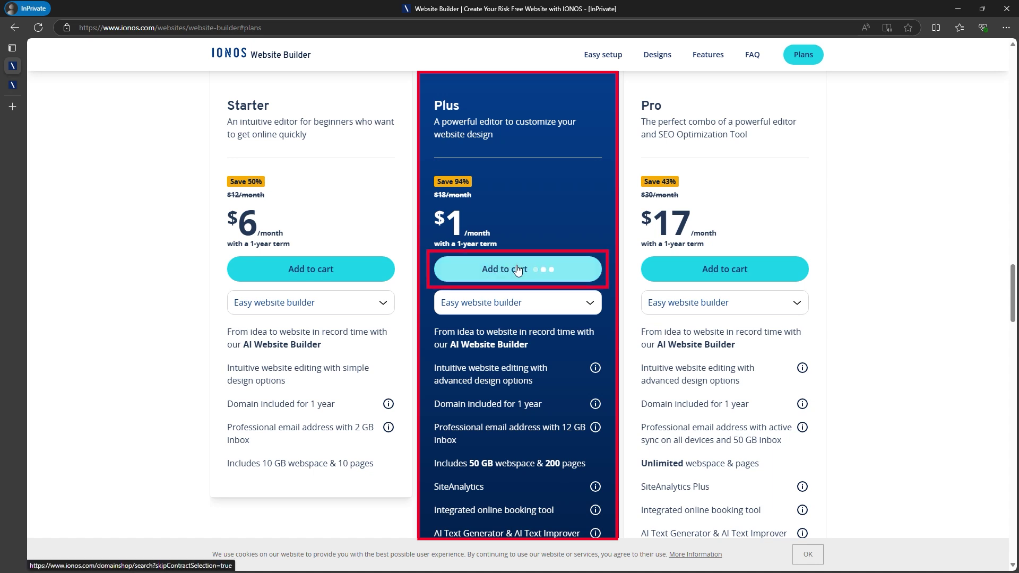
pyautogui.click(517, 269)
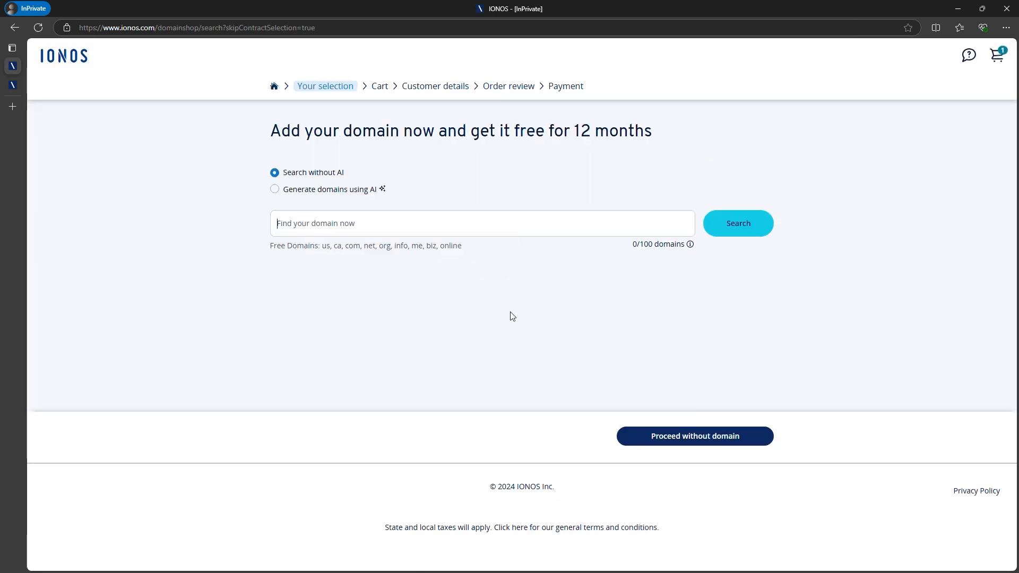
pyautogui.click(738, 222)
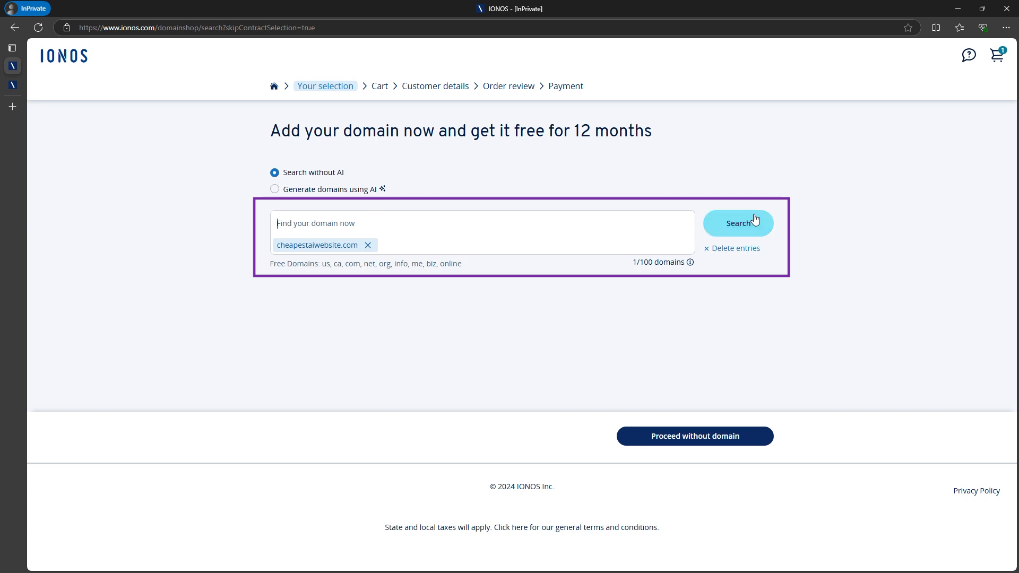
pyautogui.click(737, 223)
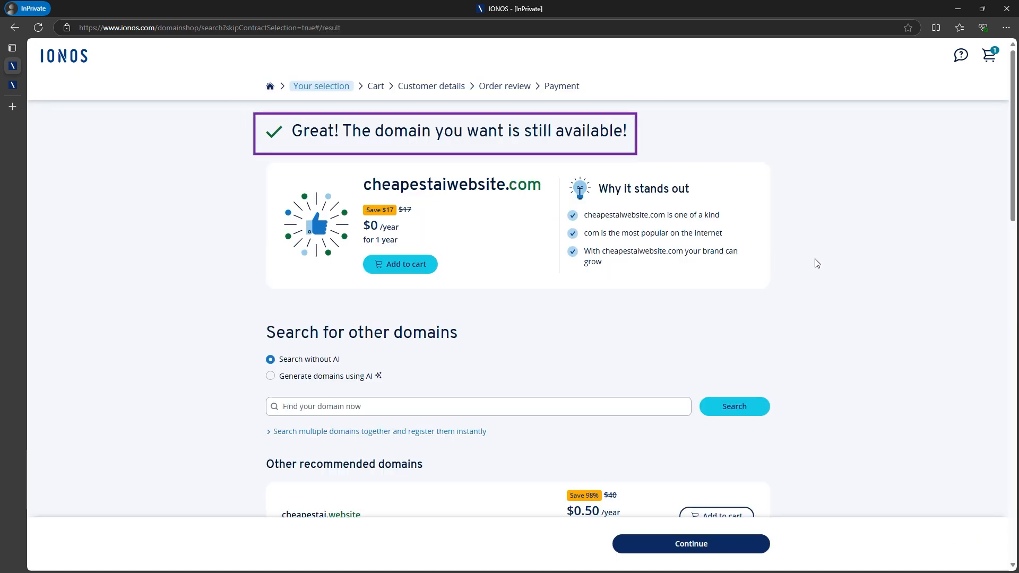
pyautogui.click(399, 263)
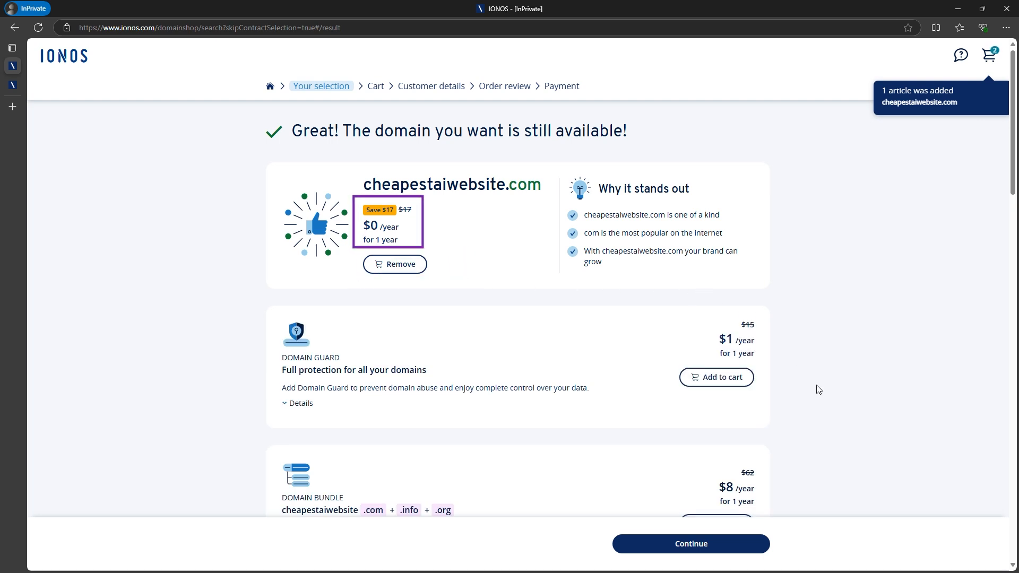
# - Continue past the domain selection to the optional add-ons page
pyautogui.scroll(-3)
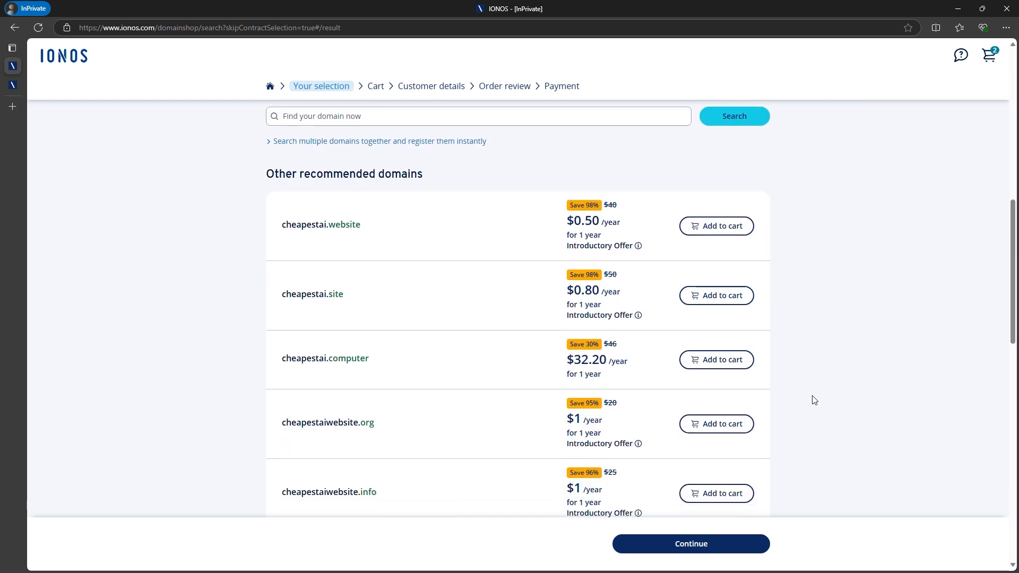
pyautogui.click(689, 544)
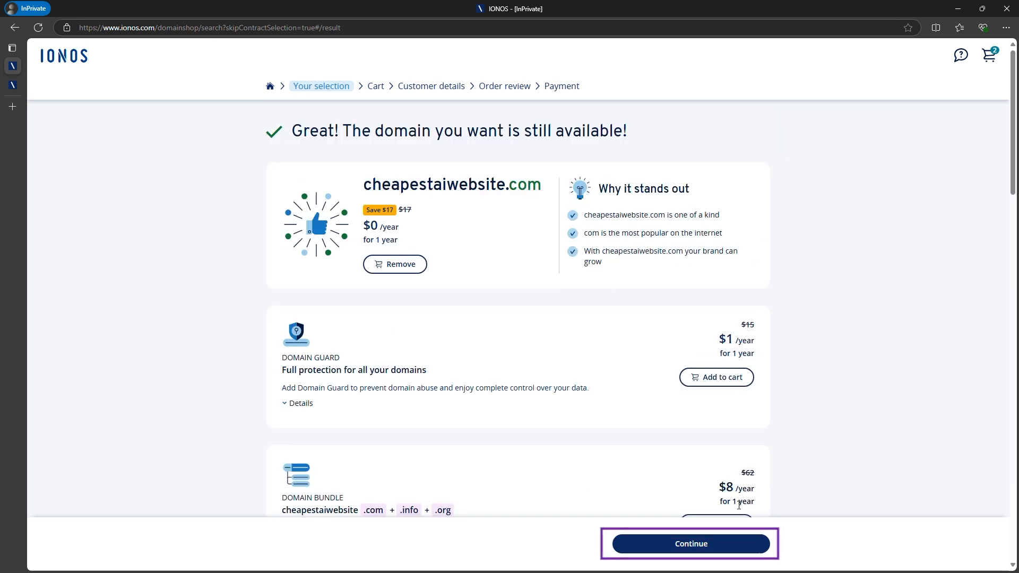
pyautogui.click(690, 543)
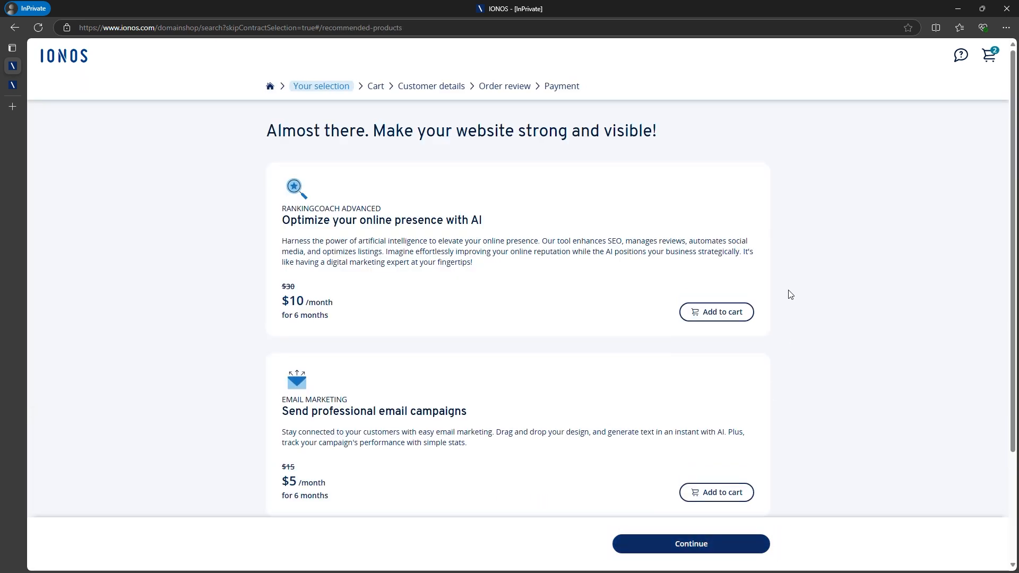
pyautogui.scroll(-3)
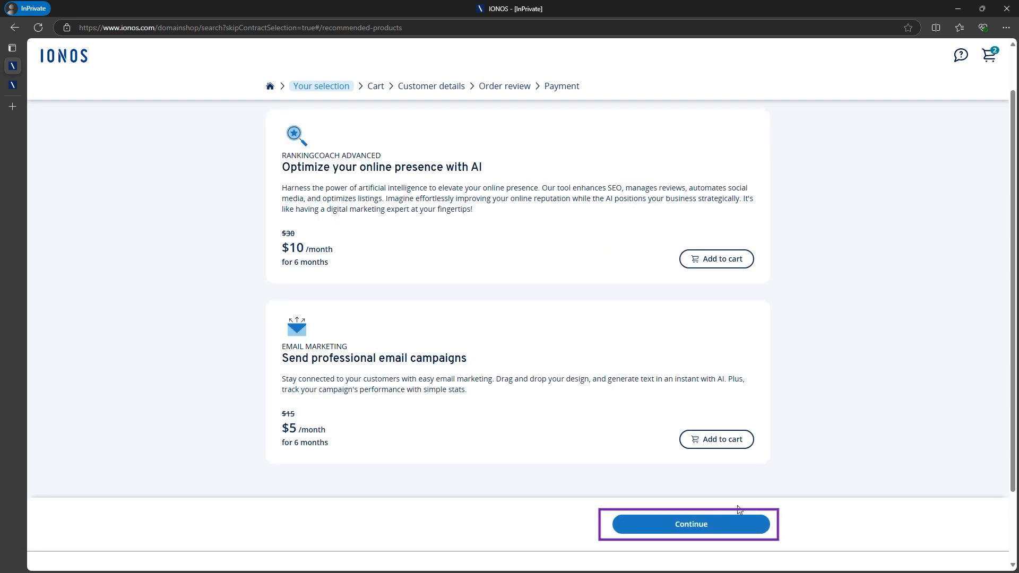
# - Skip the marketing add-ons, go through the cart and place the order
pyautogui.click(690, 524)
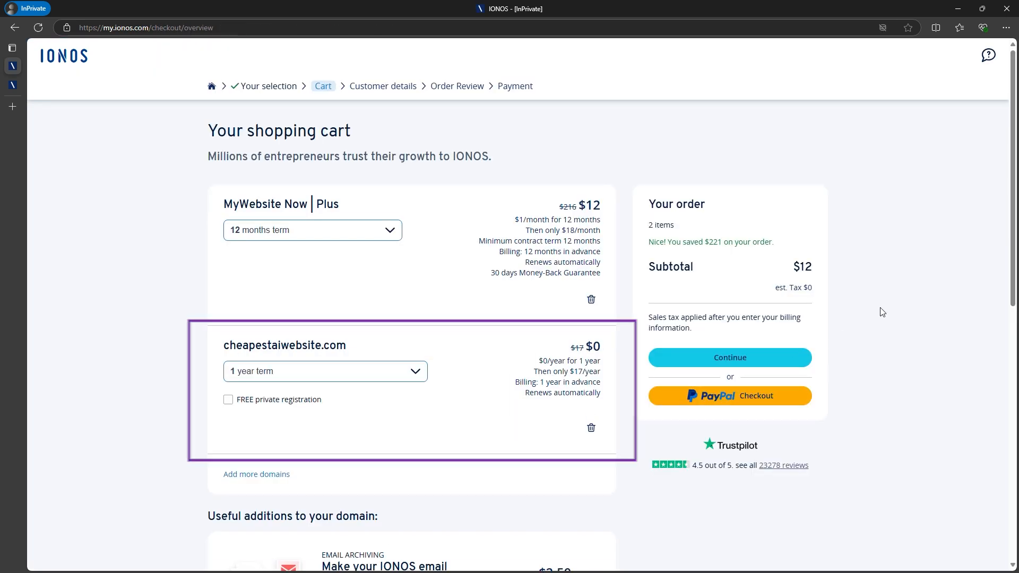
pyautogui.moveTo(328, 400)
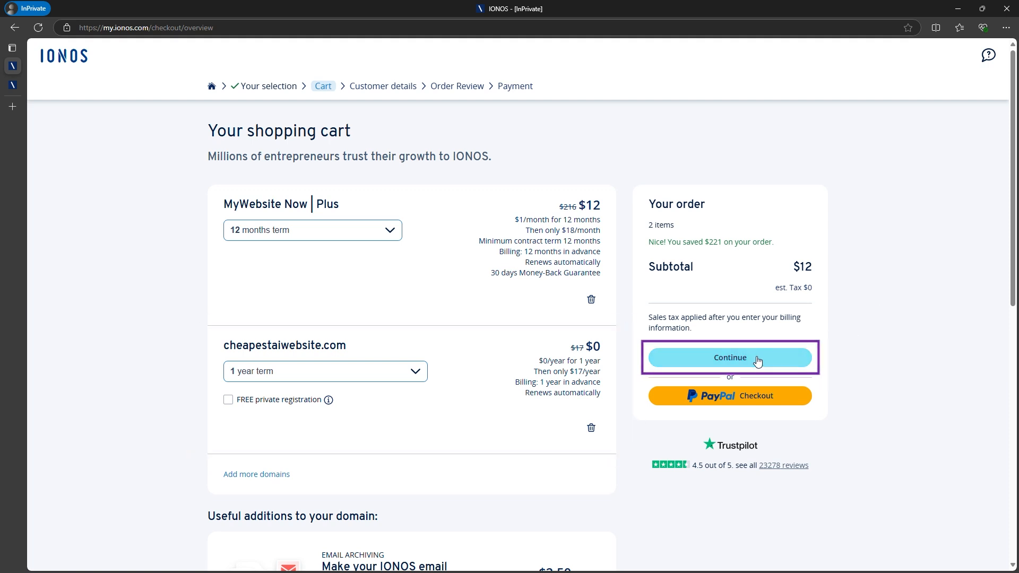
pyautogui.click(729, 357)
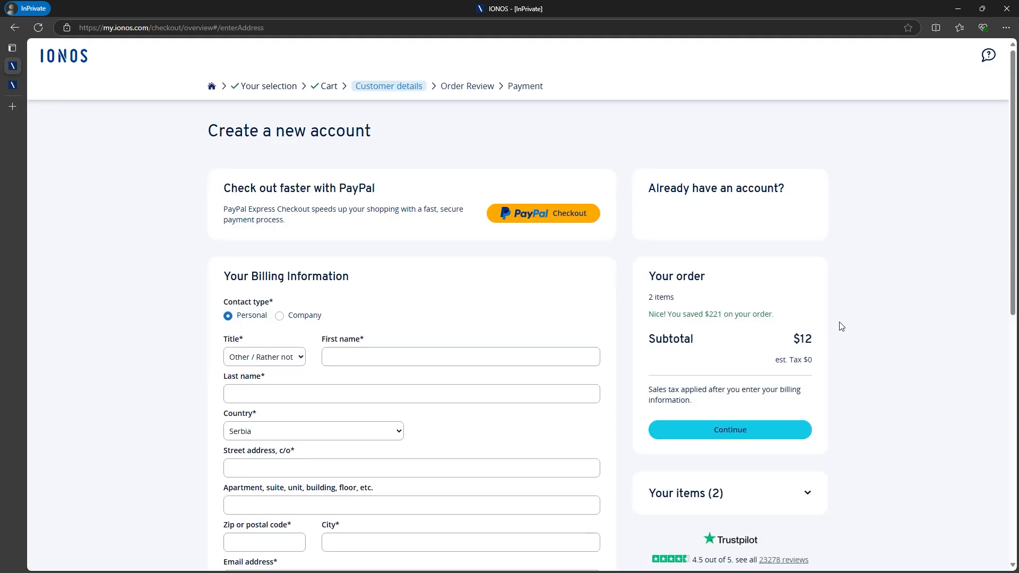
pyautogui.scroll(-3)
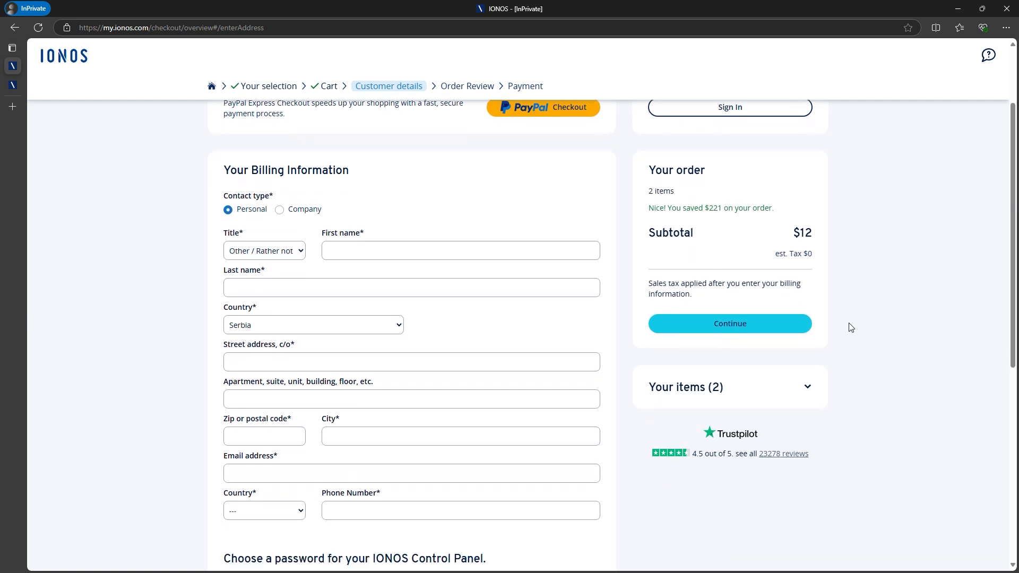
pyautogui.scroll(3)
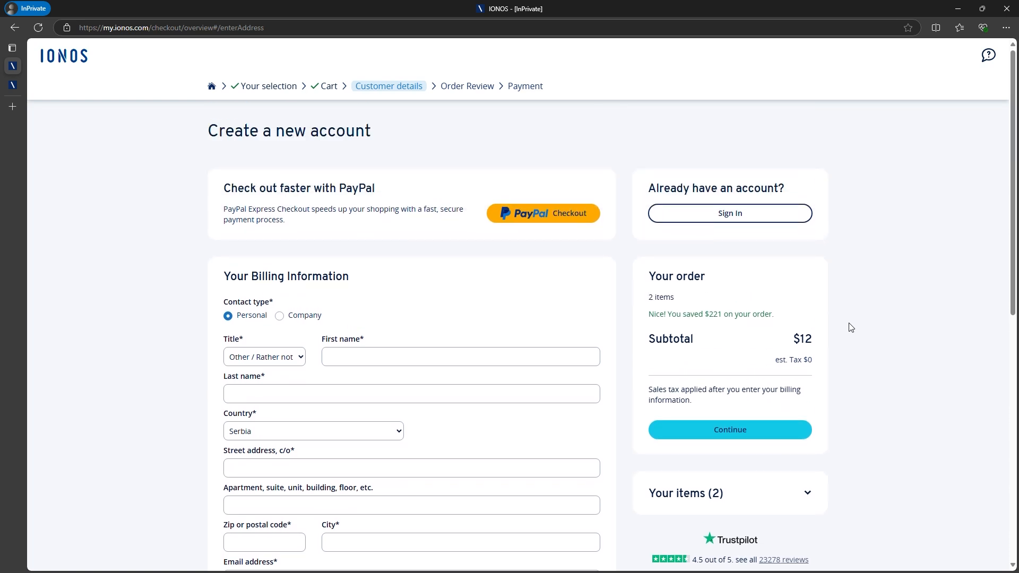
pyautogui.click(729, 429)
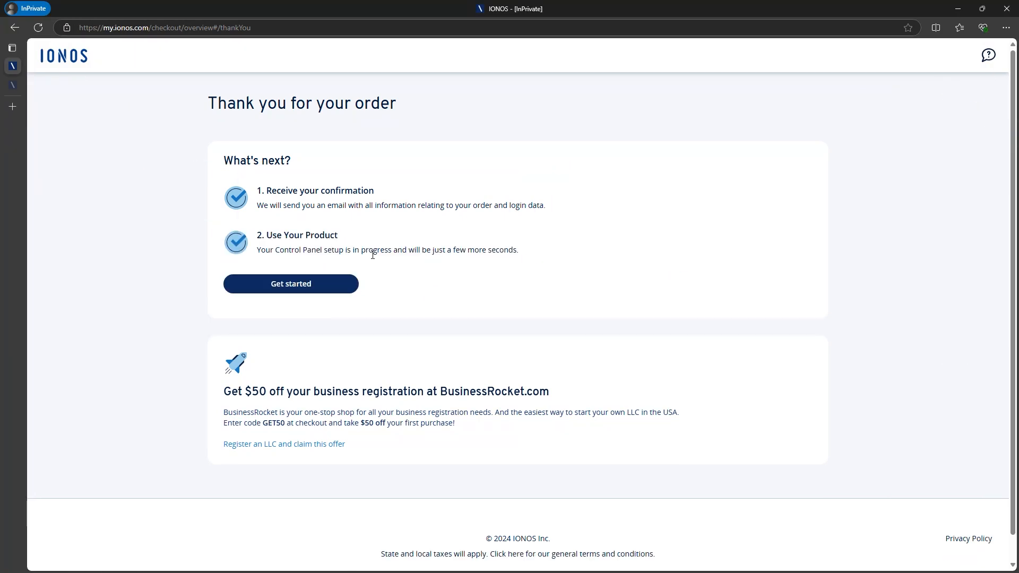
# - Claim the free MyWebsite Now Plus AI offer and accept the general terms
pyautogui.click(290, 284)
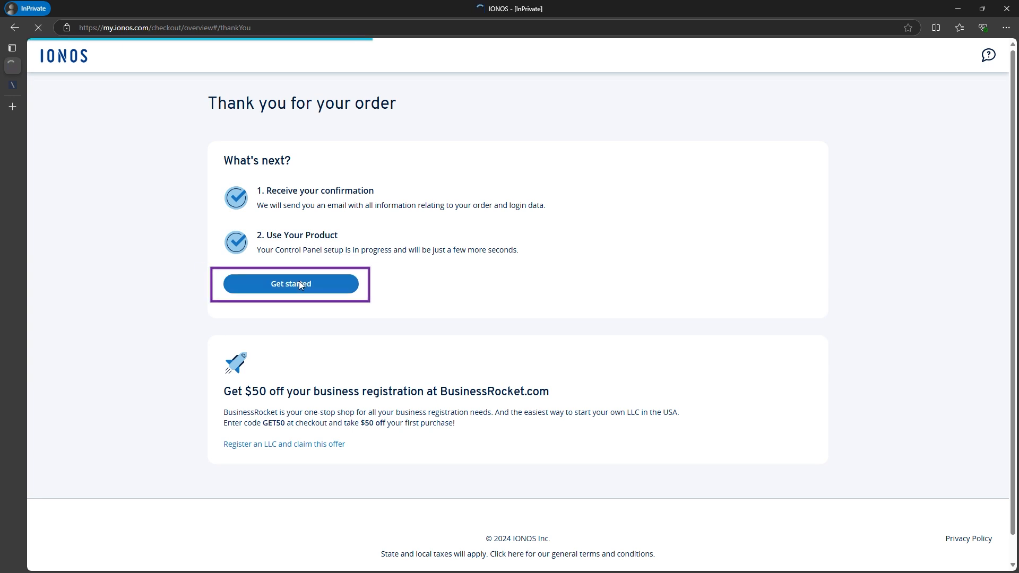
pyautogui.click(290, 284)
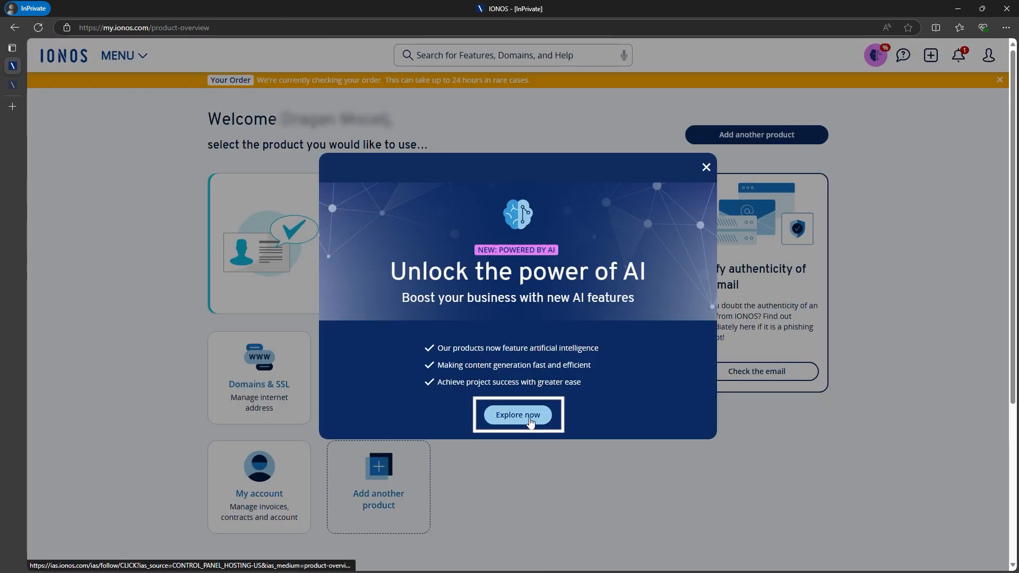
pyautogui.click(516, 414)
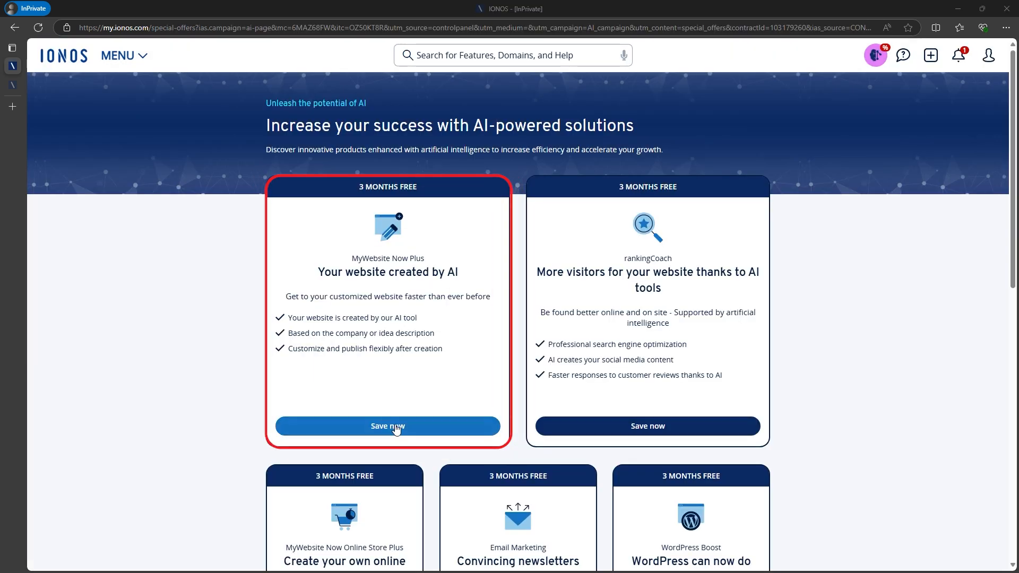
pyautogui.click(387, 426)
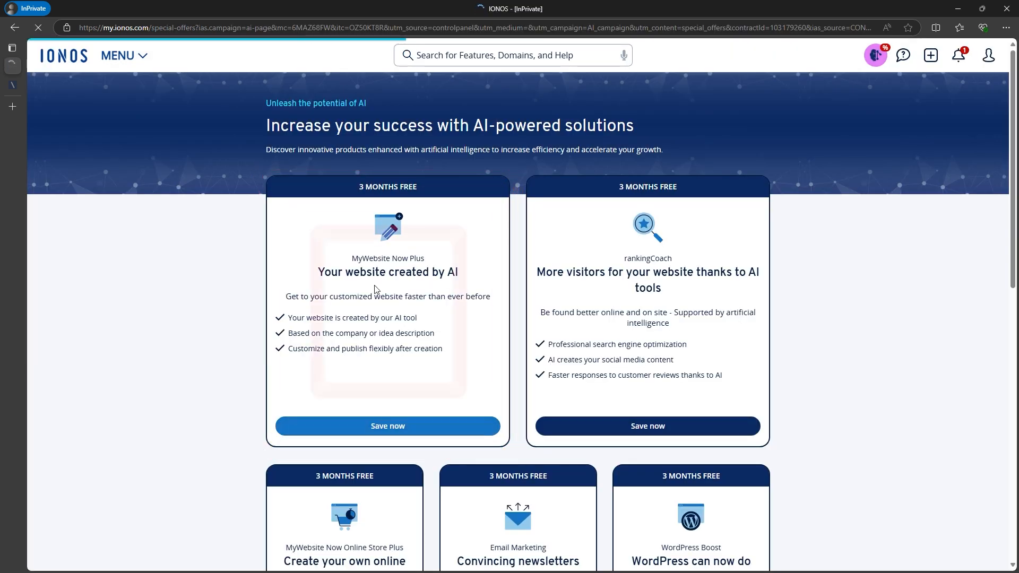
pyautogui.click(388, 426)
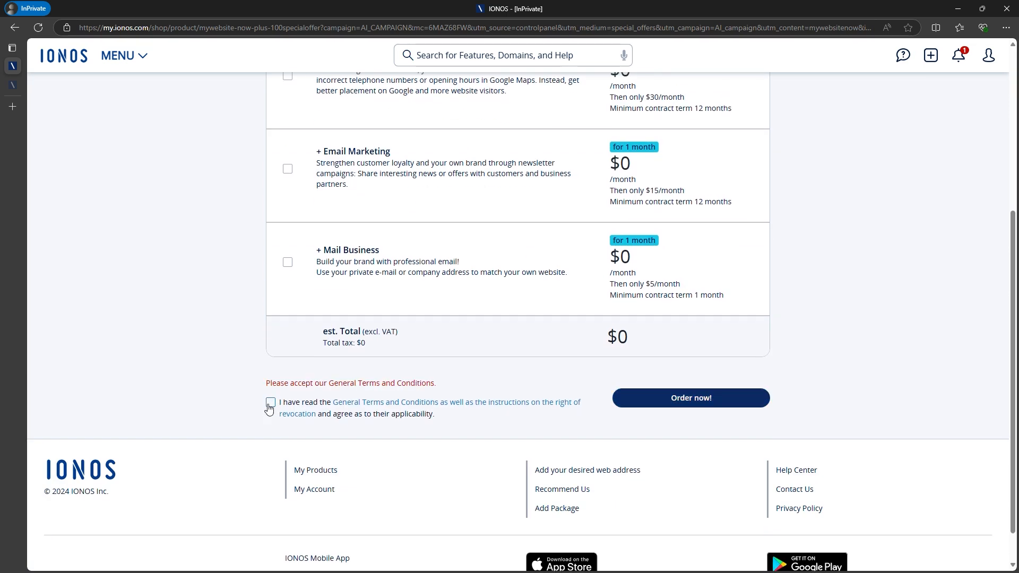
pyautogui.click(690, 398)
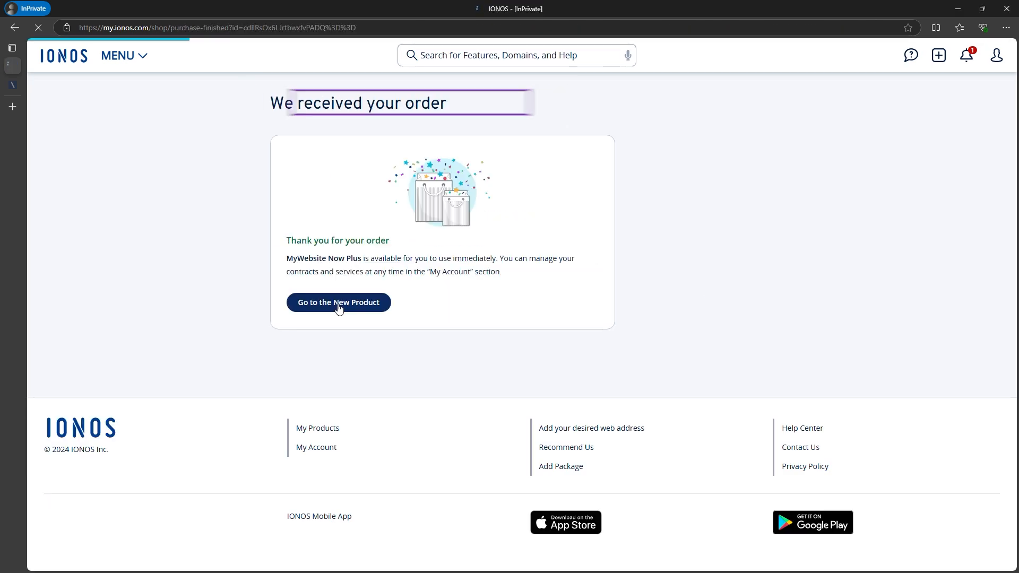
# - Open the new website builder and browse the template gallery, returning to the AI option
pyautogui.click(337, 302)
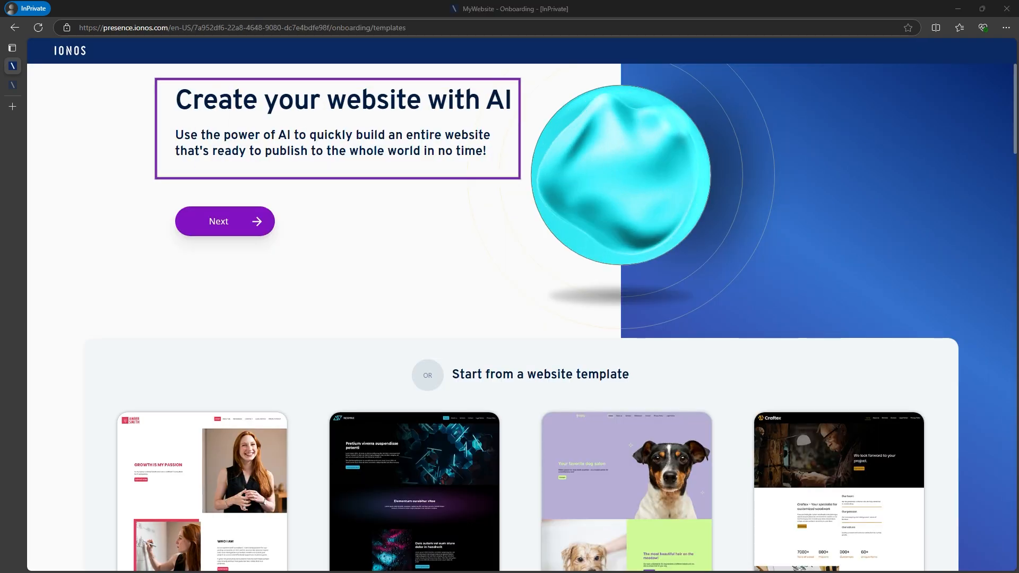
pyautogui.scroll(-3)
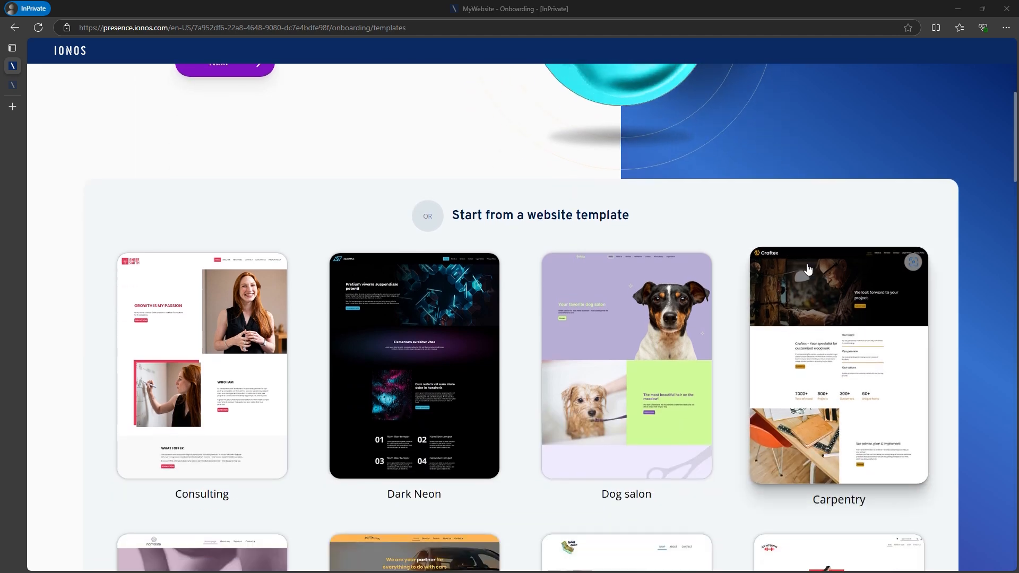
pyautogui.scroll(-3)
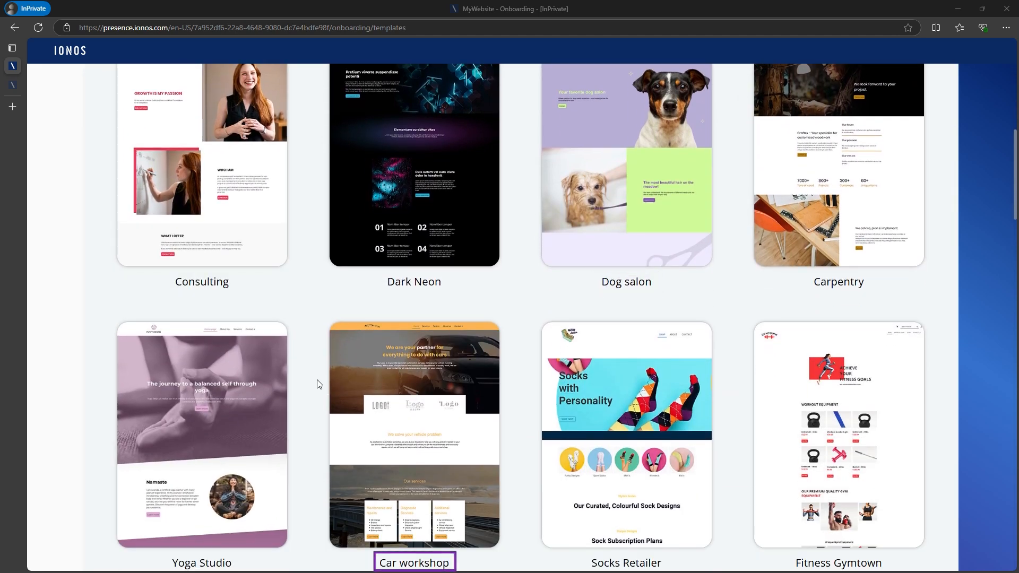
pyautogui.scroll(-3)
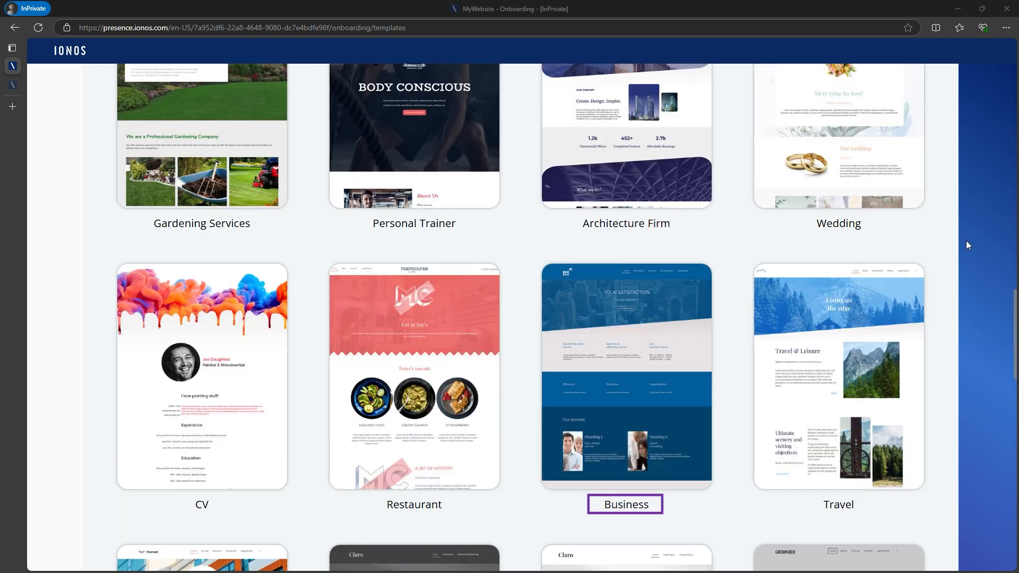
pyautogui.scroll(3)
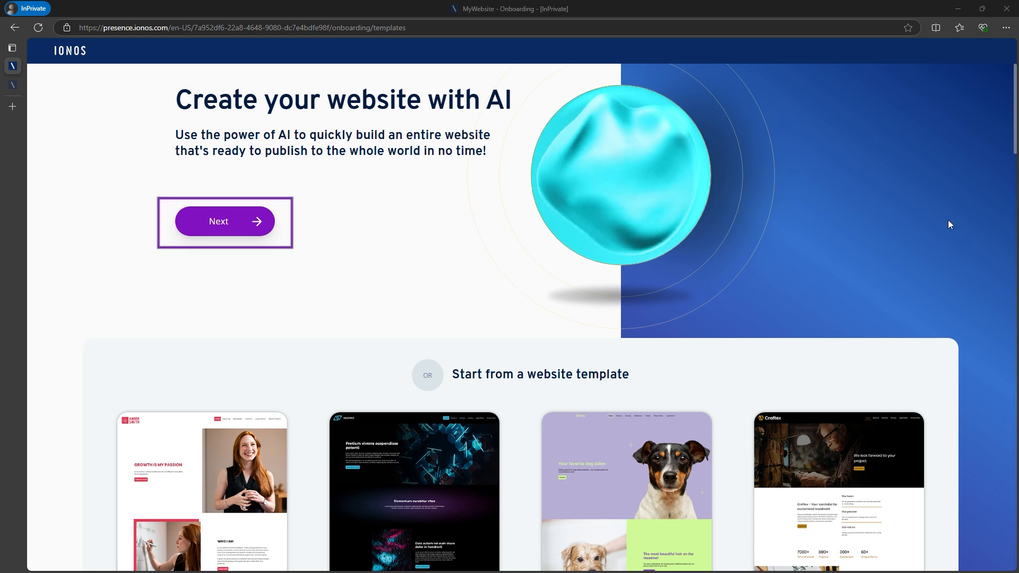
# - Start the AI builder with name 'Design Agency' and category Graphic designer
pyautogui.click(224, 220)
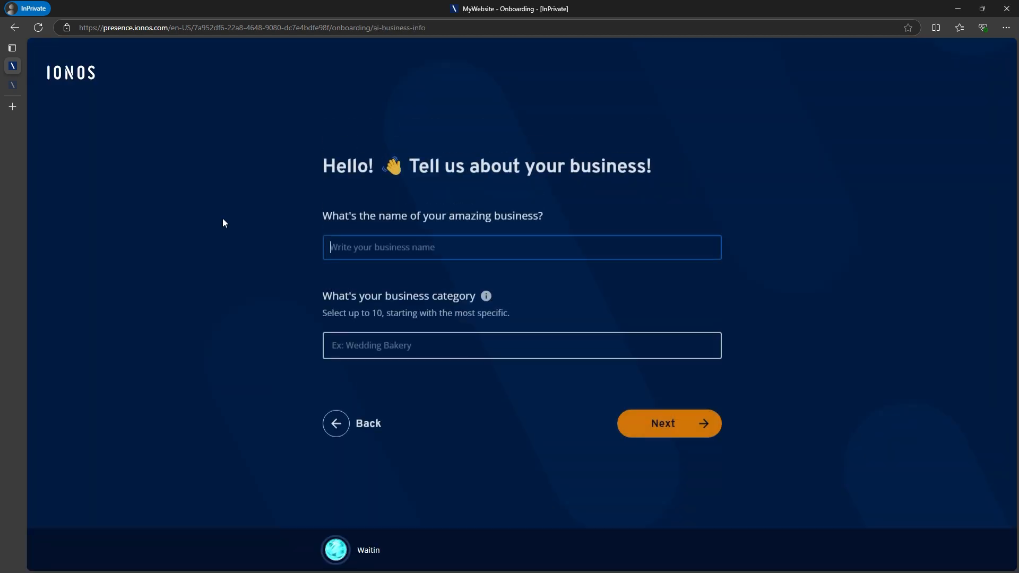
pyautogui.write('Design Agency')
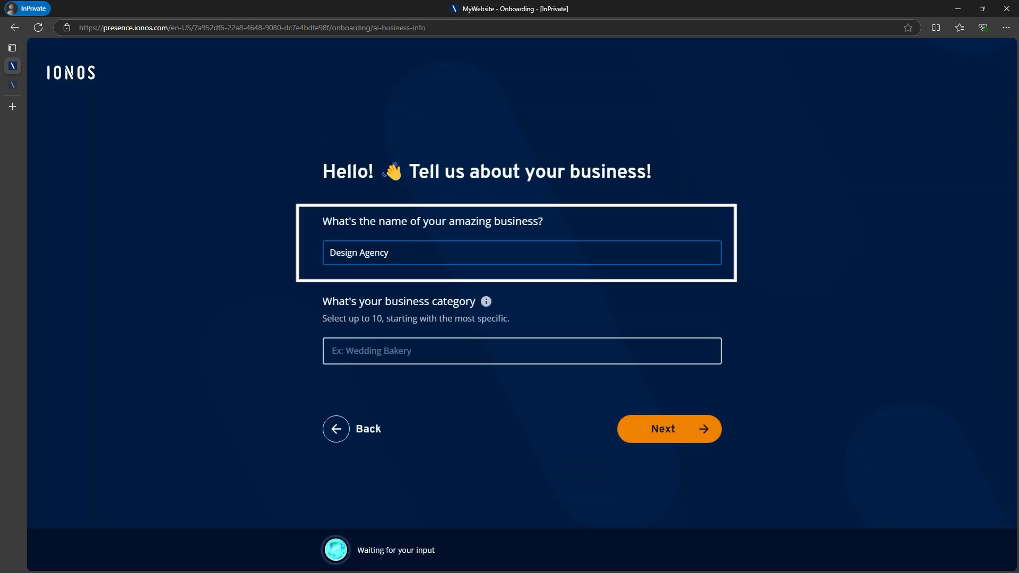
pyautogui.click(520, 351)
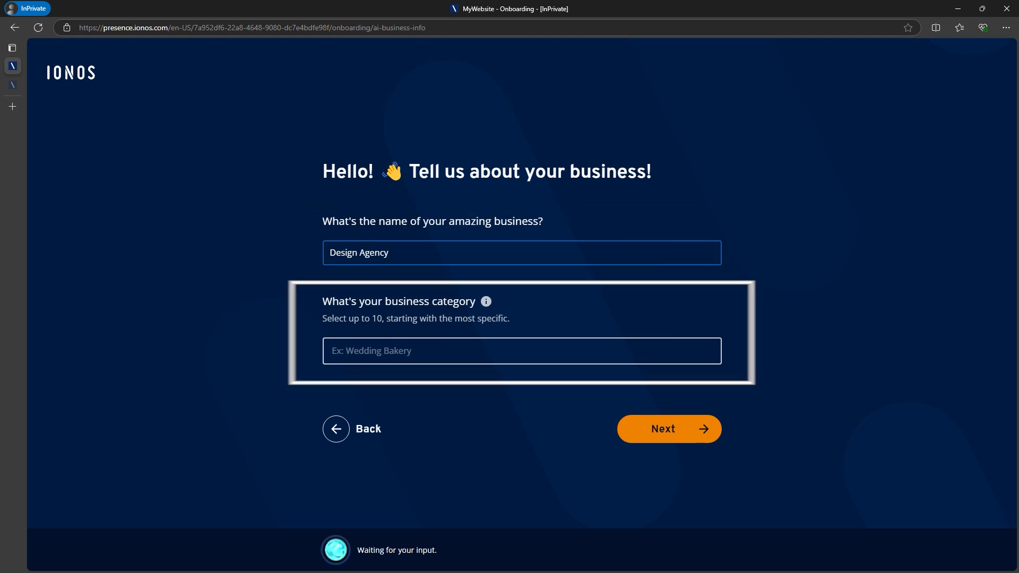
pyautogui.write('Desi')
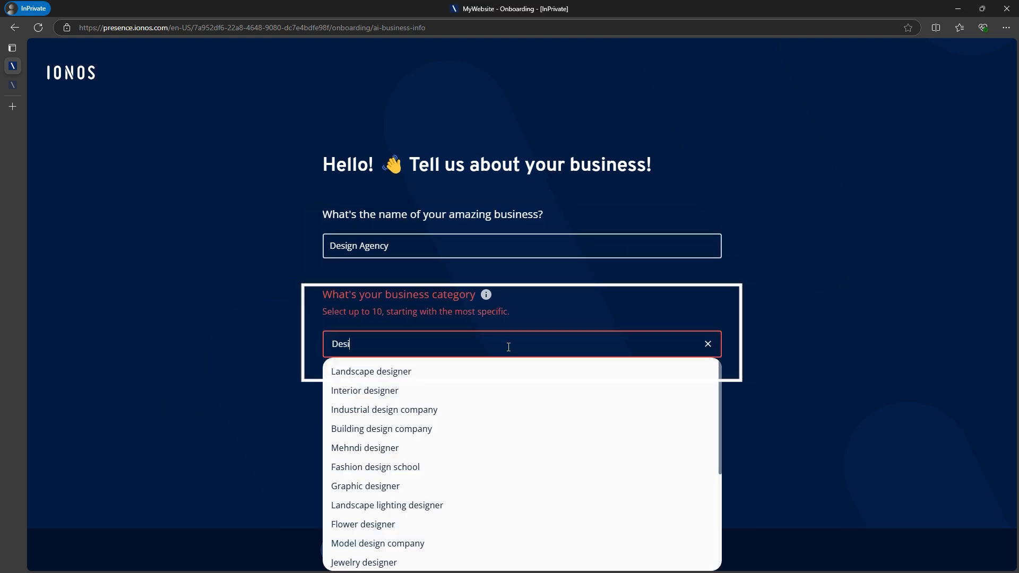
pyautogui.write('gn')
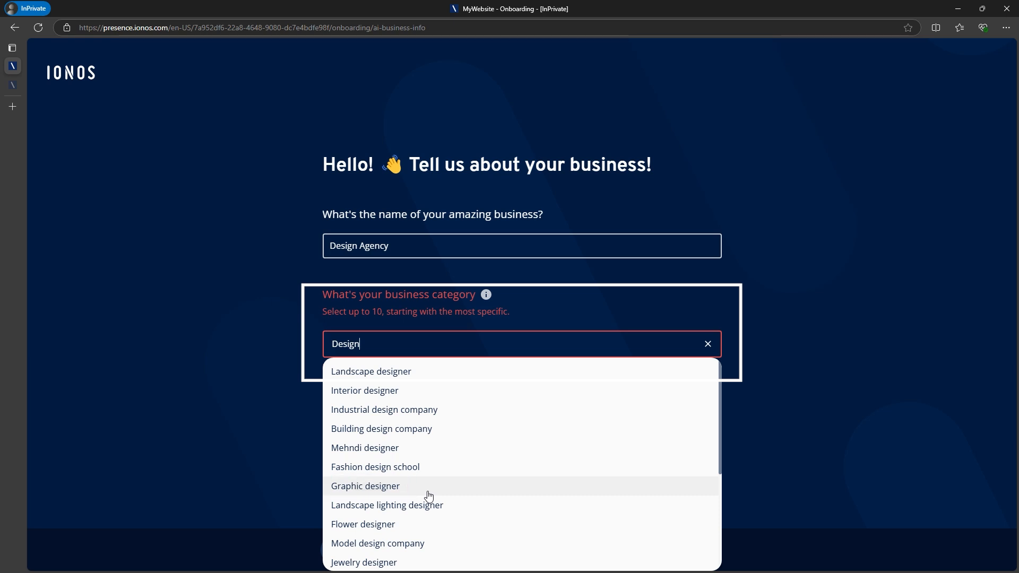
pyautogui.click(365, 486)
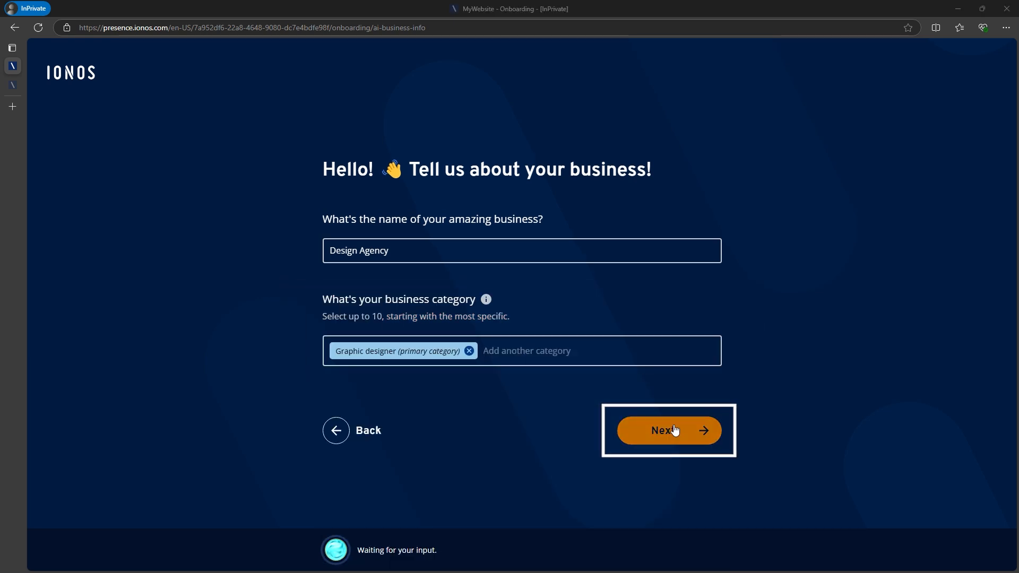
# - Enter the graphic design agency description and choose the Professional tone
pyautogui.click(668, 430)
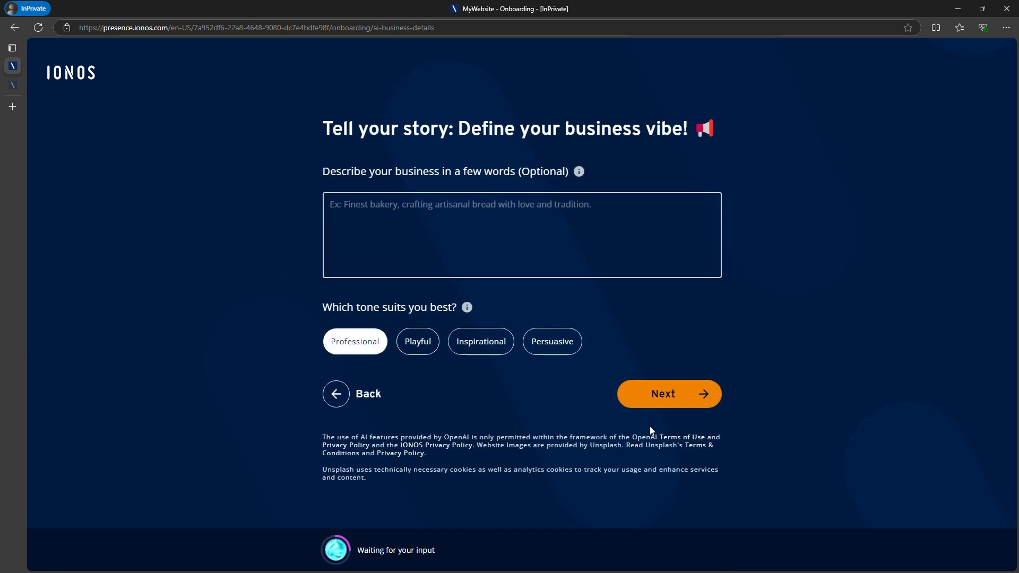
pyautogui.click(521, 235)
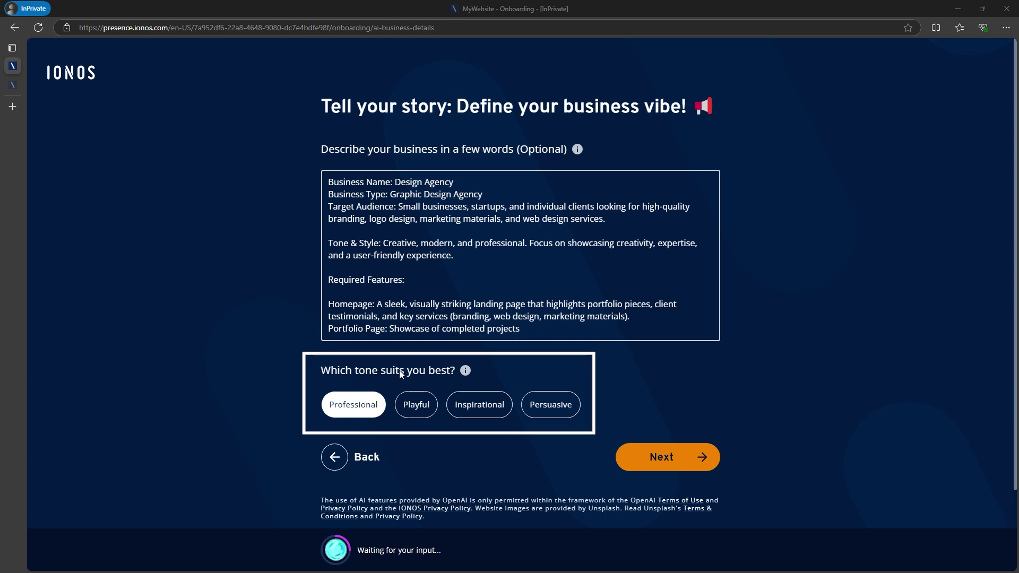
pyautogui.moveTo(568, 372)
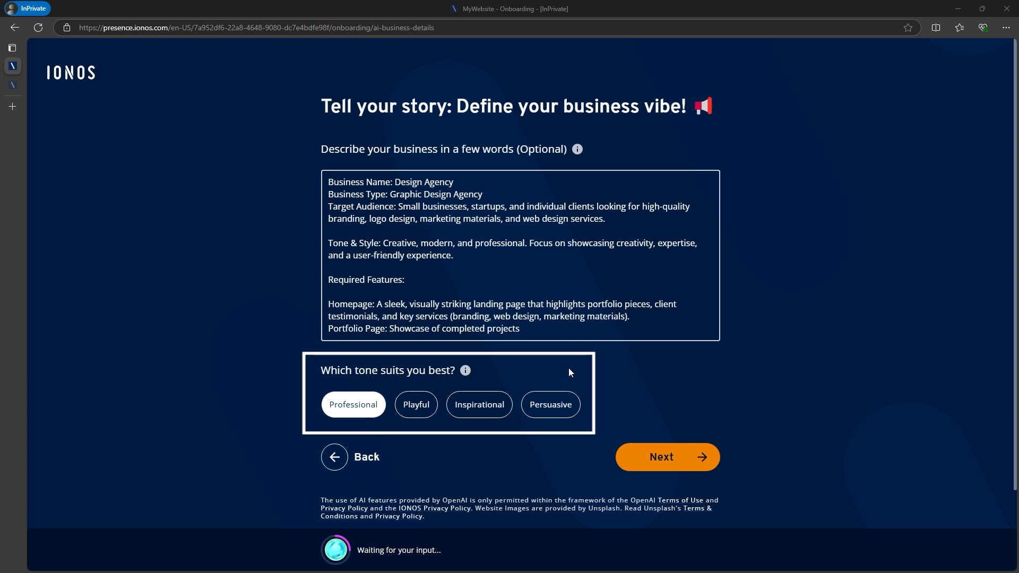
pyautogui.click(353, 404)
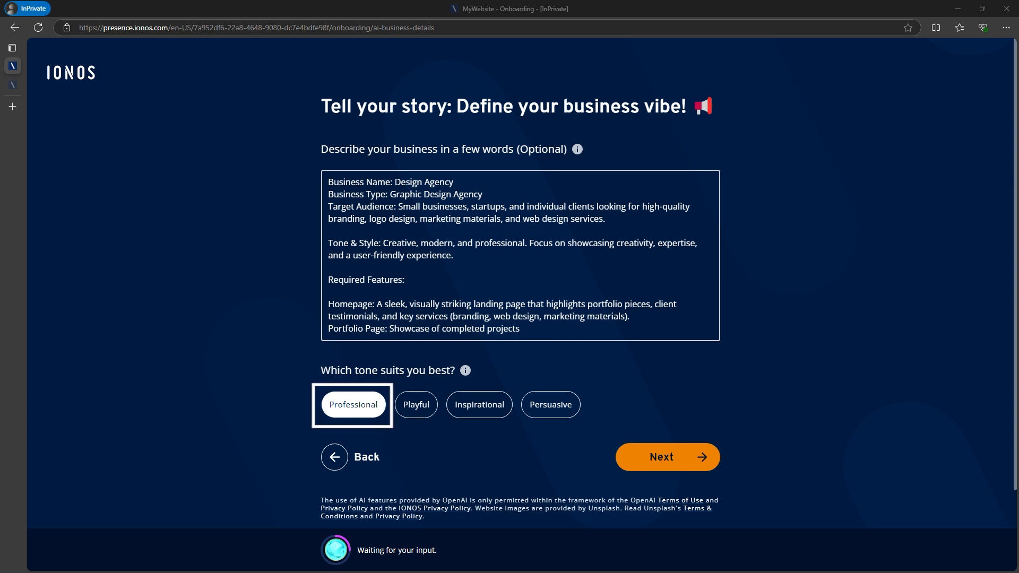
pyautogui.click(666, 456)
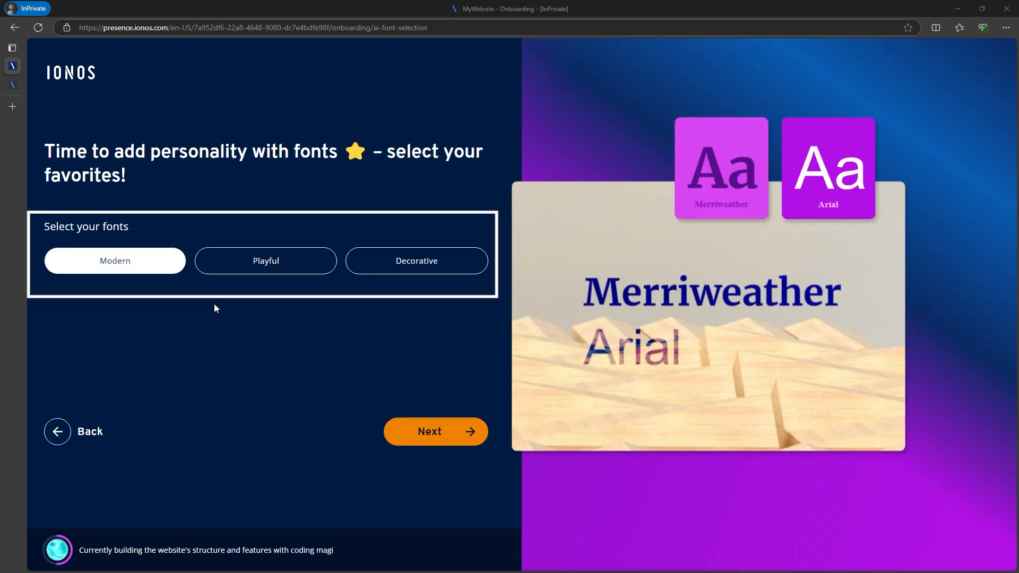
# - Choose Decorative fonts and the Creative Contrast colour palette
pyautogui.click(416, 260)
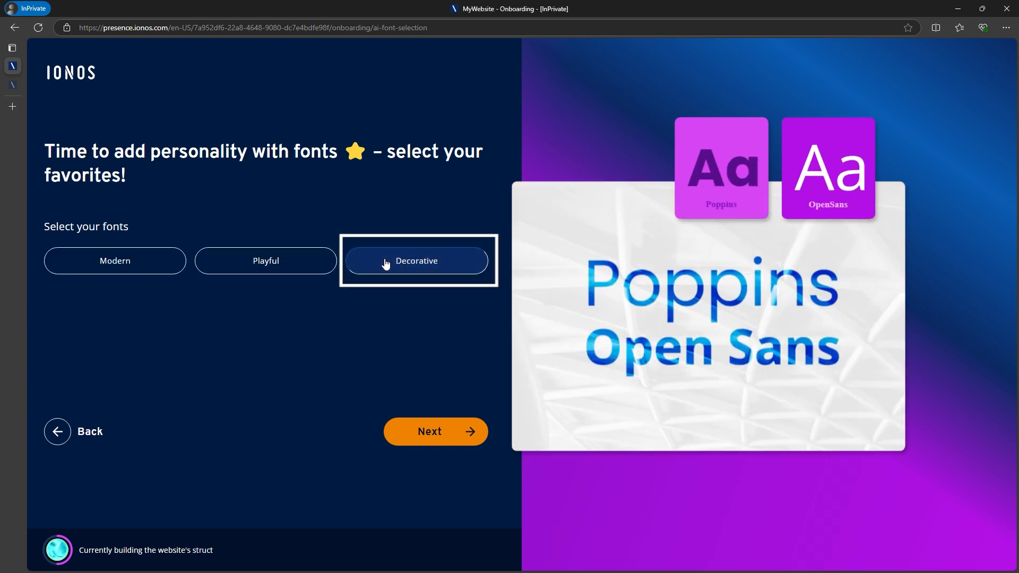
pyautogui.click(434, 431)
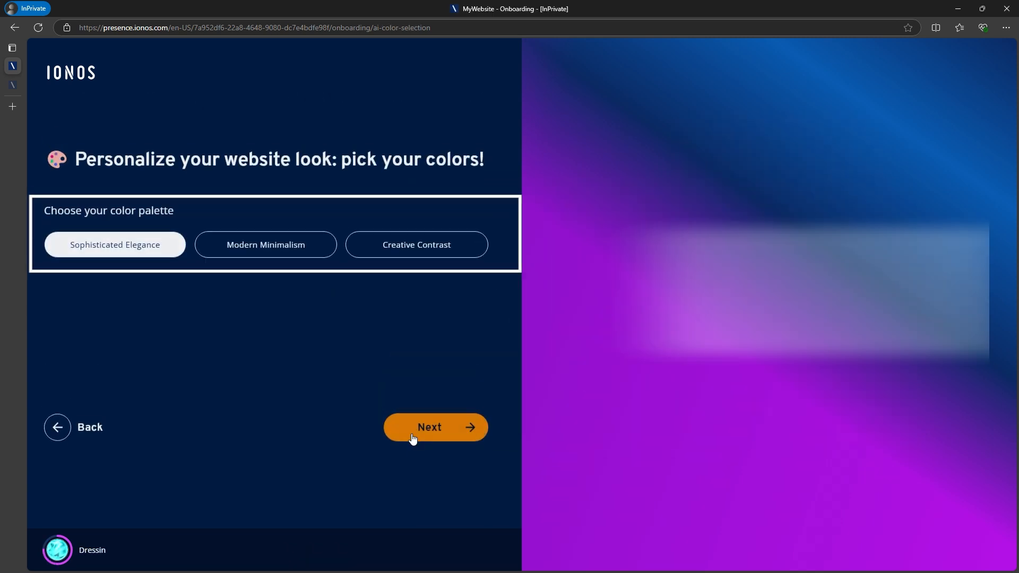
pyautogui.click(416, 244)
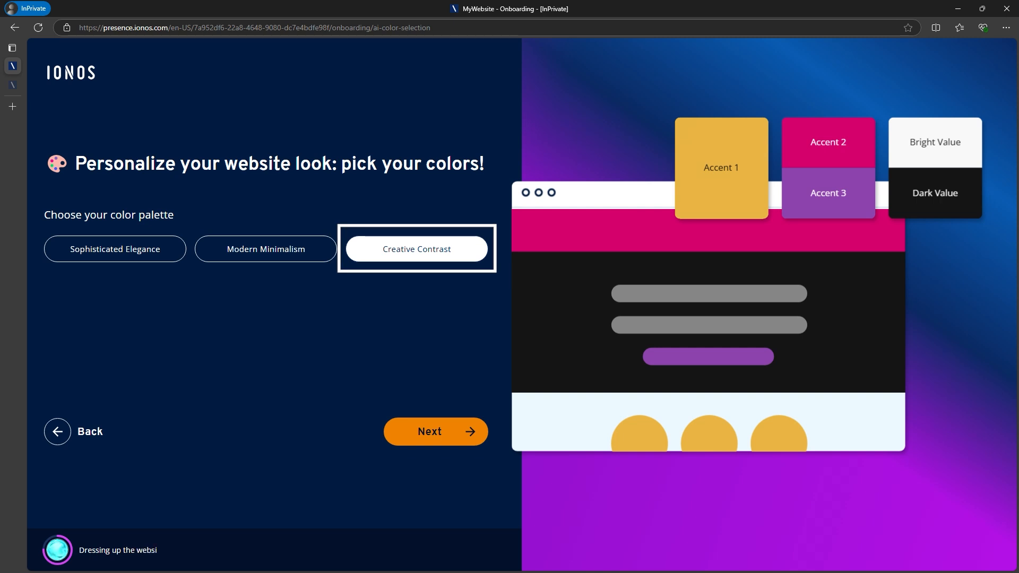
pyautogui.moveTo(429, 432)
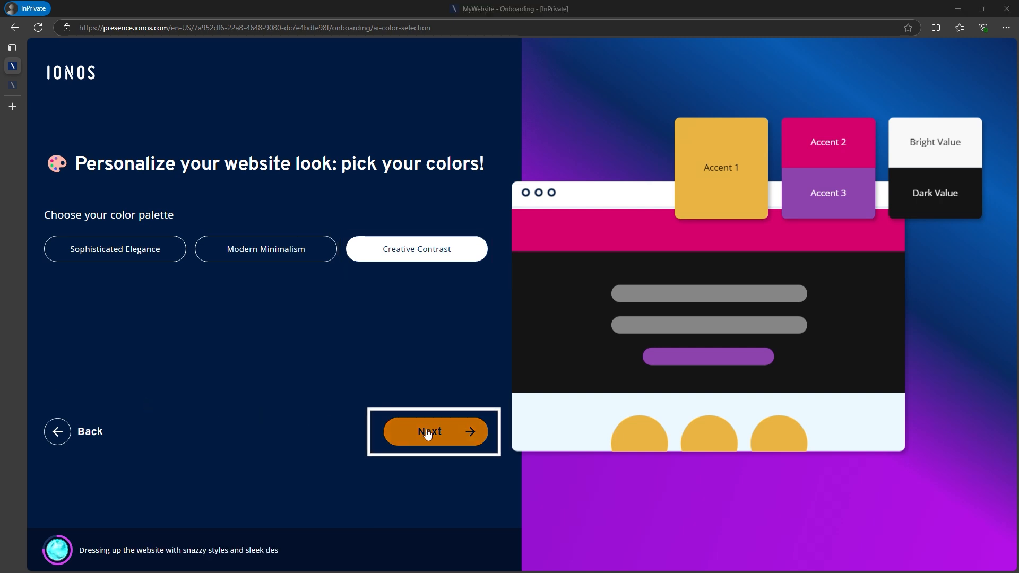
pyautogui.click(433, 431)
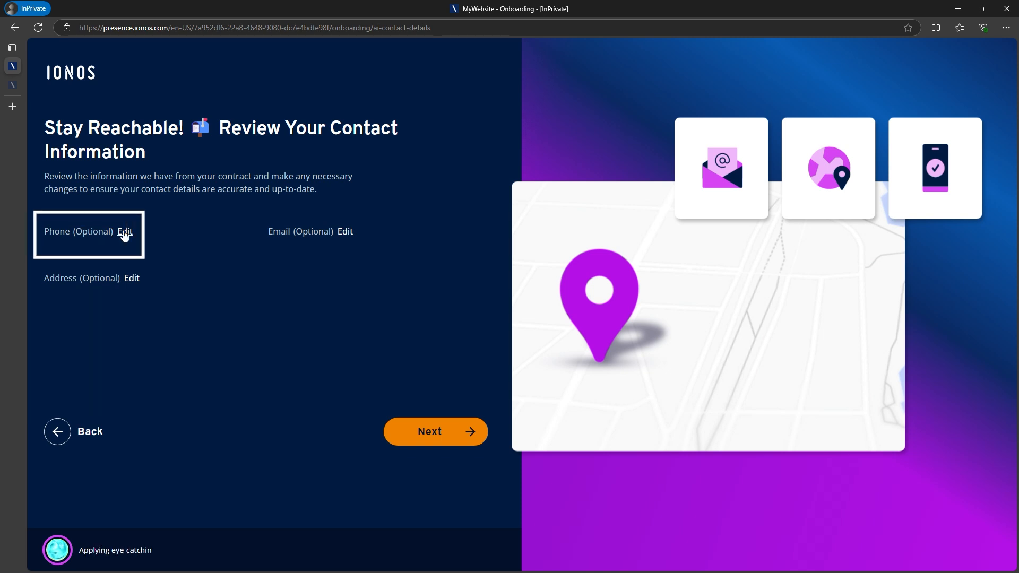
# - Leave the phone number unchanged and finish setup to generate the website variations
pyautogui.click(125, 231)
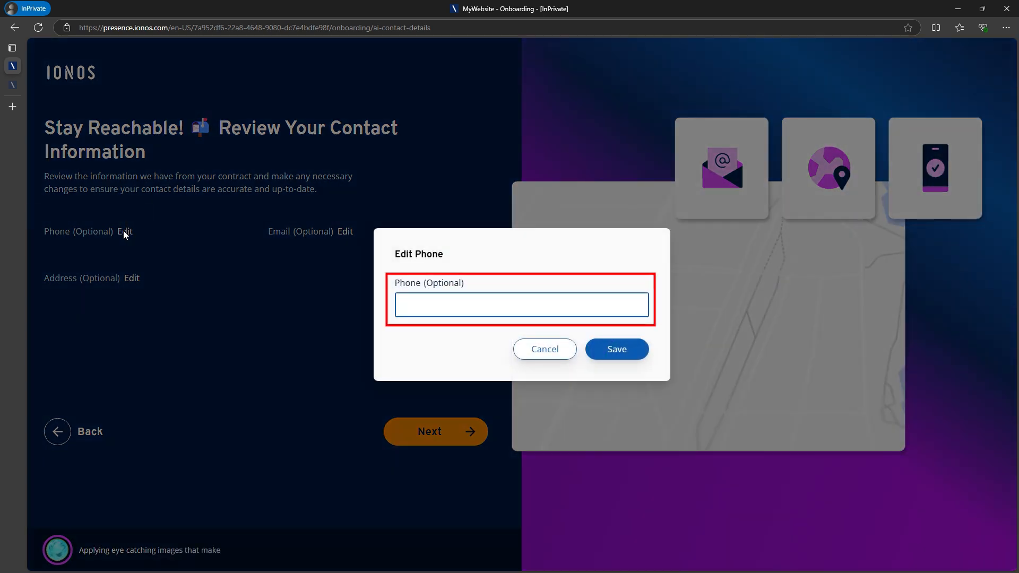
pyautogui.click(543, 349)
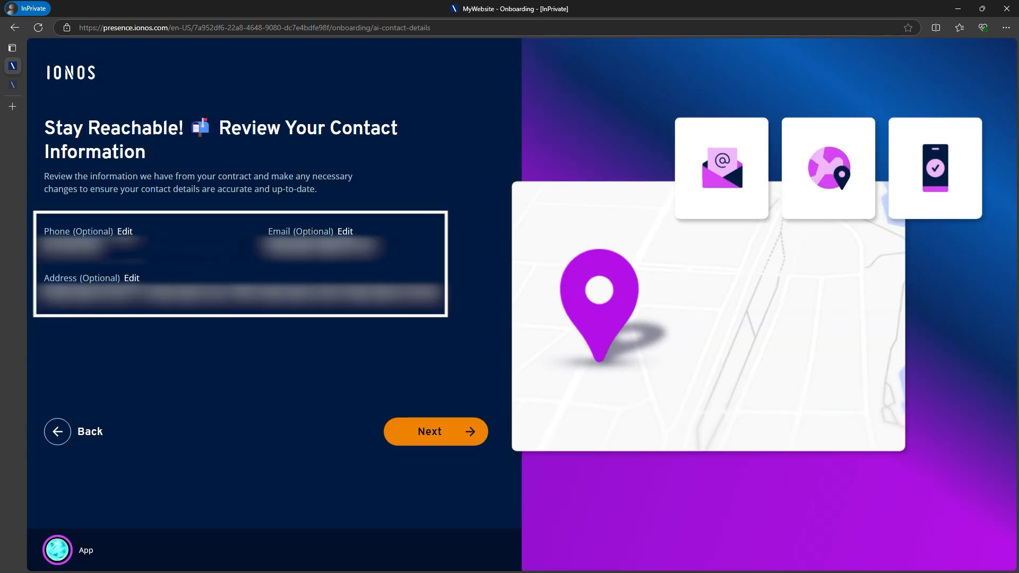
pyautogui.click(435, 431)
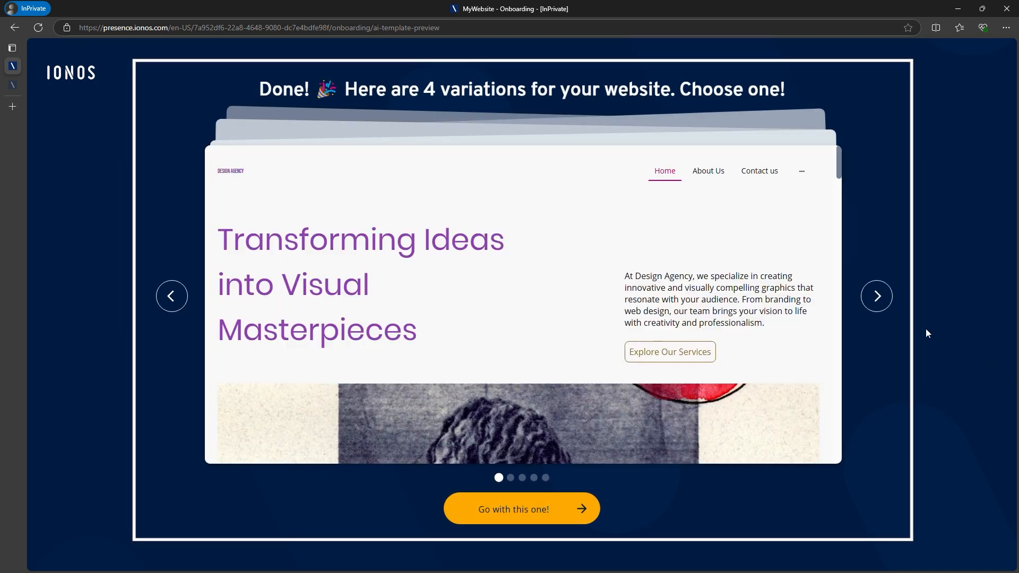
# - Browse the design variations and adopt the purple Who We Are variation
pyautogui.click(876, 296)
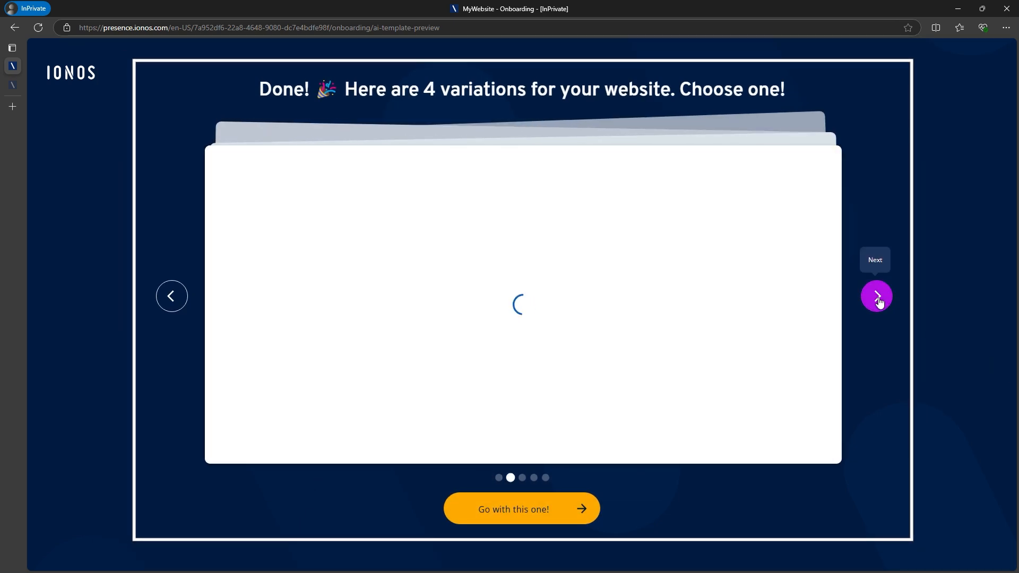
pyautogui.click(876, 295)
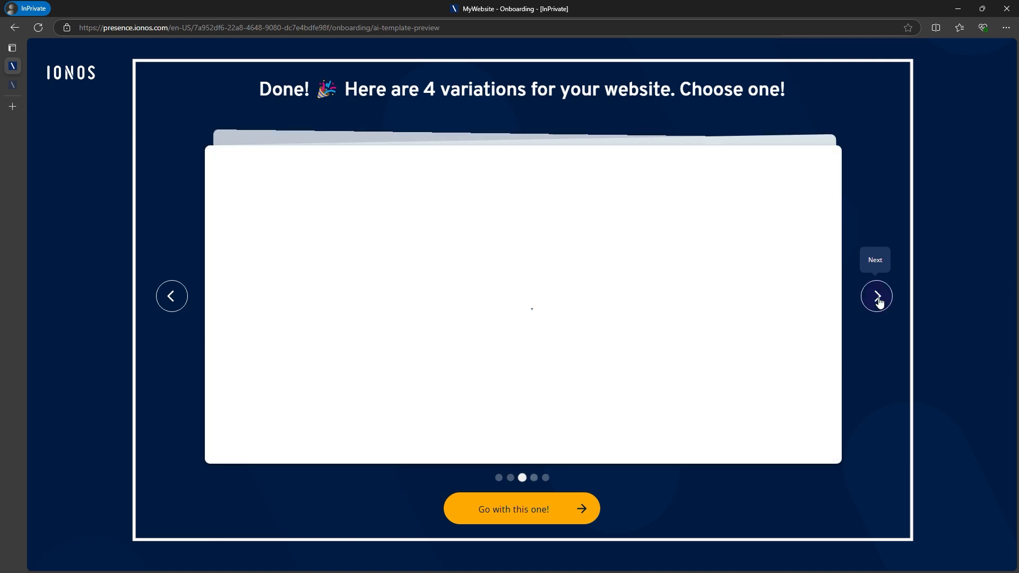
pyautogui.click(876, 295)
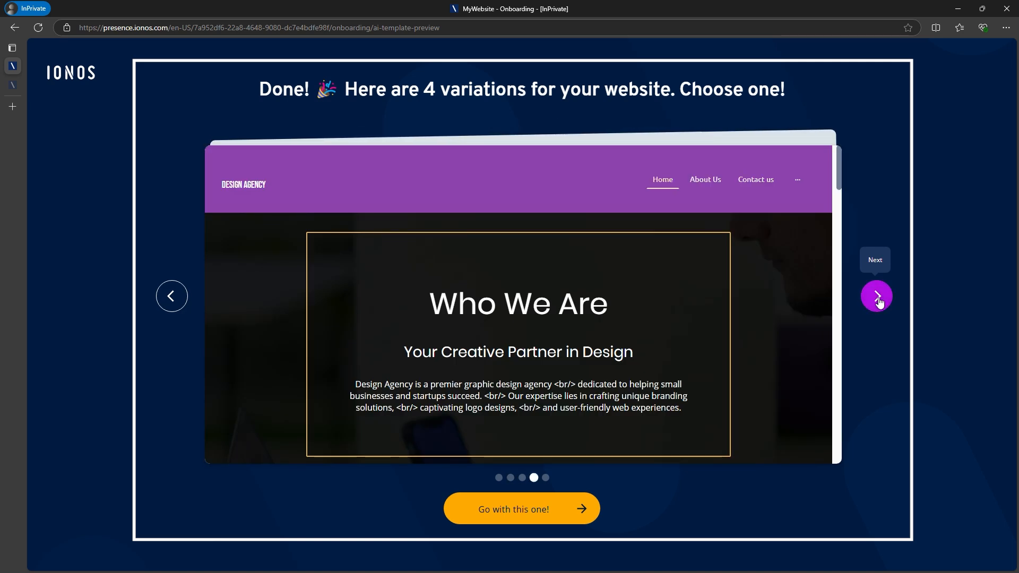
pyautogui.click(876, 295)
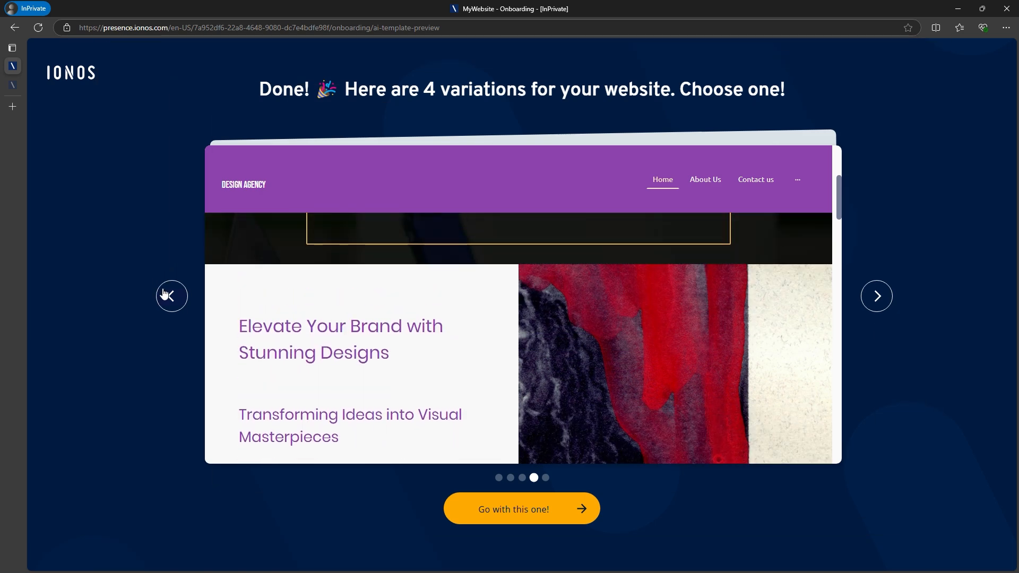
pyautogui.click(171, 295)
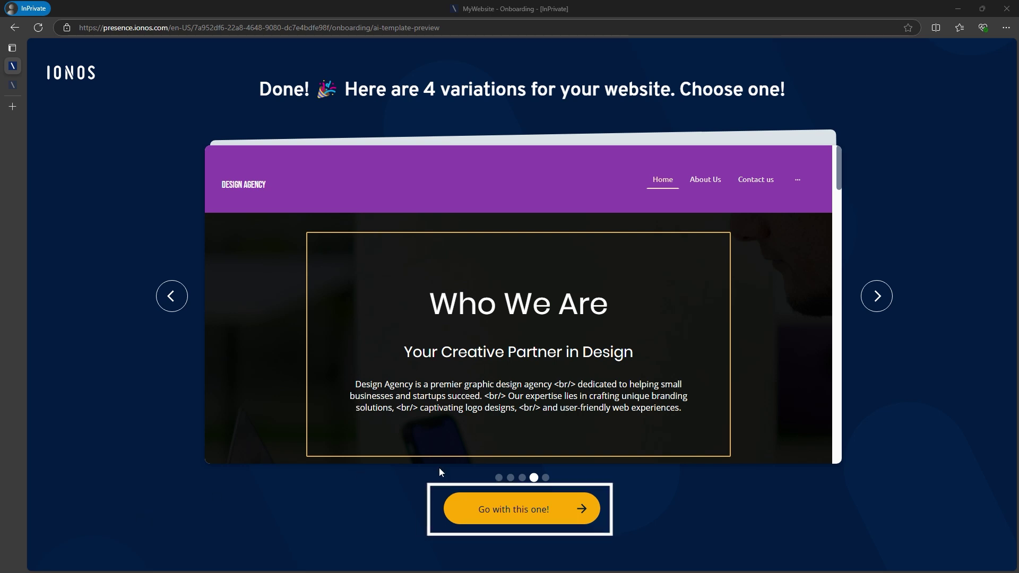
pyautogui.click(519, 509)
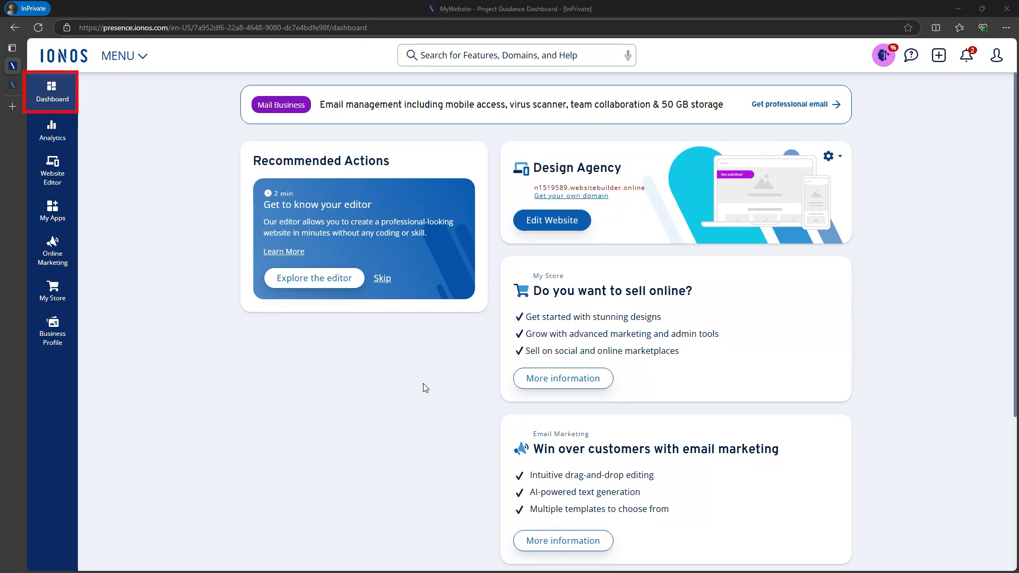
# - Check the unavailable Analytics notice and the Website Editor, then open the My Store page
pyautogui.click(51, 131)
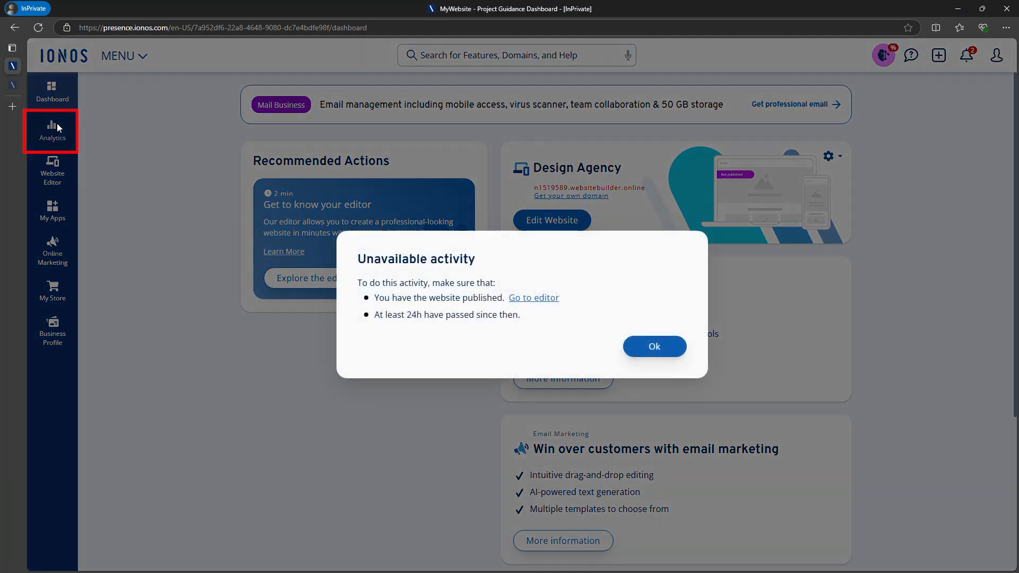
pyautogui.moveTo(382, 352)
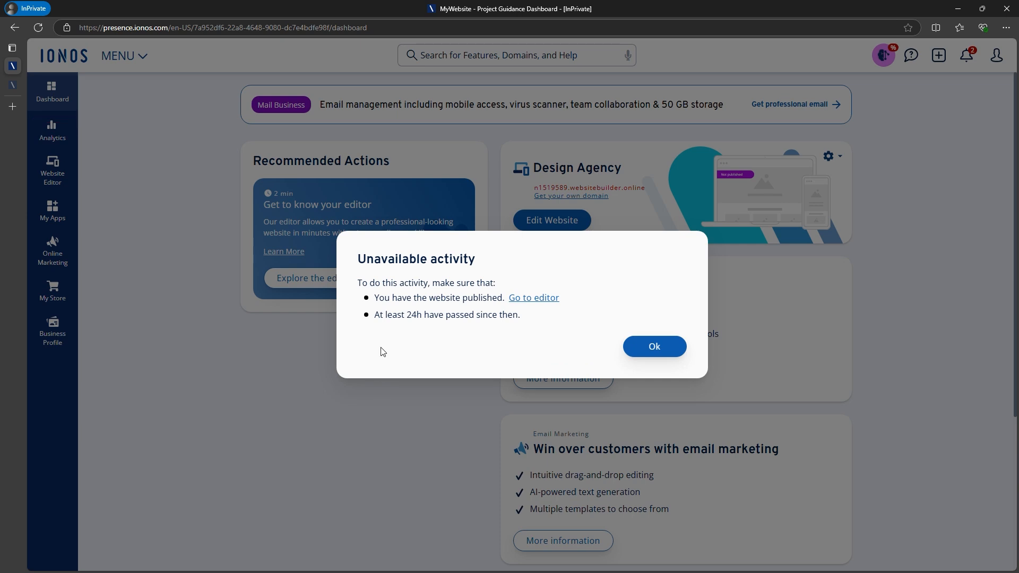
pyautogui.click(653, 346)
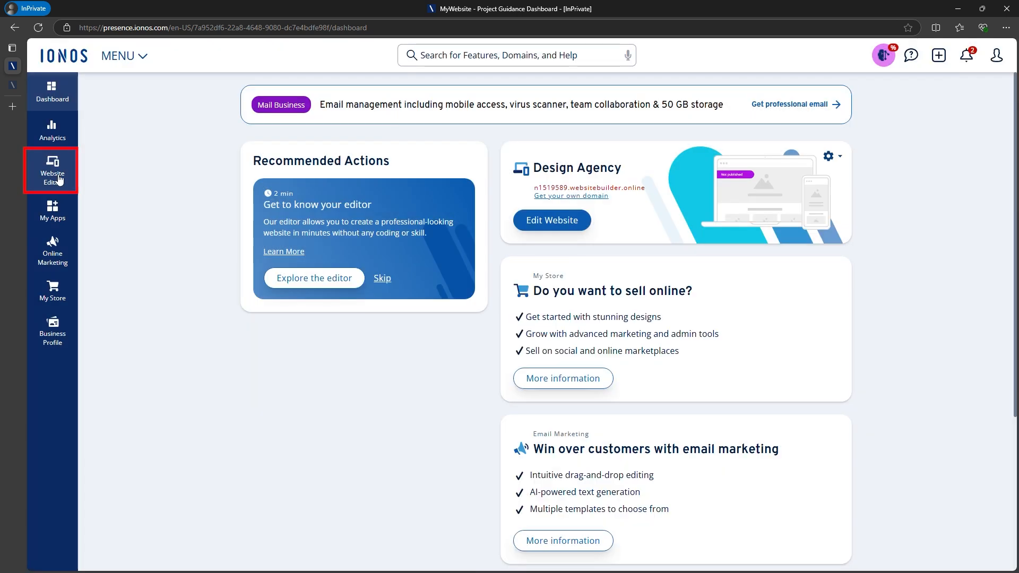
pyautogui.click(52, 170)
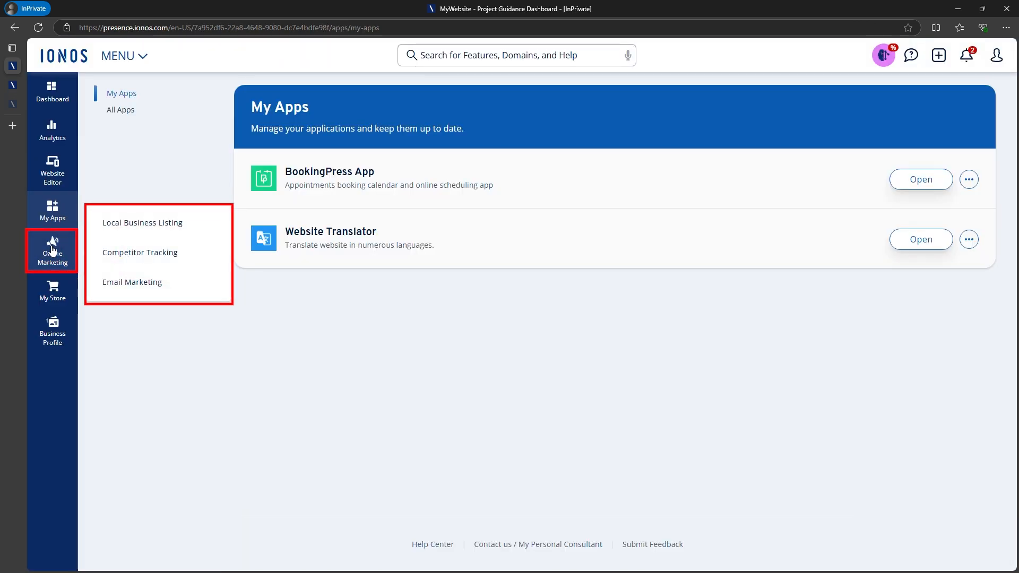
pyautogui.moveTo(136, 323)
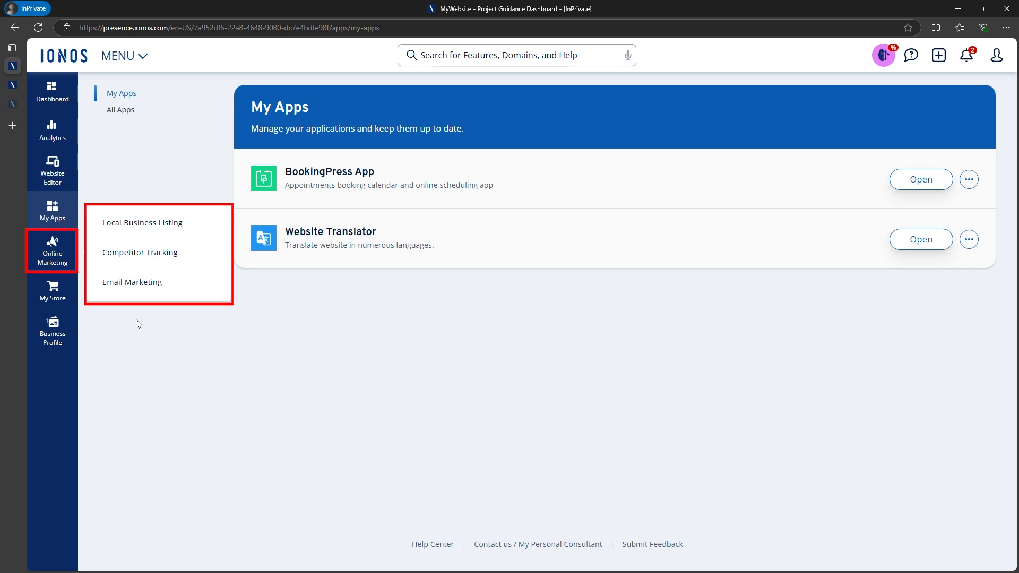
pyautogui.click(51, 291)
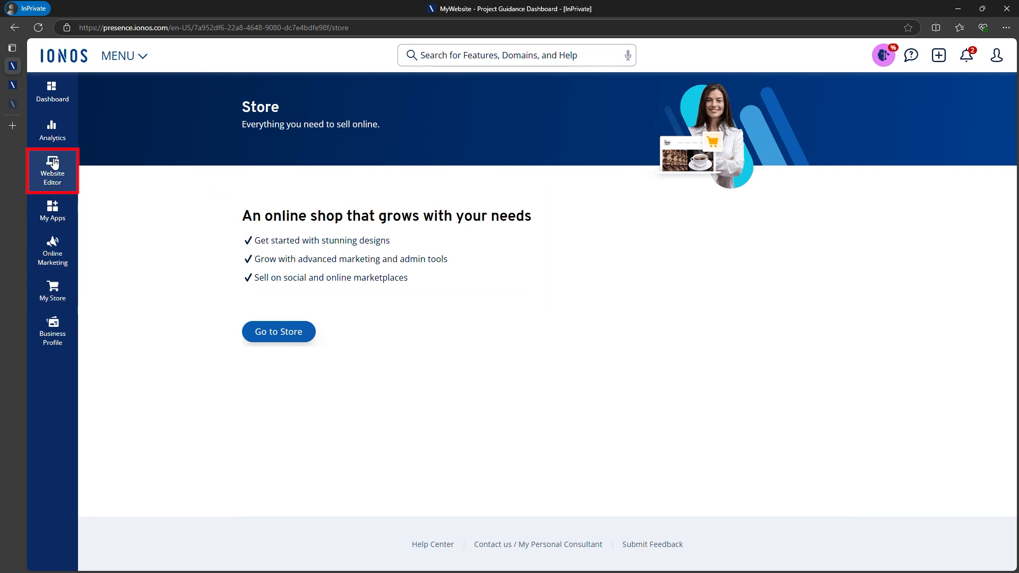
# - Open the Website Editor and scroll down the Design Agency Home page
pyautogui.click(52, 170)
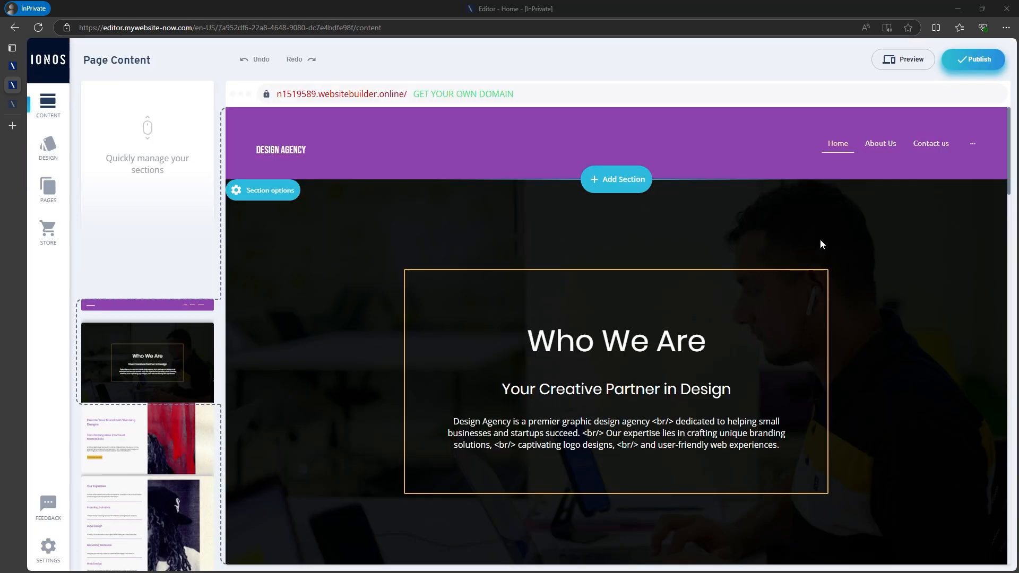
pyautogui.scroll(-3)
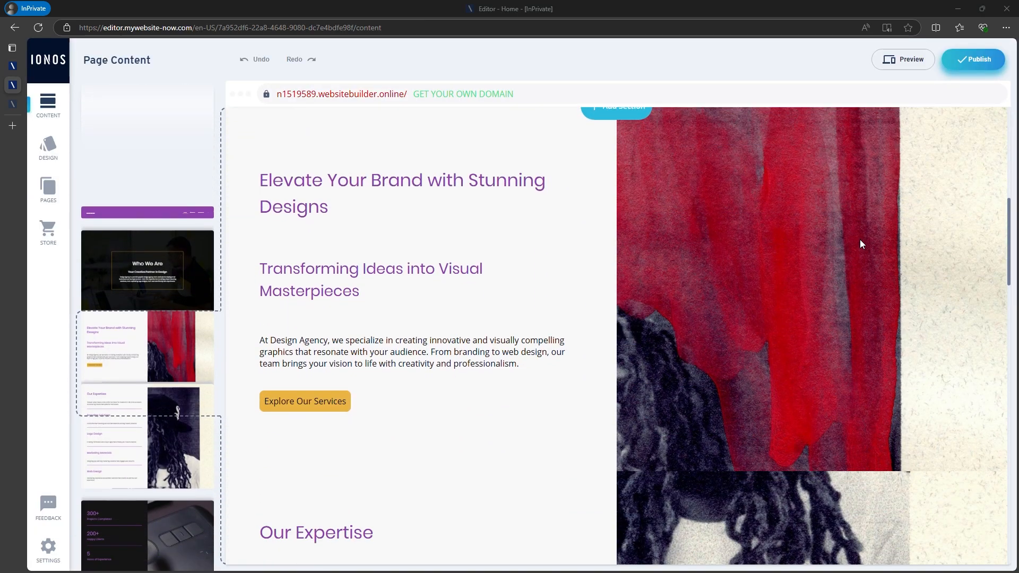
pyautogui.scroll(-3)
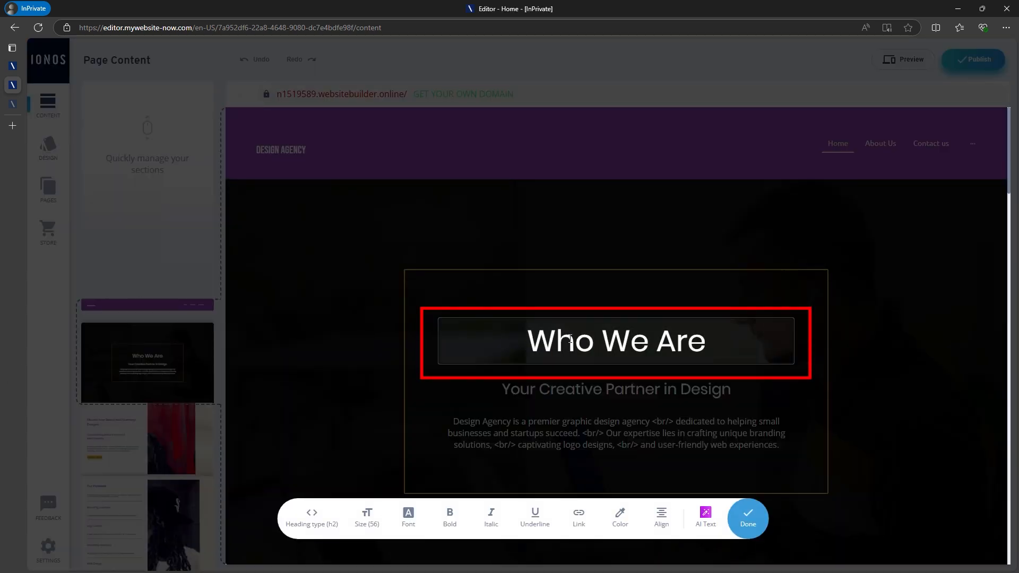
pyautogui.click(704, 517)
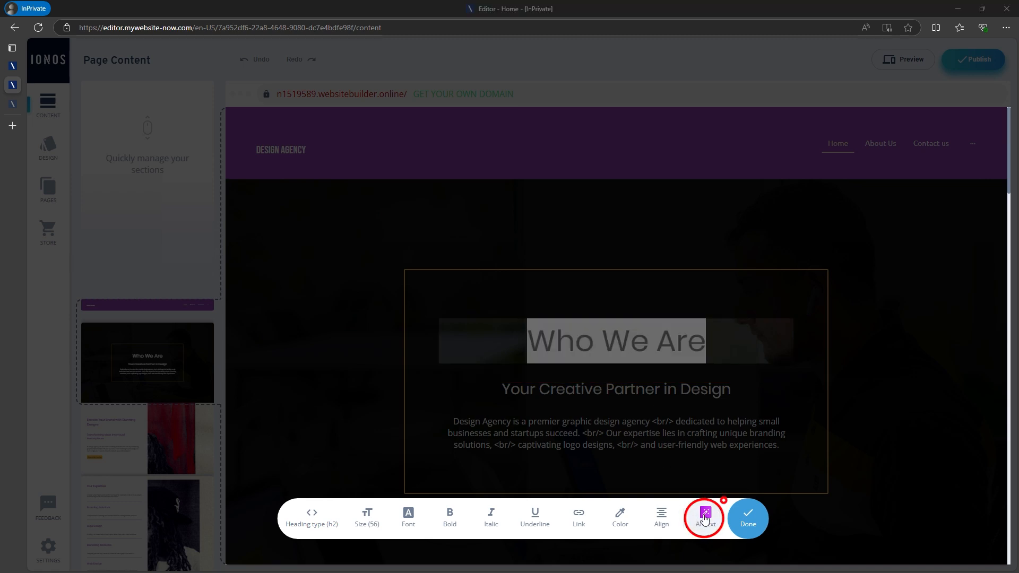
pyautogui.click(703, 516)
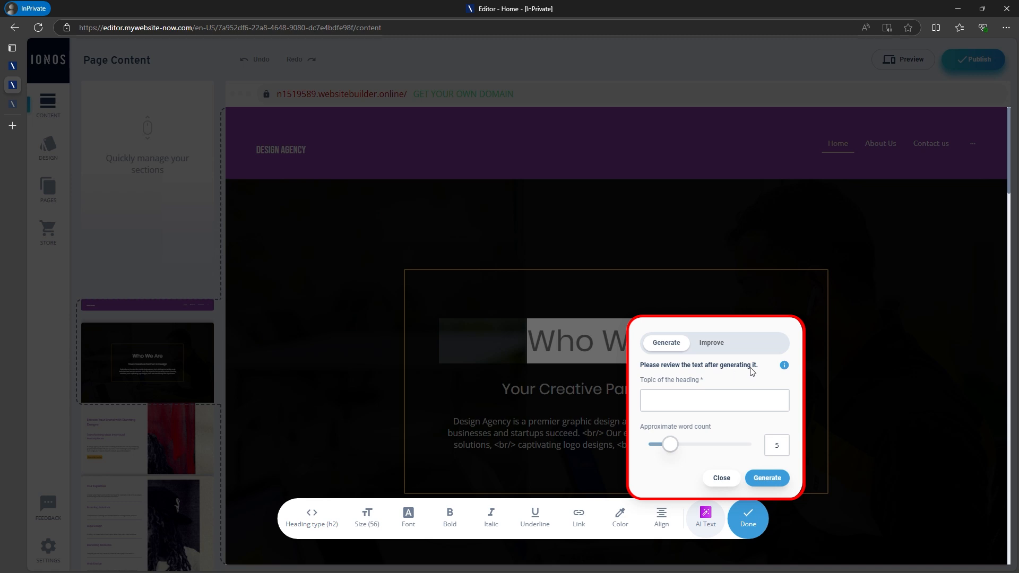
pyautogui.click(711, 342)
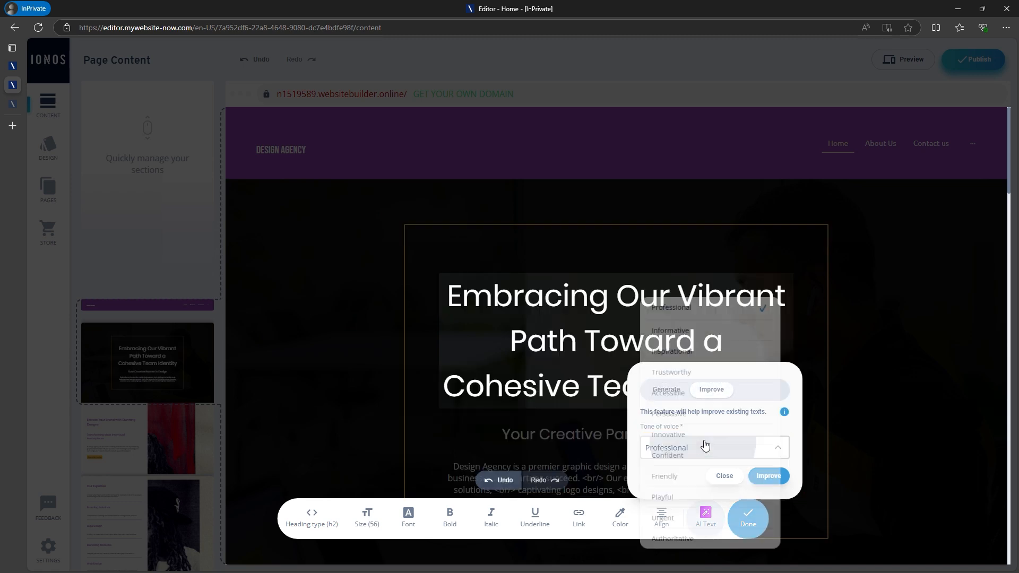
pyautogui.click(671, 371)
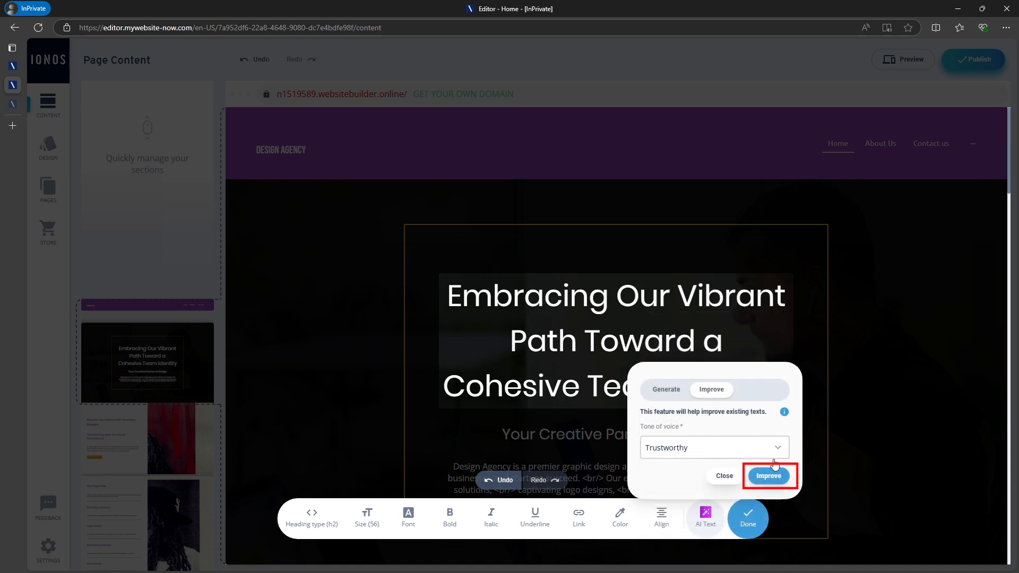
pyautogui.click(768, 475)
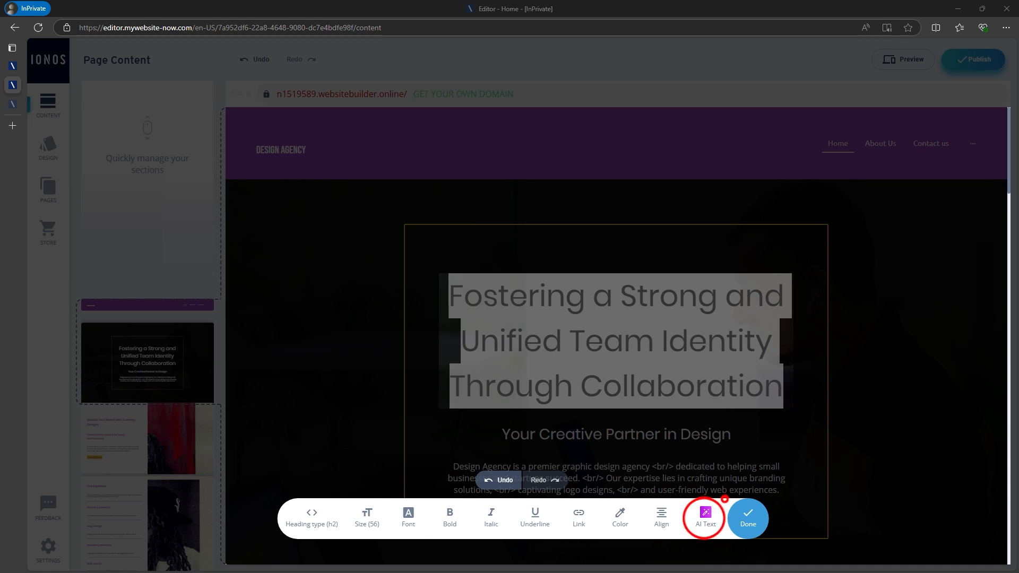
pyautogui.click(704, 516)
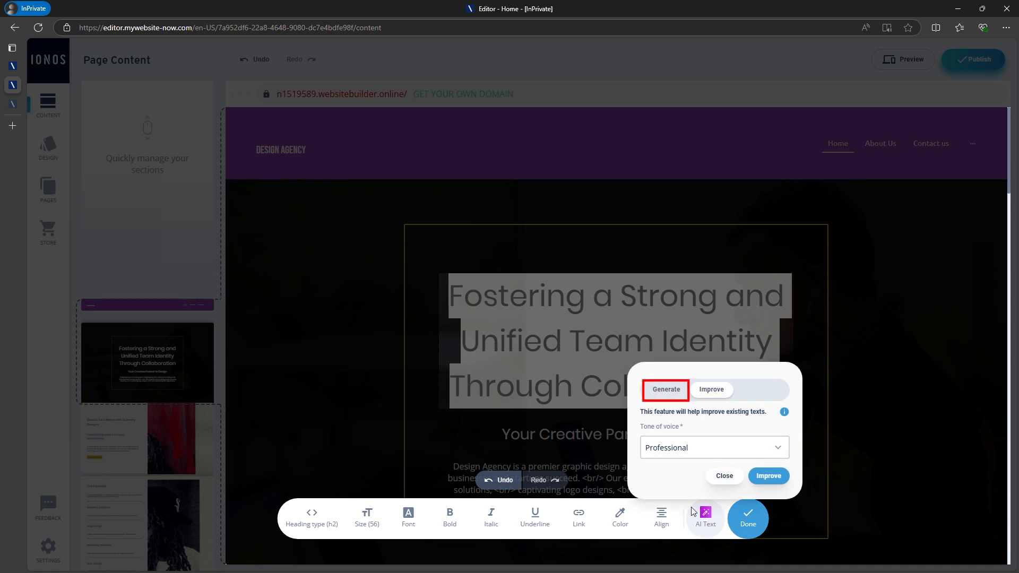
pyautogui.click(663, 389)
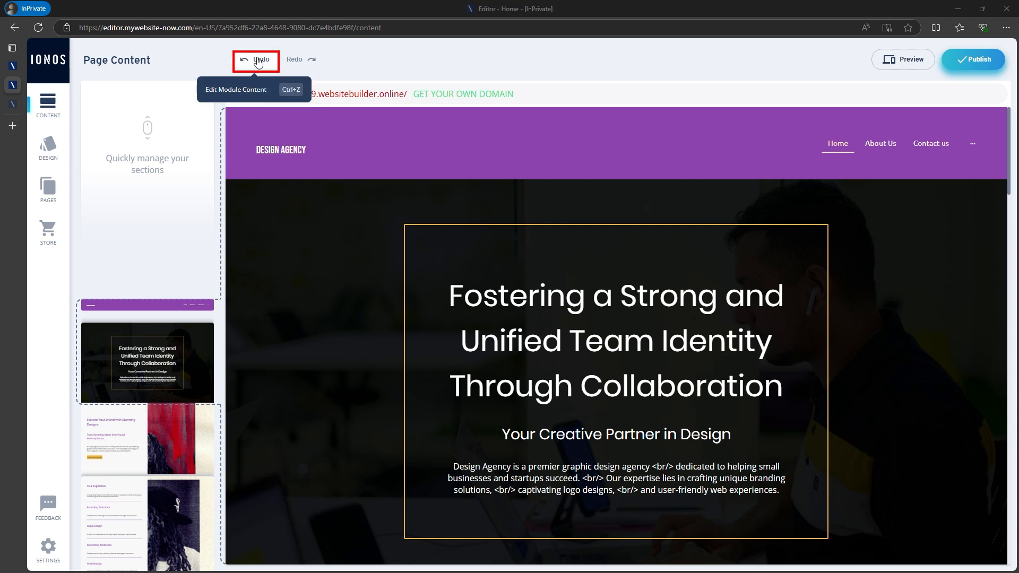
pyautogui.click(256, 59)
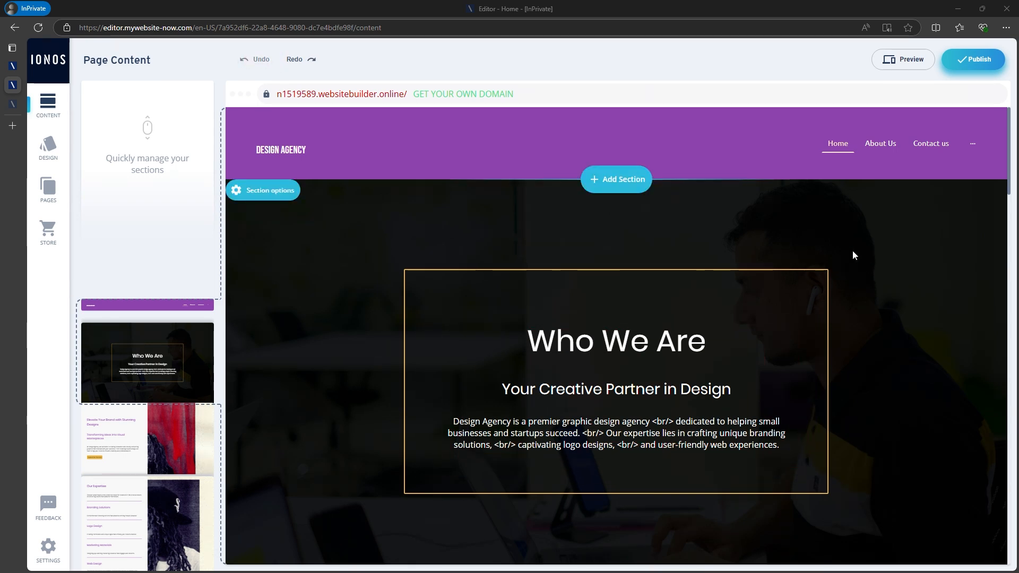
pyautogui.click(615, 433)
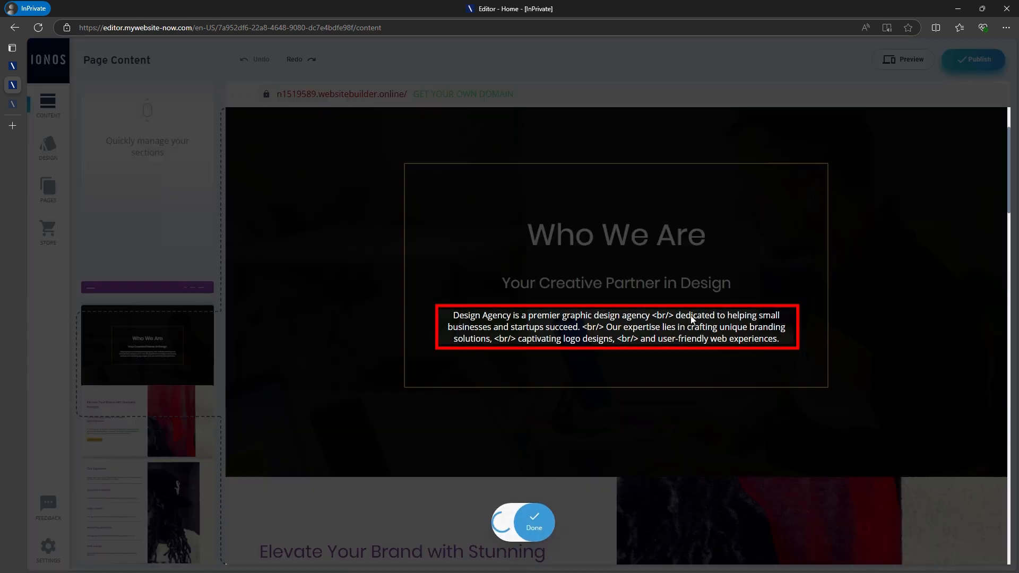
pyautogui.click(746, 516)
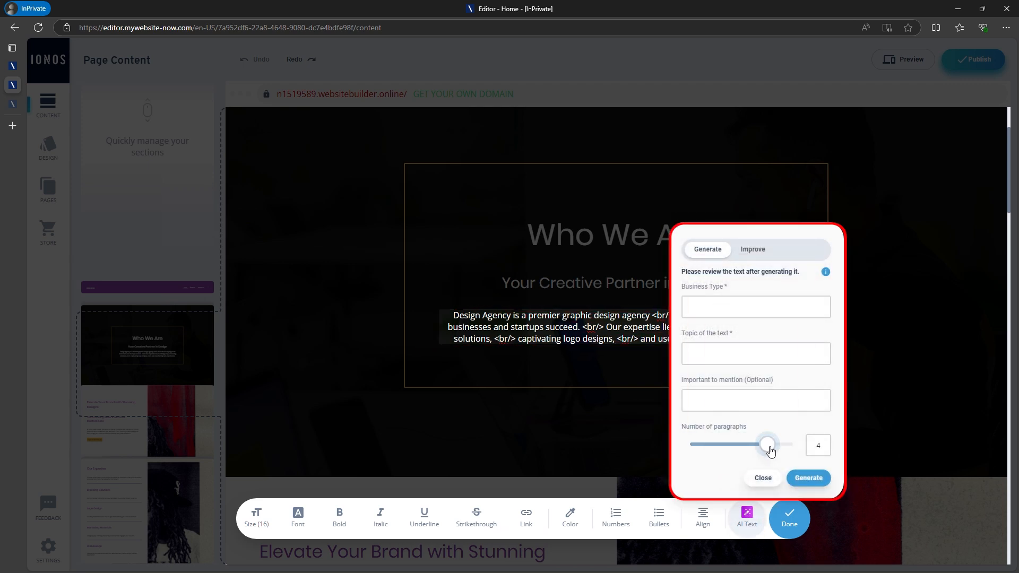
pyautogui.click(751, 249)
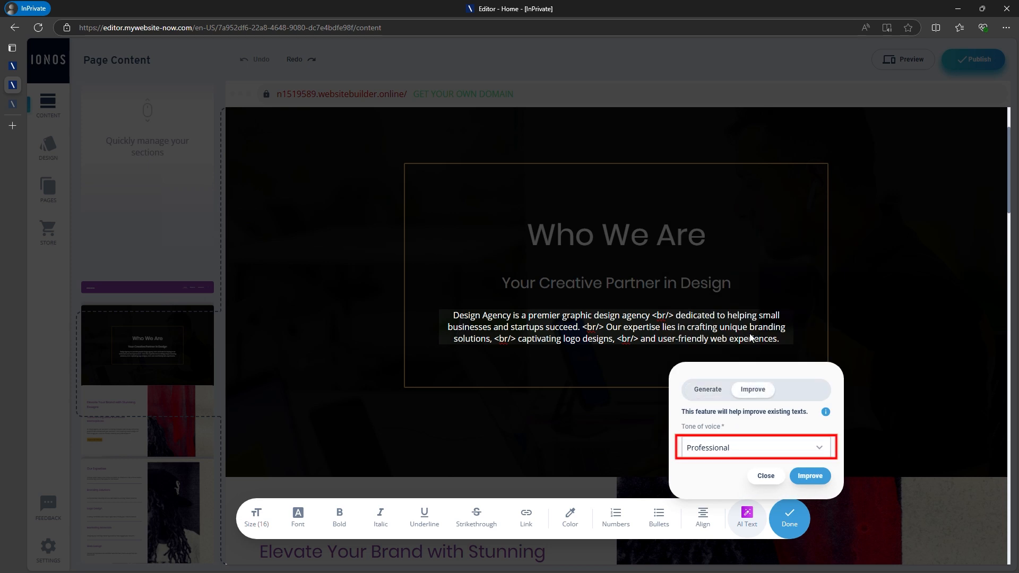
pyautogui.click(754, 446)
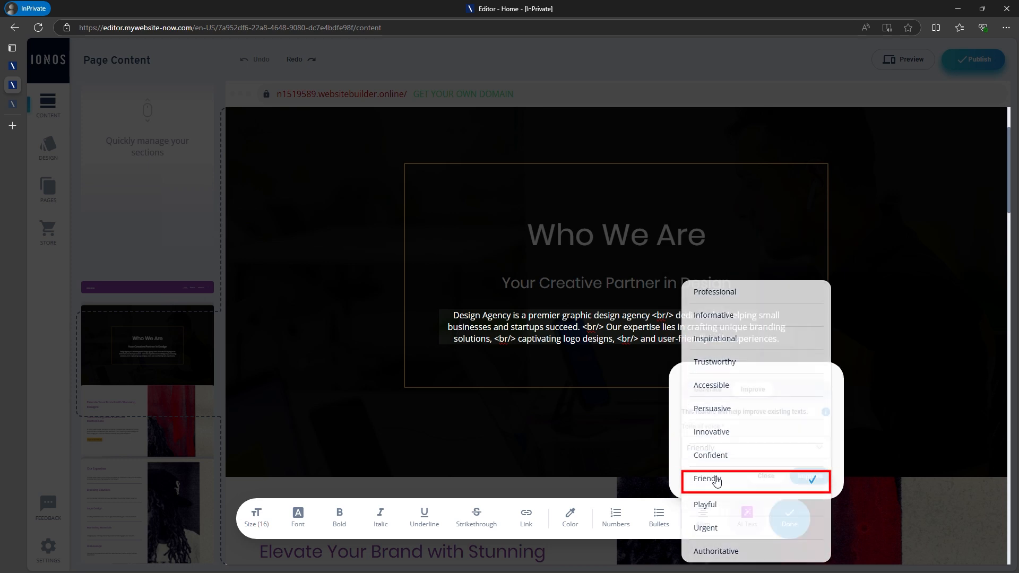
pyautogui.click(706, 480)
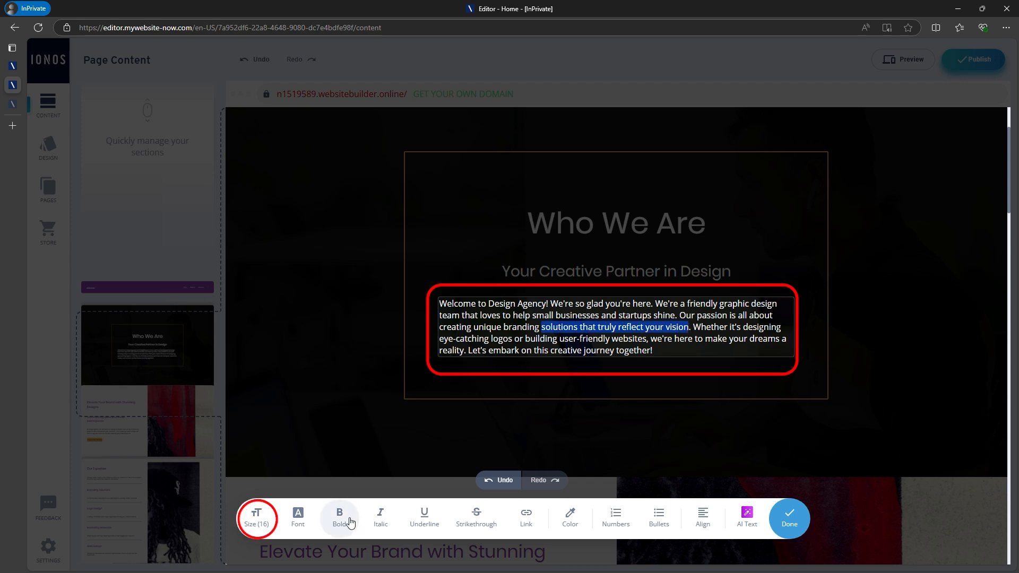
pyautogui.click(339, 517)
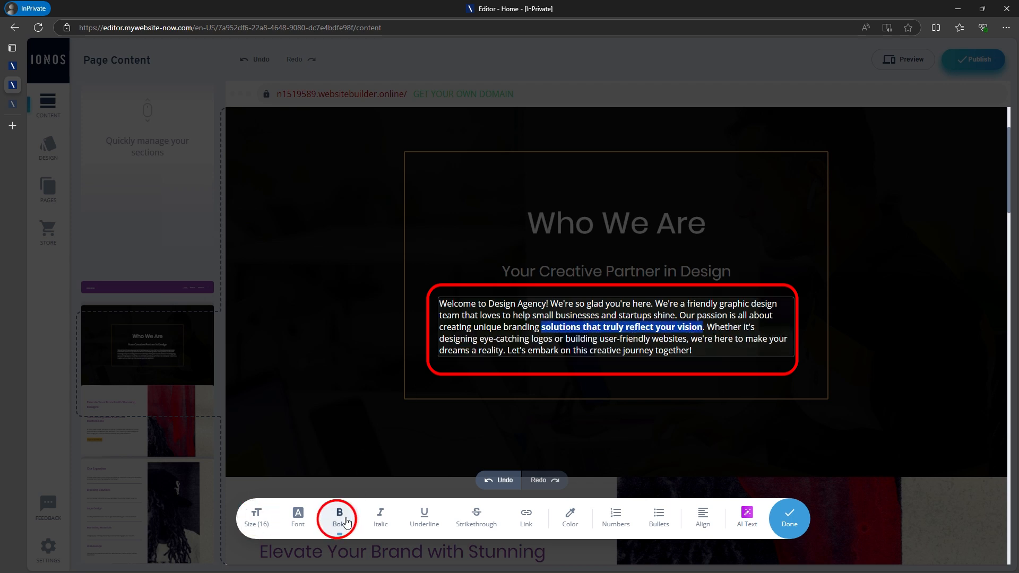
pyautogui.click(788, 518)
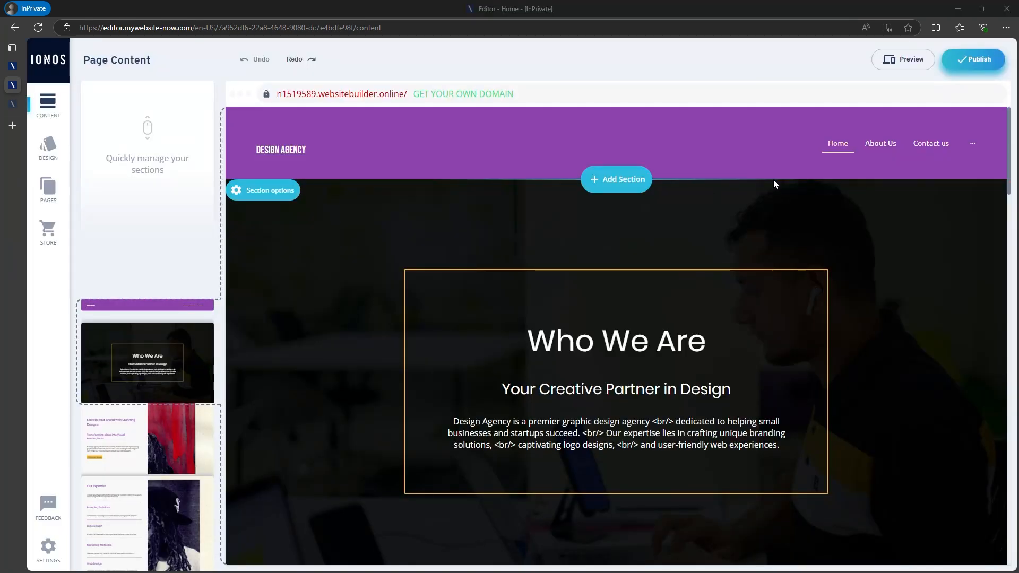
pyautogui.moveTo(695, 128)
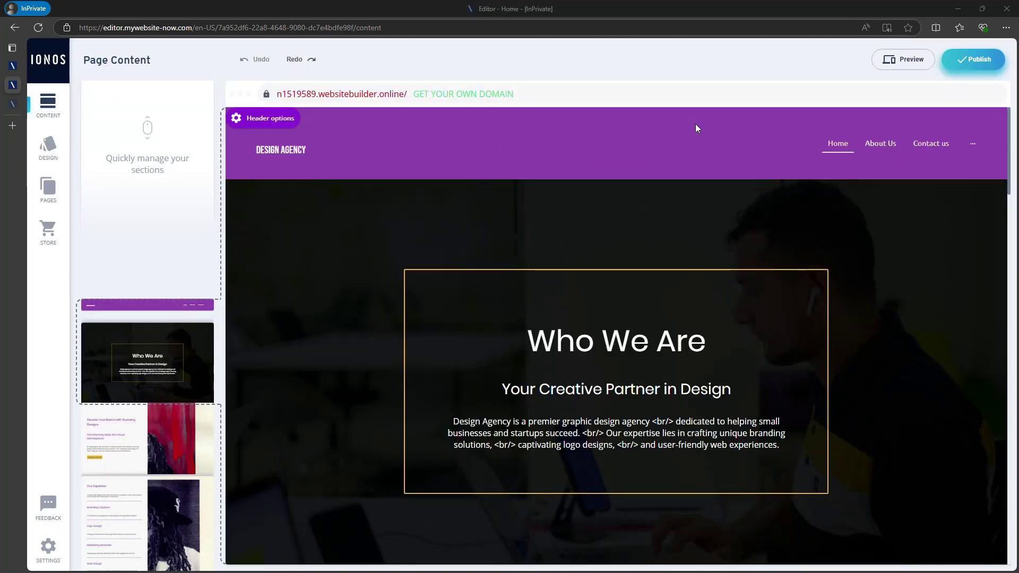
# - Scroll past the hero section to the Elevate Your Brand section
pyautogui.scroll(-3)
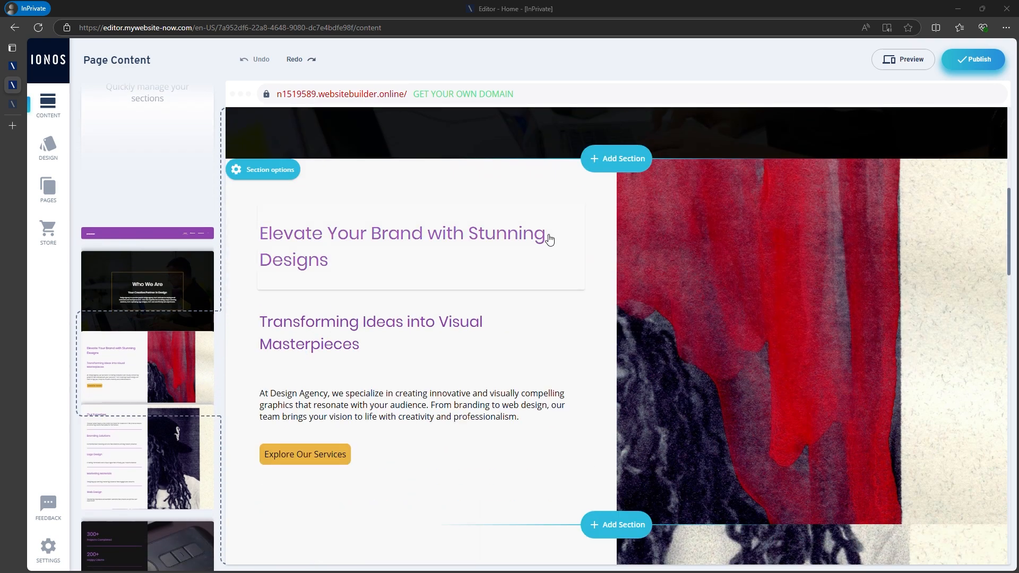
pyautogui.scroll(-3)
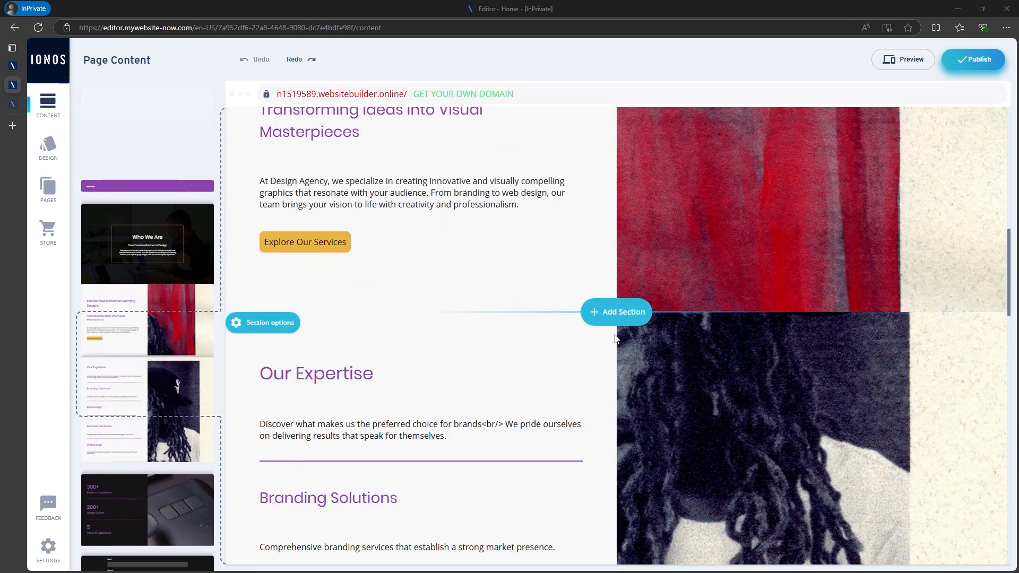
pyautogui.scroll(3)
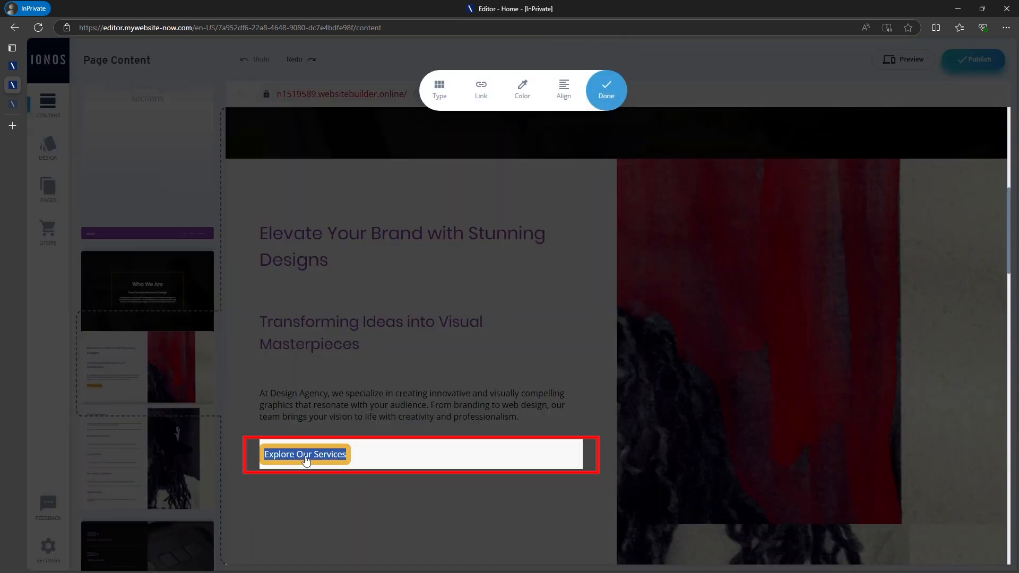
# - Relabel the section's button 'Contact Us' and link it to the Contact us page
pyautogui.write('Contact Us')
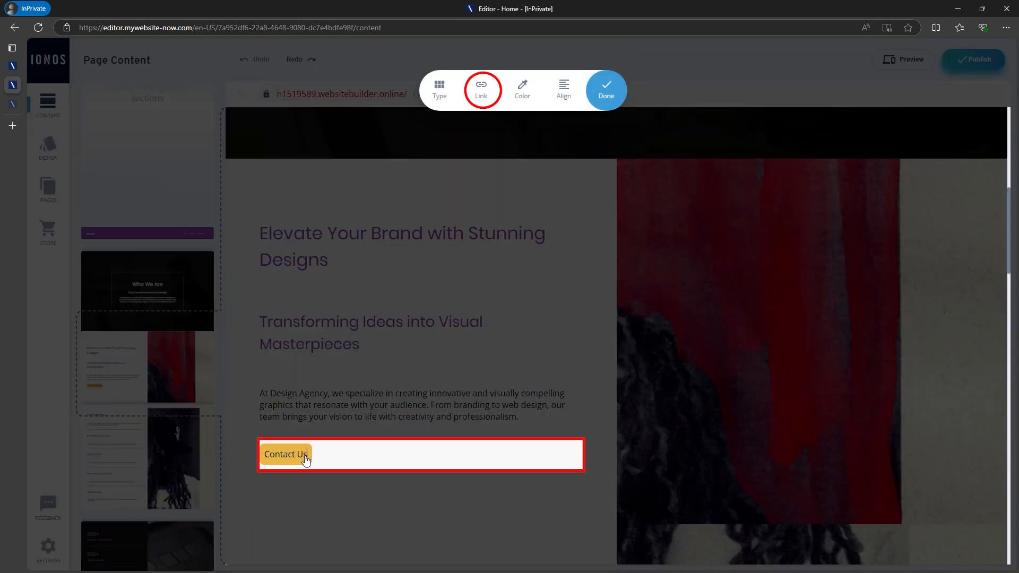
pyautogui.click(480, 89)
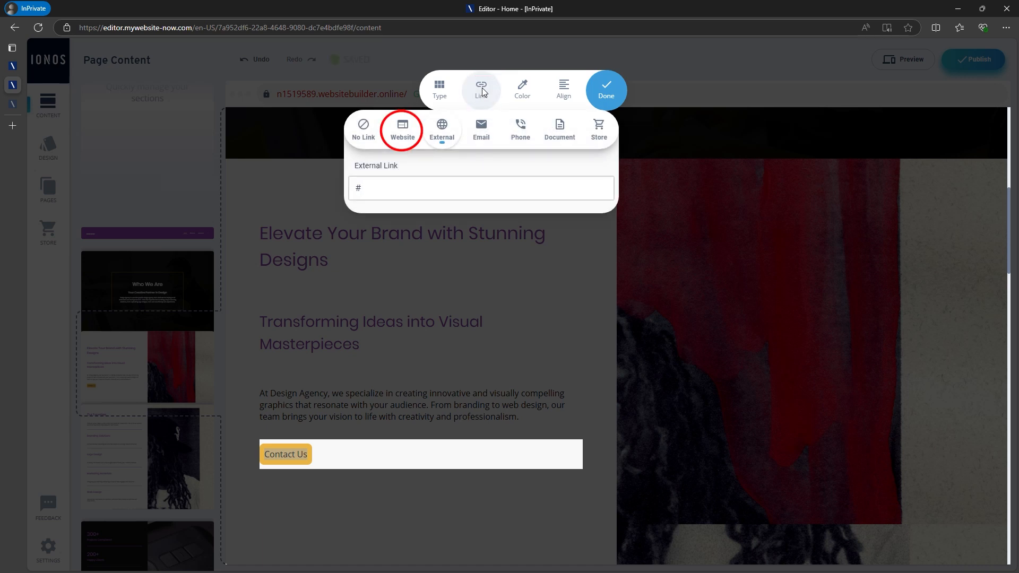
pyautogui.click(403, 129)
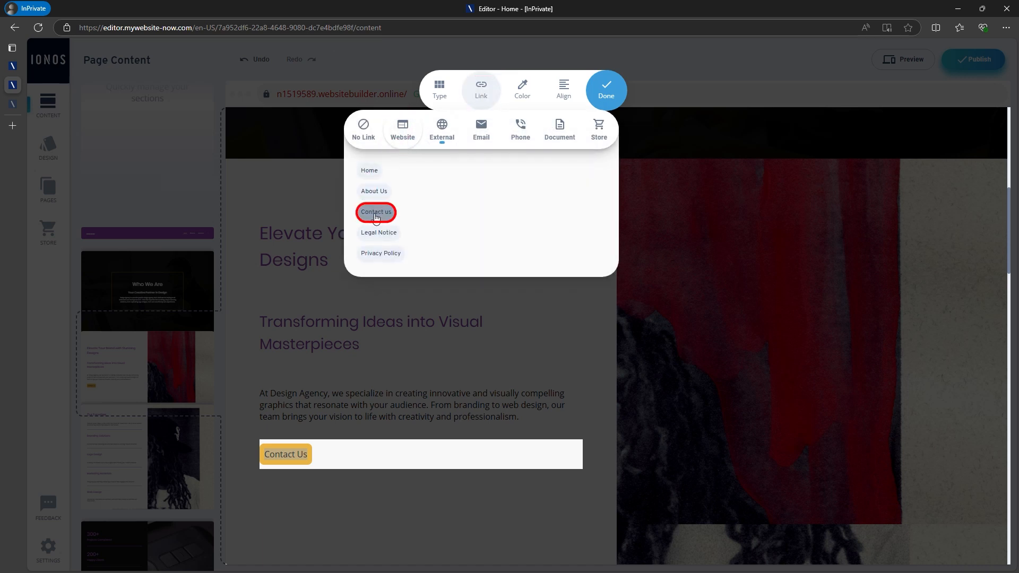
pyautogui.click(375, 212)
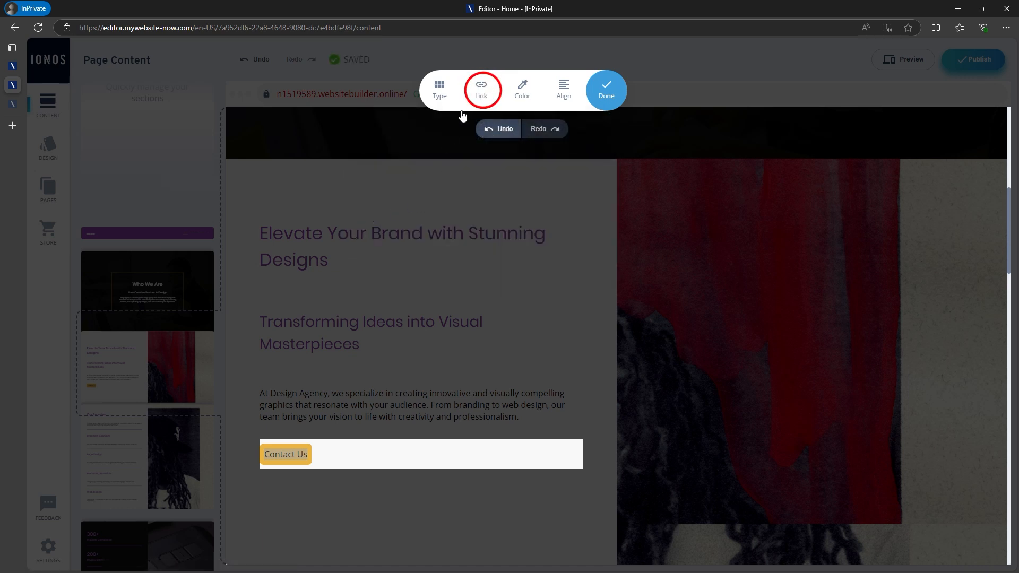
pyautogui.click(480, 89)
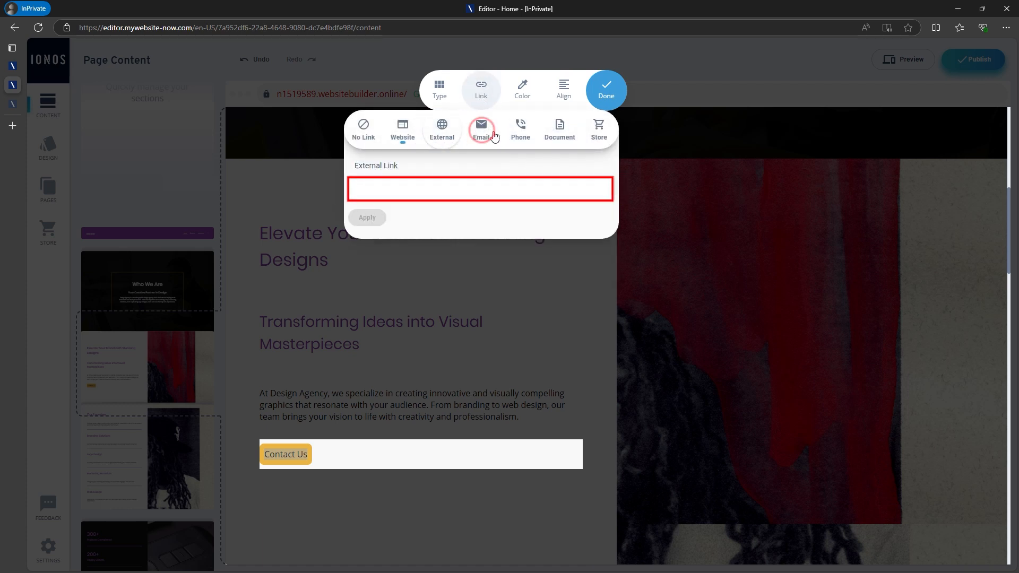
# - Make the Contact Us button red and finish editing it
pyautogui.click(522, 90)
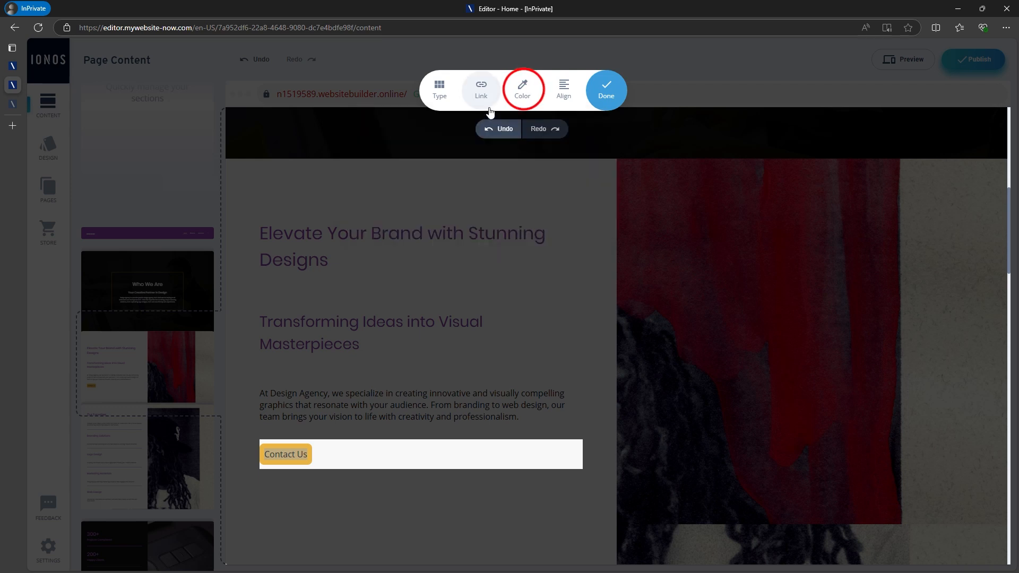
pyautogui.click(521, 89)
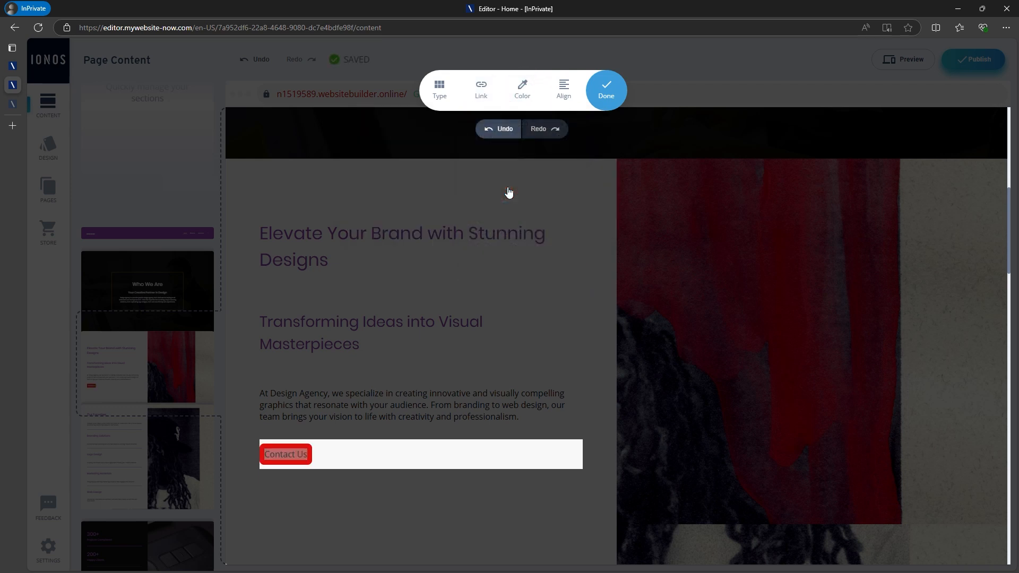
pyautogui.click(605, 85)
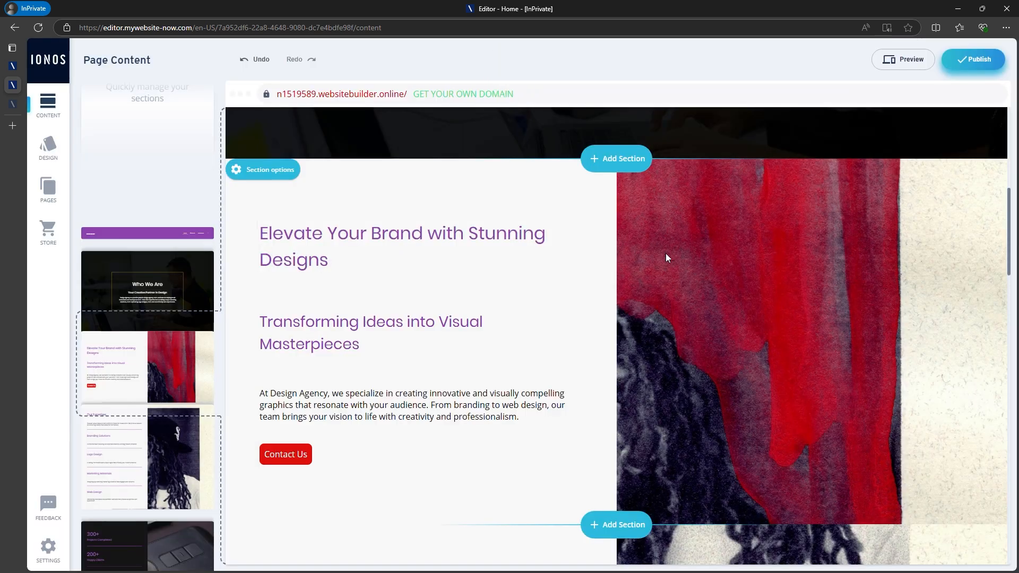
# - Open the section background's Replace image library and browse IONOS Pictures and uploaded images
pyautogui.click(263, 170)
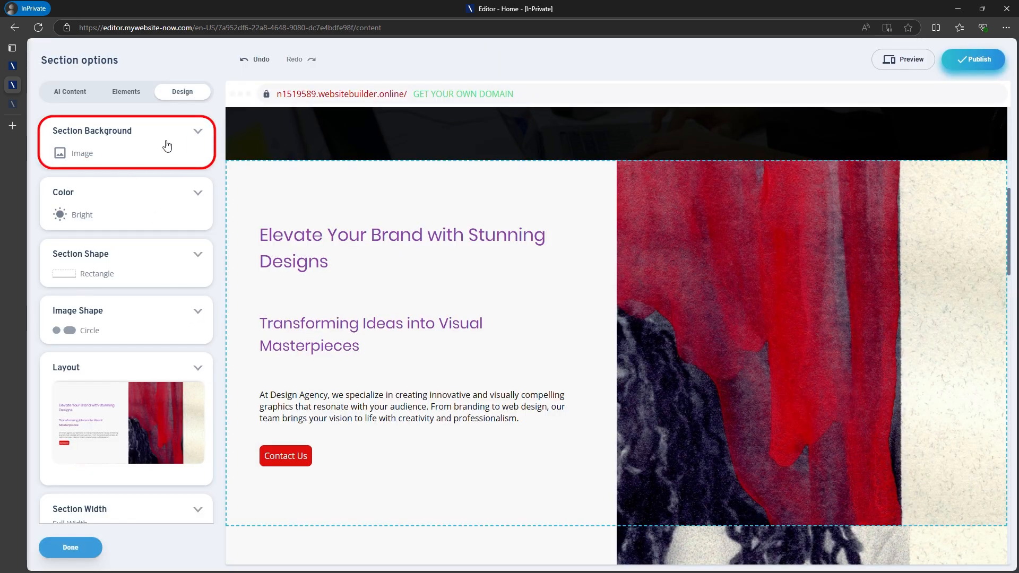
pyautogui.click(126, 142)
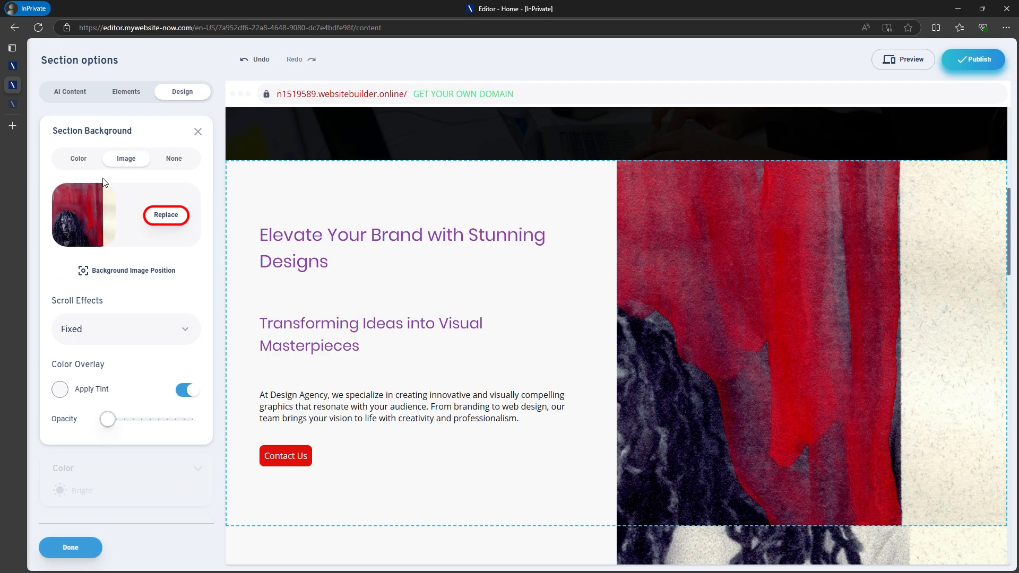
pyautogui.click(166, 215)
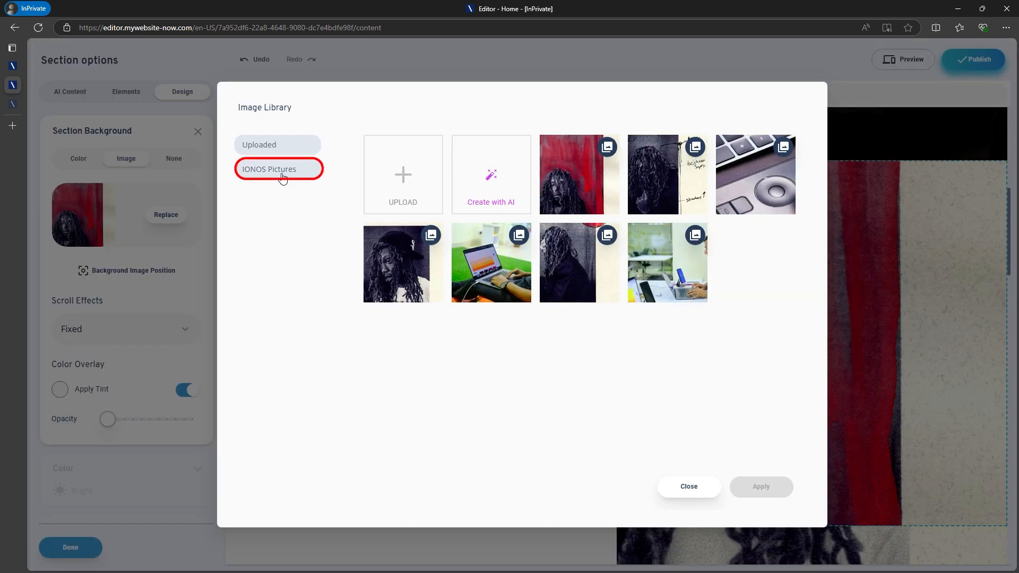
pyautogui.click(278, 168)
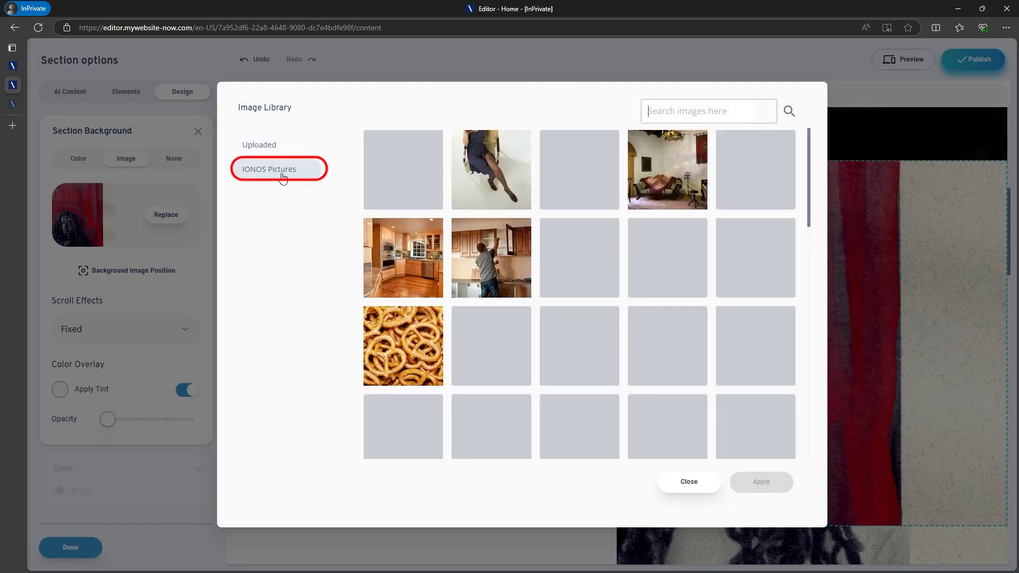
pyautogui.click(269, 168)
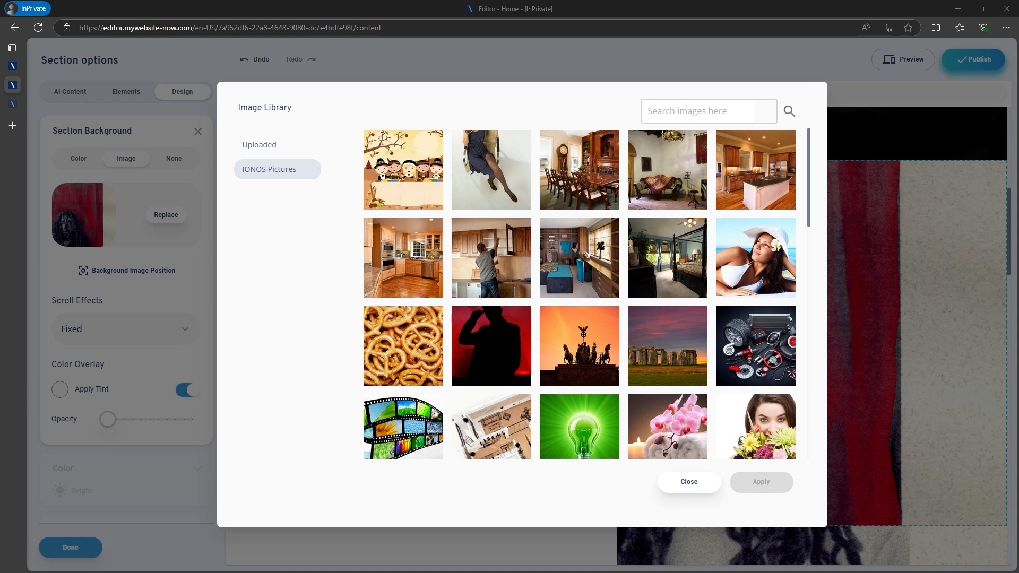
pyautogui.click(259, 145)
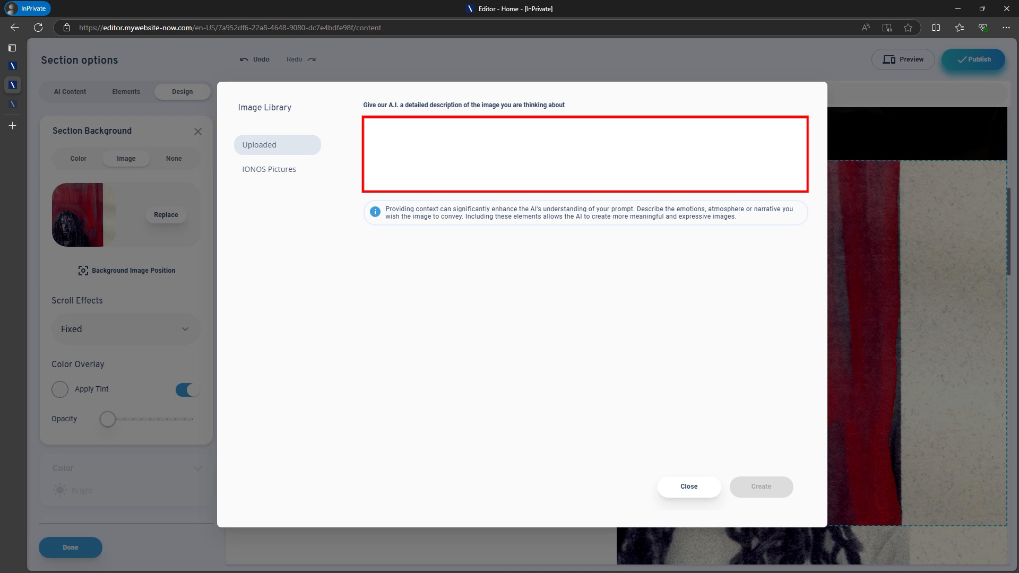
# - Generate an AI image from 'design office scene' and apply it as the background
pyautogui.write('design office scene')
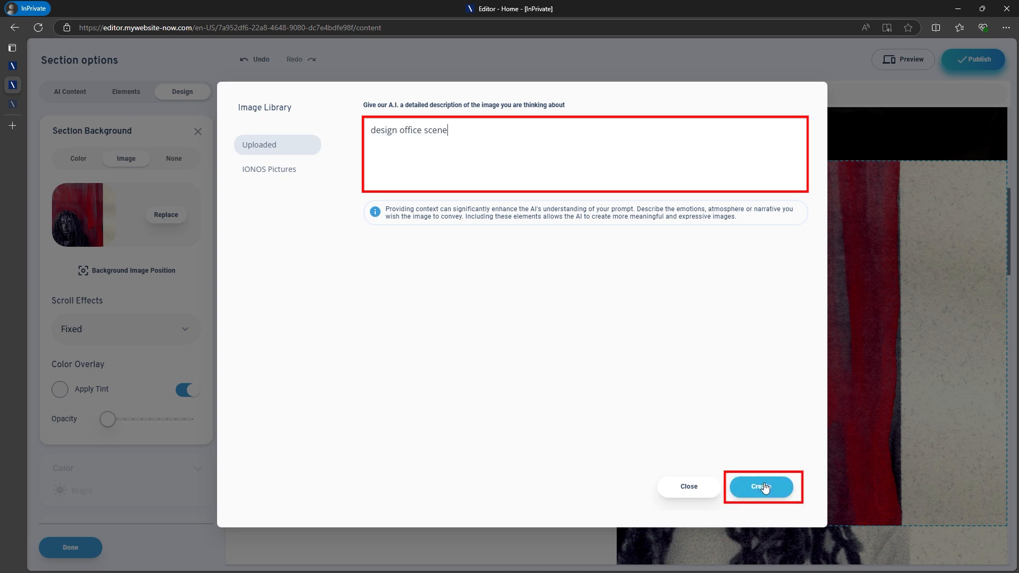
pyautogui.click(760, 486)
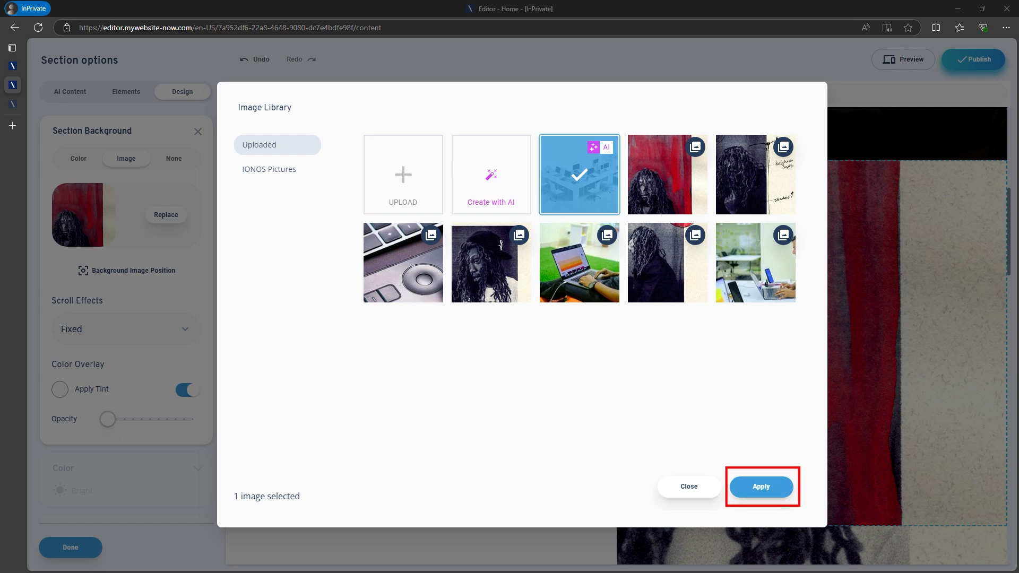
pyautogui.click(760, 486)
pyautogui.write('design office')
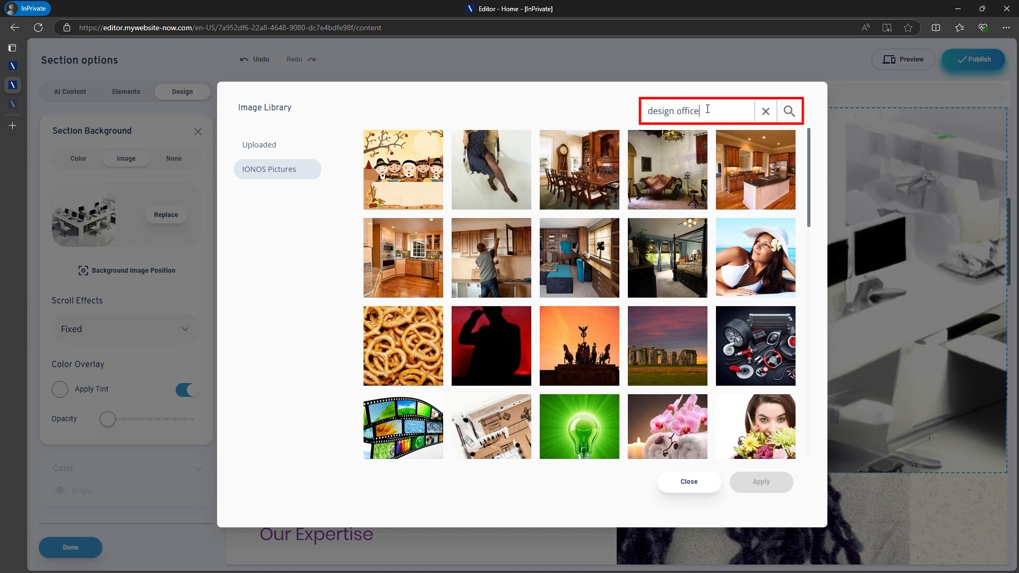
# - Search stock pictures for 'design office' and apply a blue-toned office photo
pyautogui.click(788, 110)
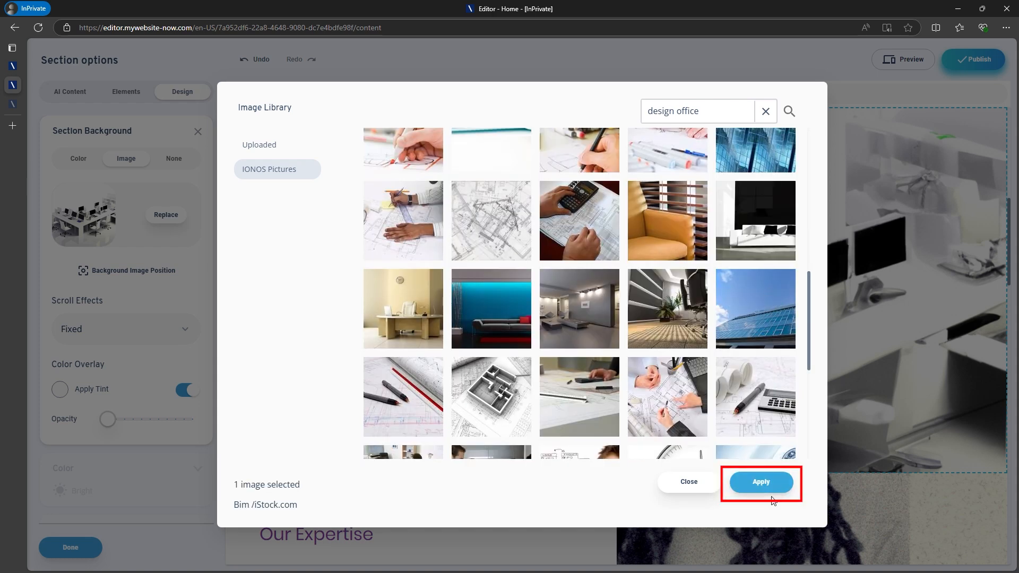
pyautogui.click(760, 482)
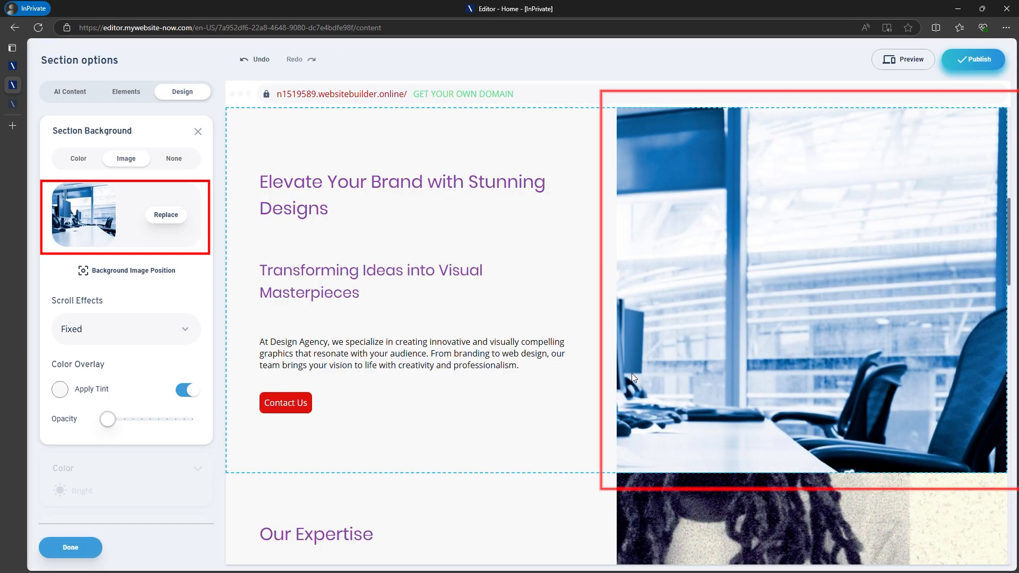
# - Close the section options and scroll through the About Us page
pyautogui.click(70, 547)
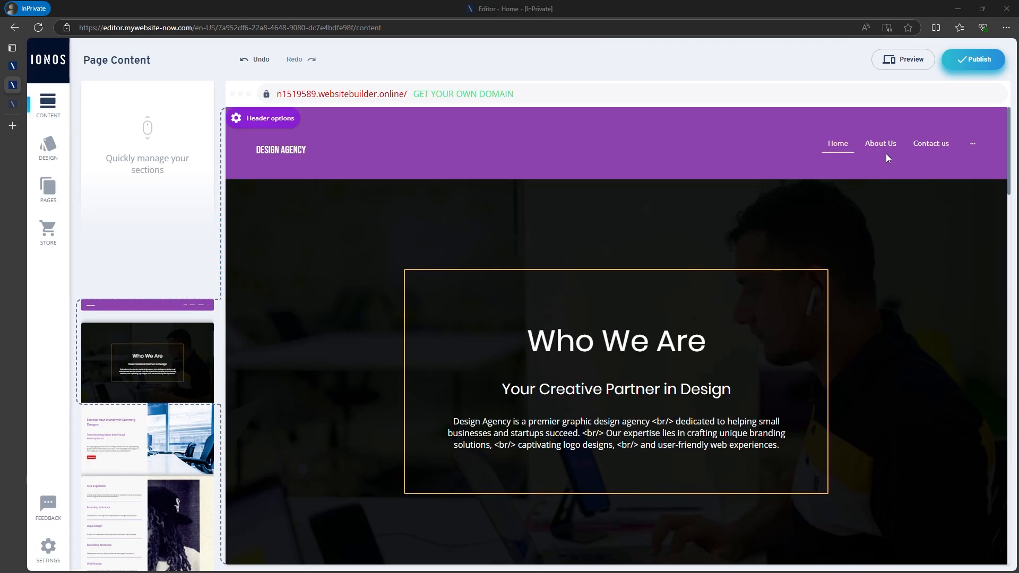
pyautogui.click(880, 143)
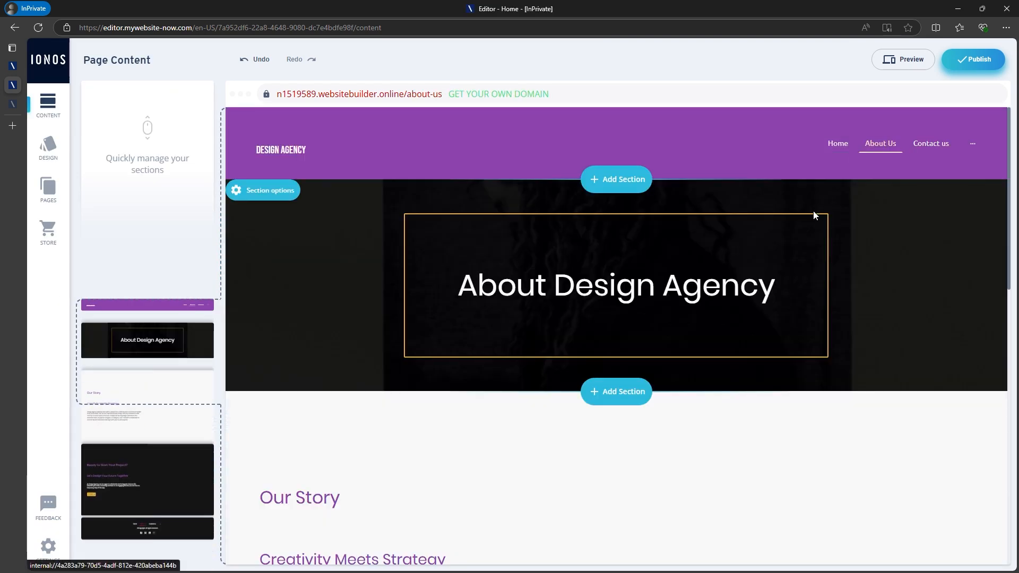
pyautogui.scroll(-3)
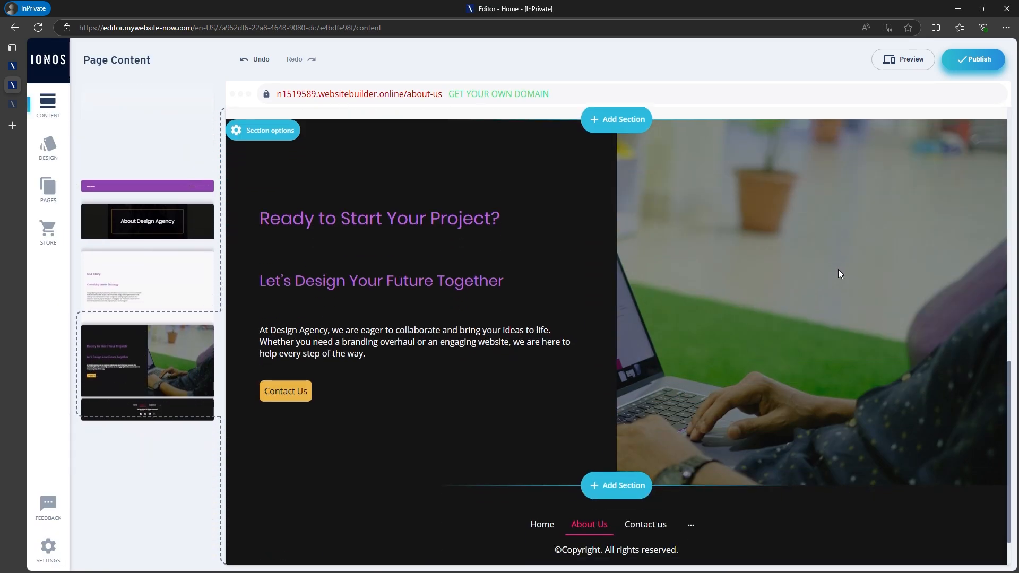
pyautogui.scroll(-3)
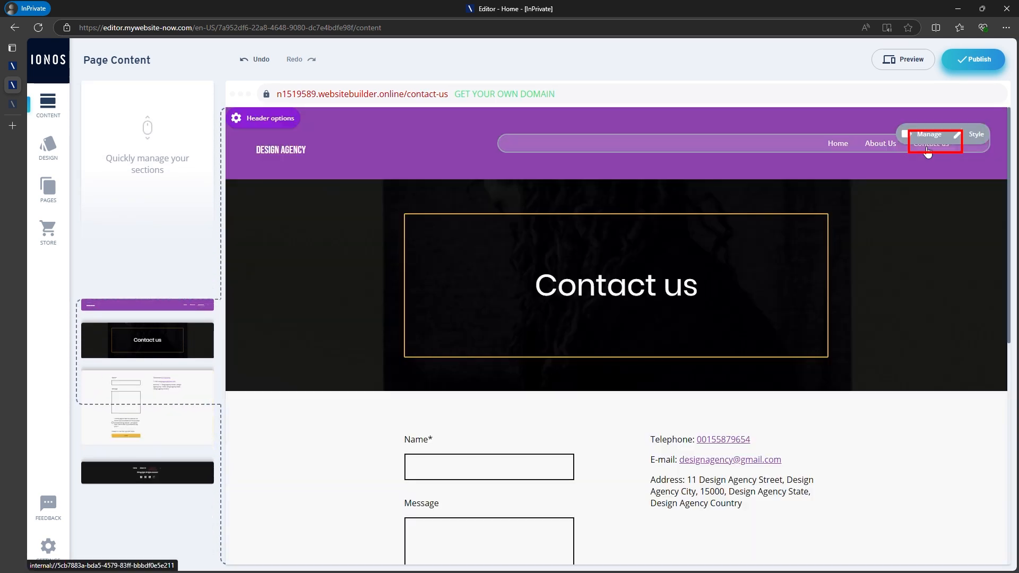
pyautogui.scroll(-3)
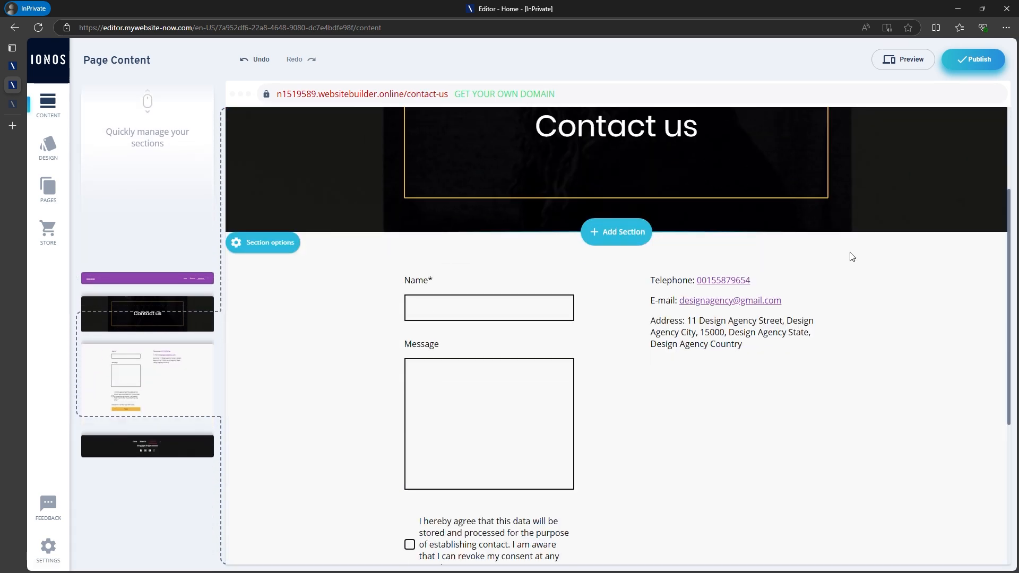
pyautogui.moveTo(849, 284)
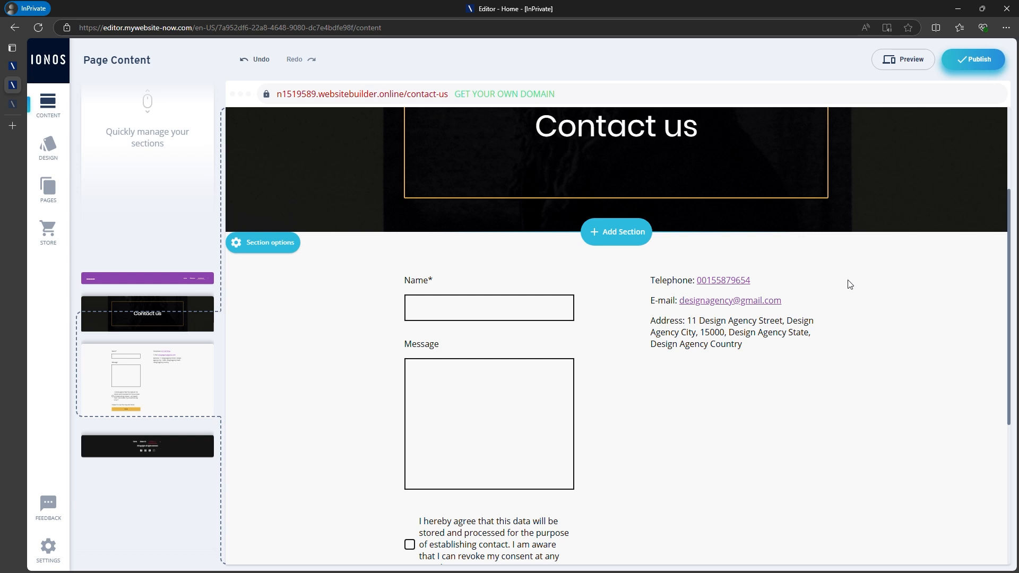
pyautogui.scroll(3)
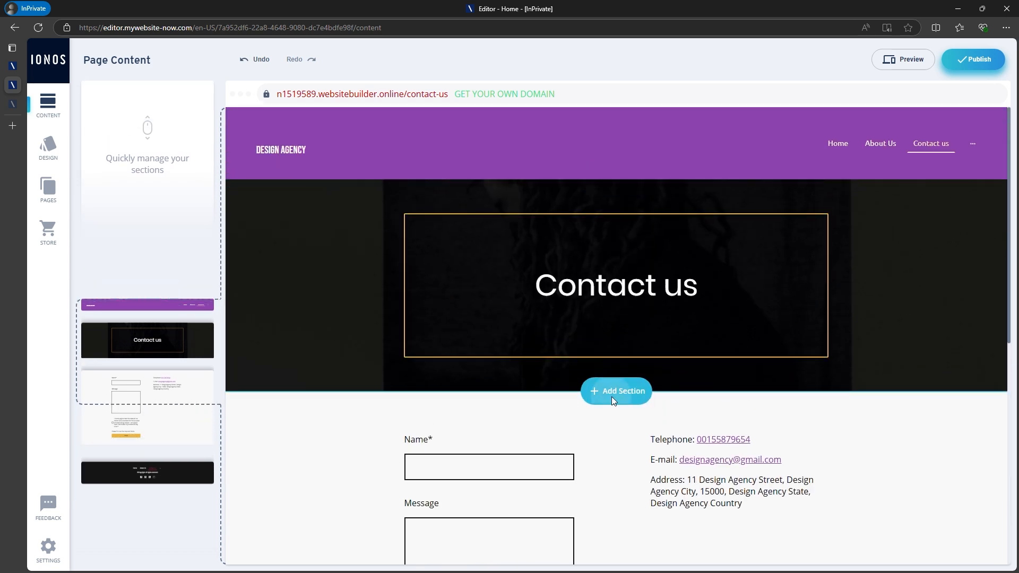
# - Insert a new section below the Contact us banner and browse the section layouts
pyautogui.click(616, 391)
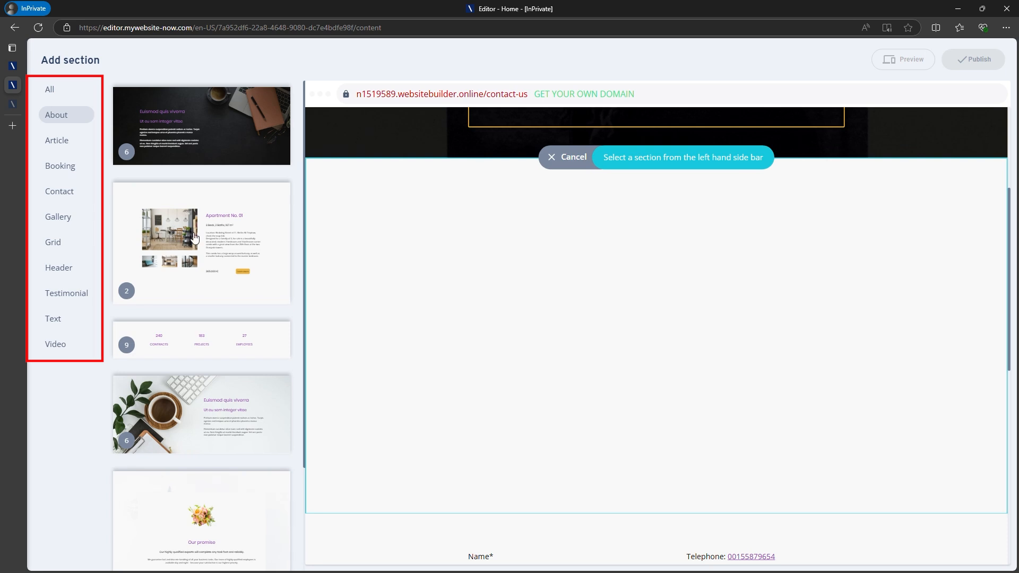
pyautogui.moveTo(191, 120)
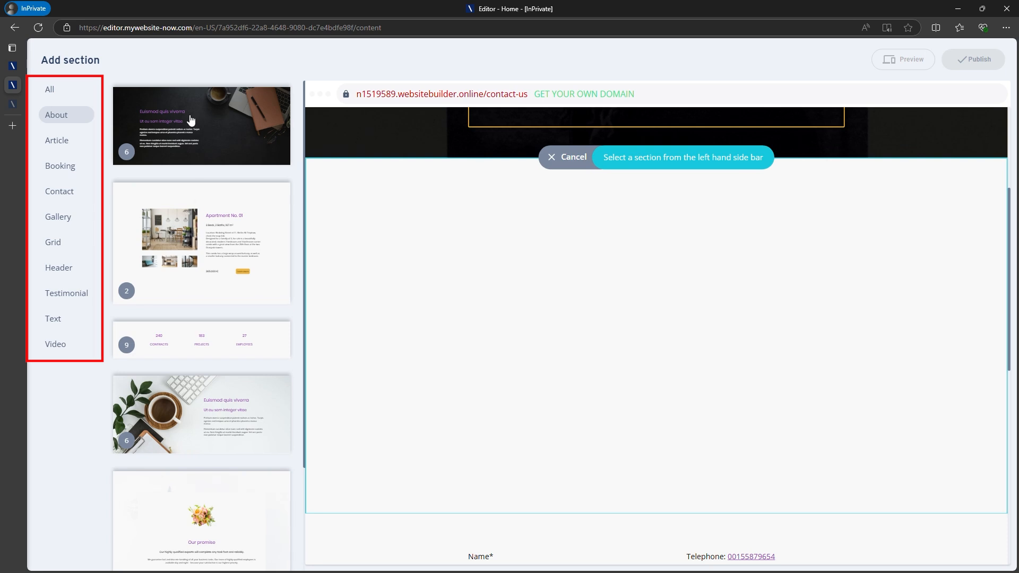
pyautogui.moveTo(200, 220)
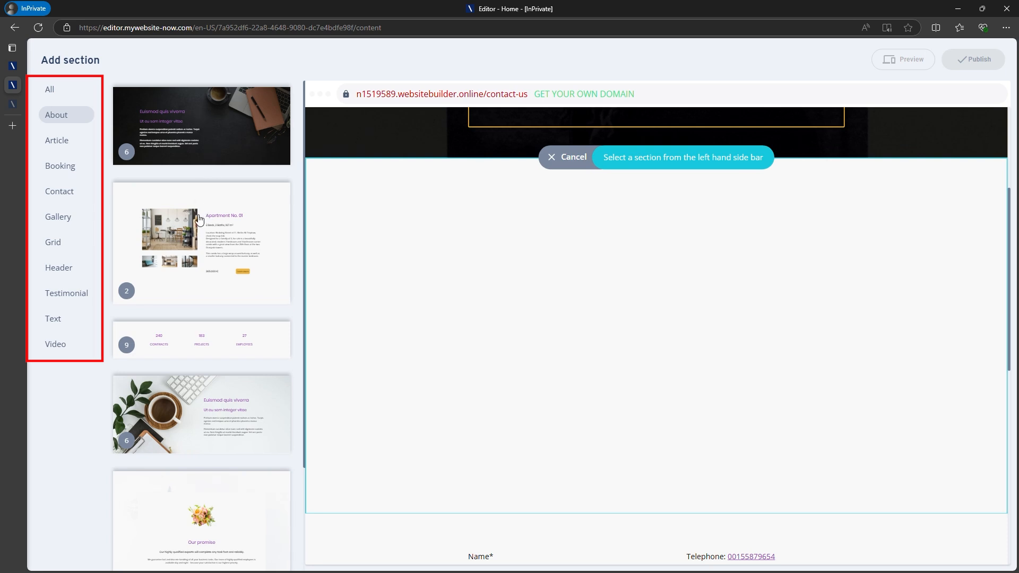
pyautogui.scroll(-3)
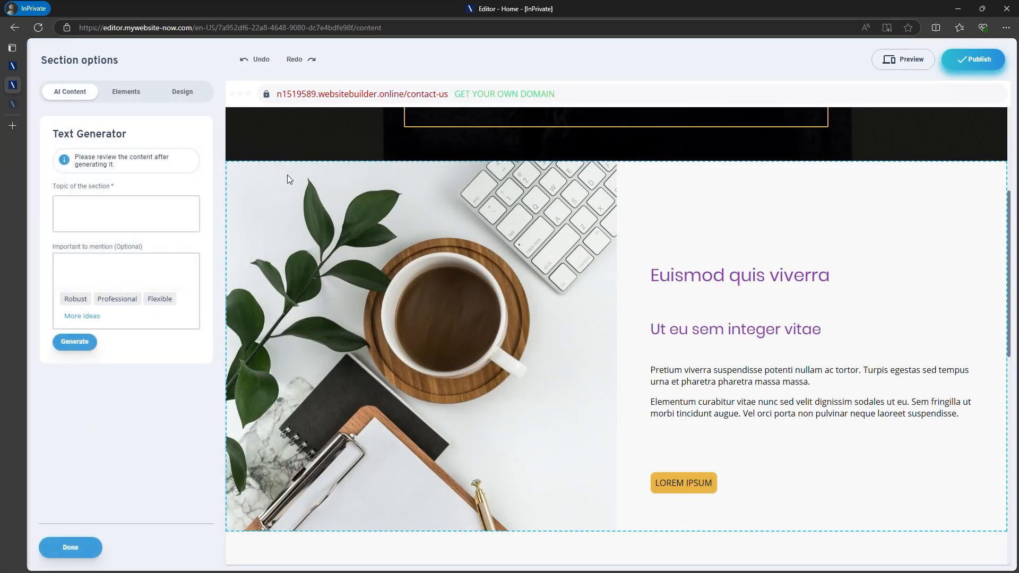
# - Toggle the coffee section's Image element on and off, then enable flexible editing
pyautogui.click(125, 90)
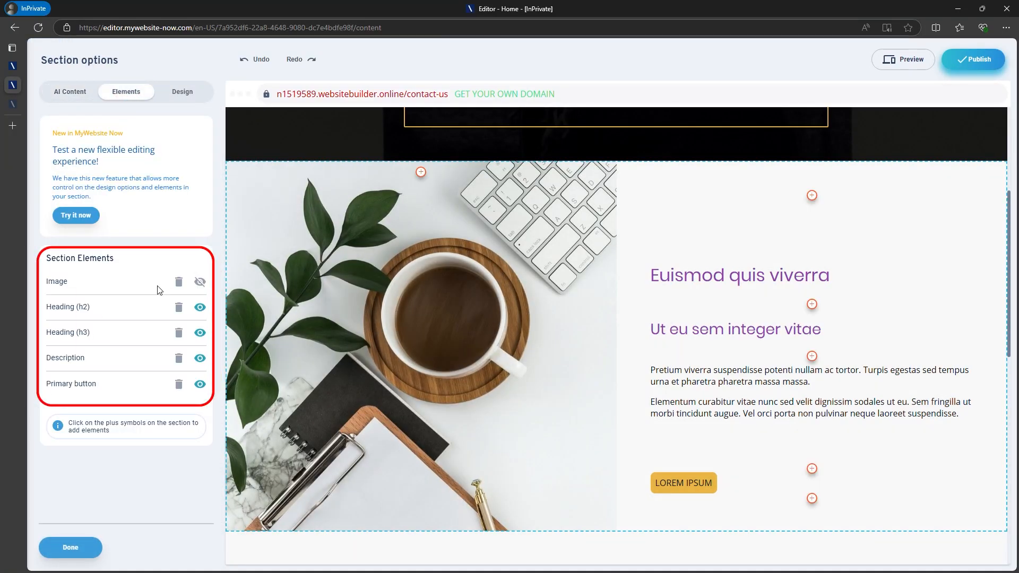
pyautogui.click(199, 281)
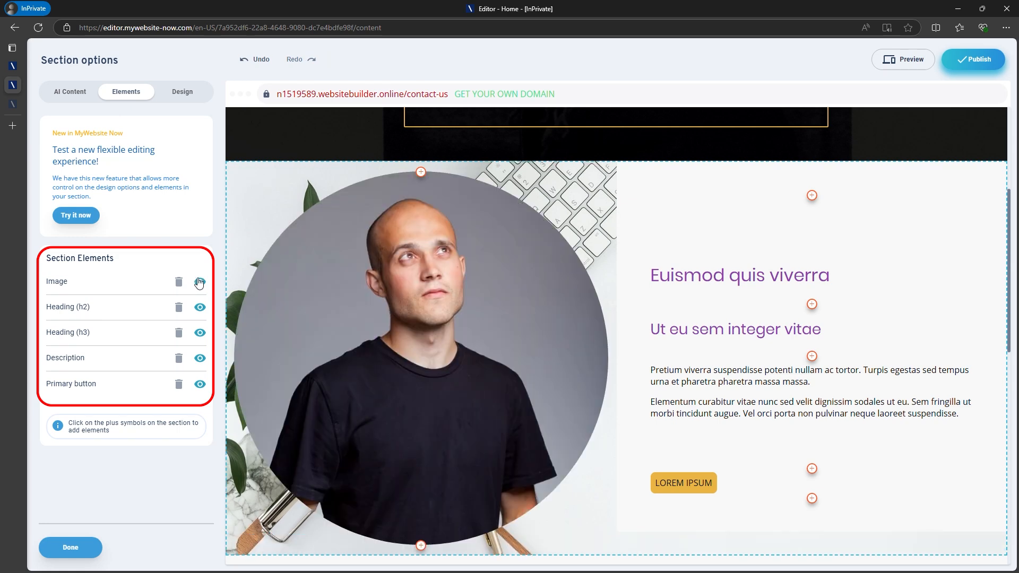
pyautogui.click(200, 281)
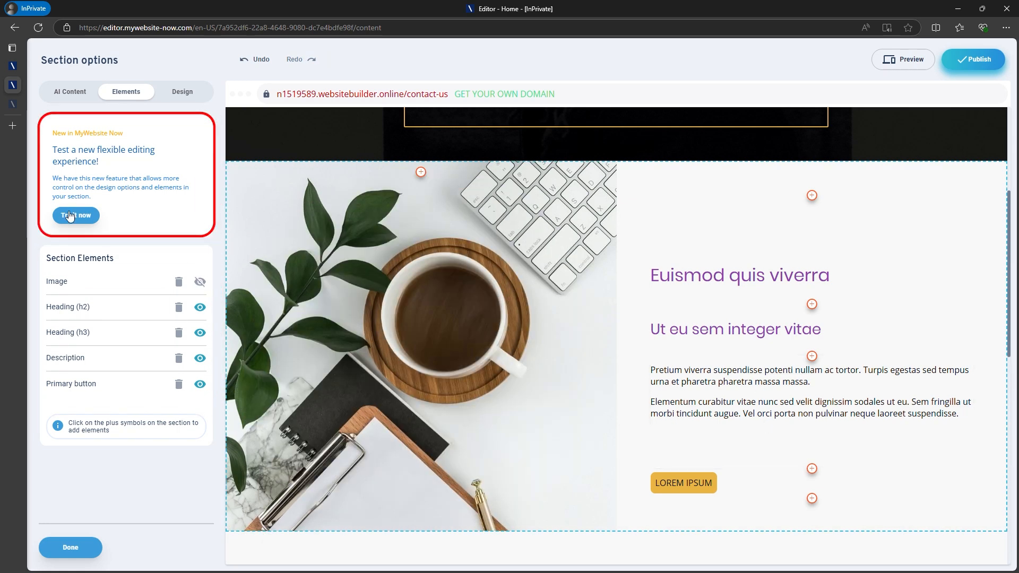
pyautogui.click(75, 215)
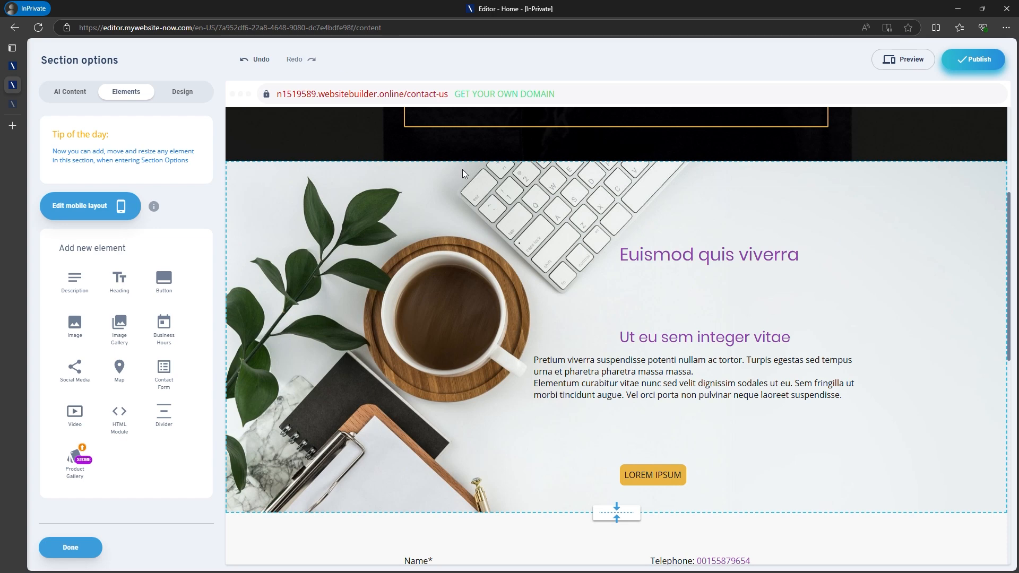
# - Relabel the button 'About Us' and center it, then realign the paragraph slightly lower
pyautogui.click(544, 89)
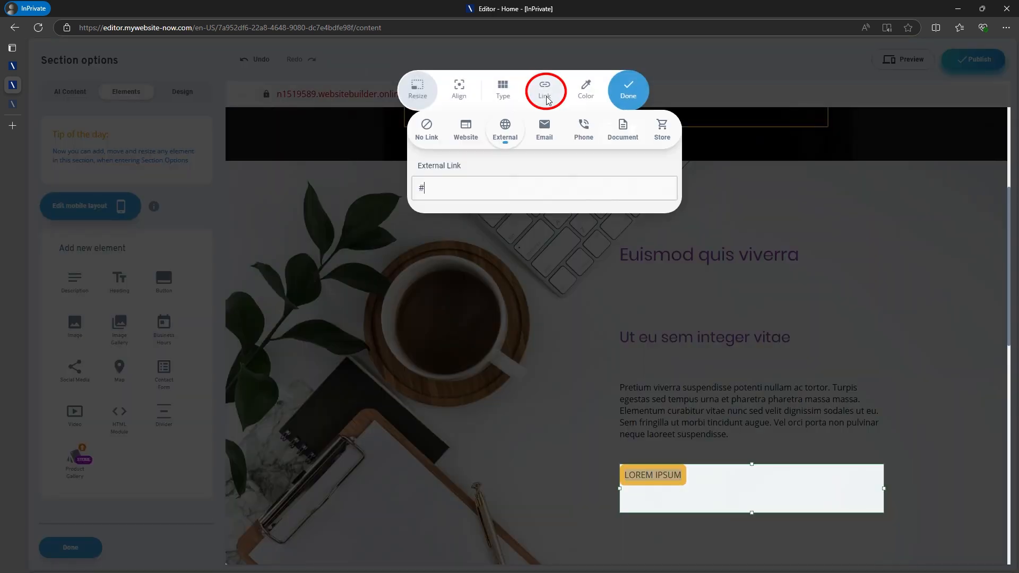
pyautogui.click(466, 128)
pyautogui.write('Abou')
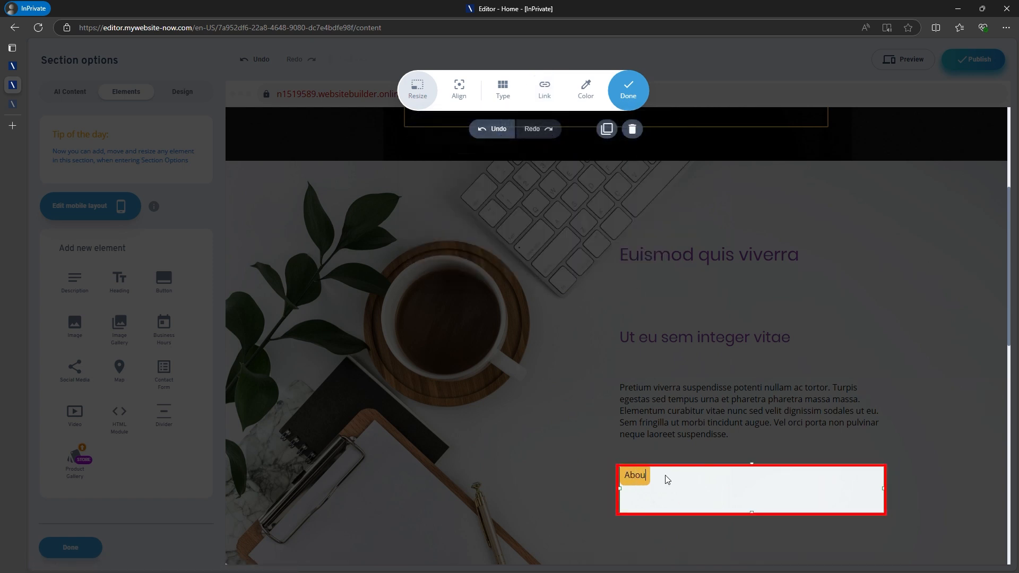
pyautogui.click(458, 89)
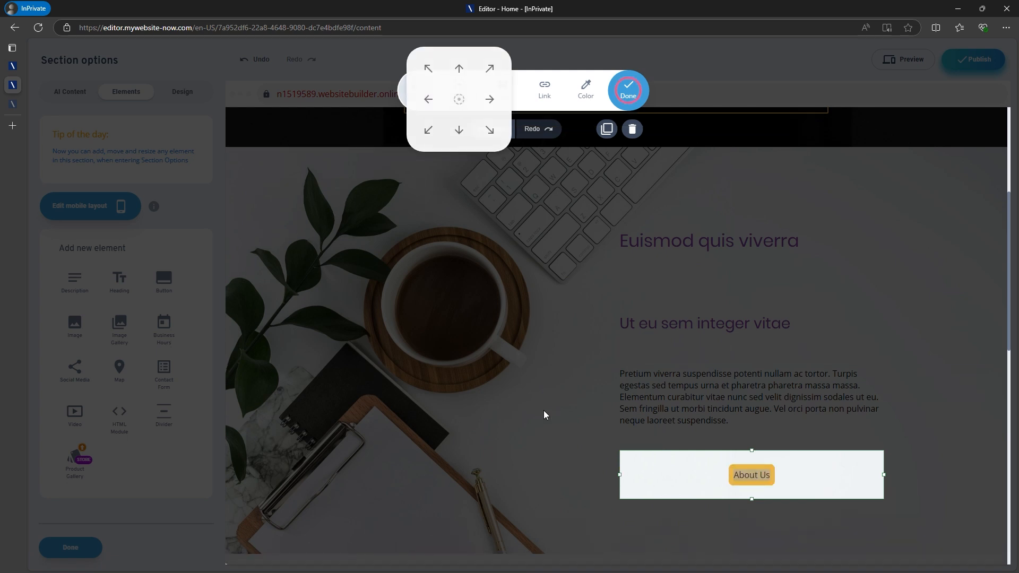
pyautogui.click(626, 90)
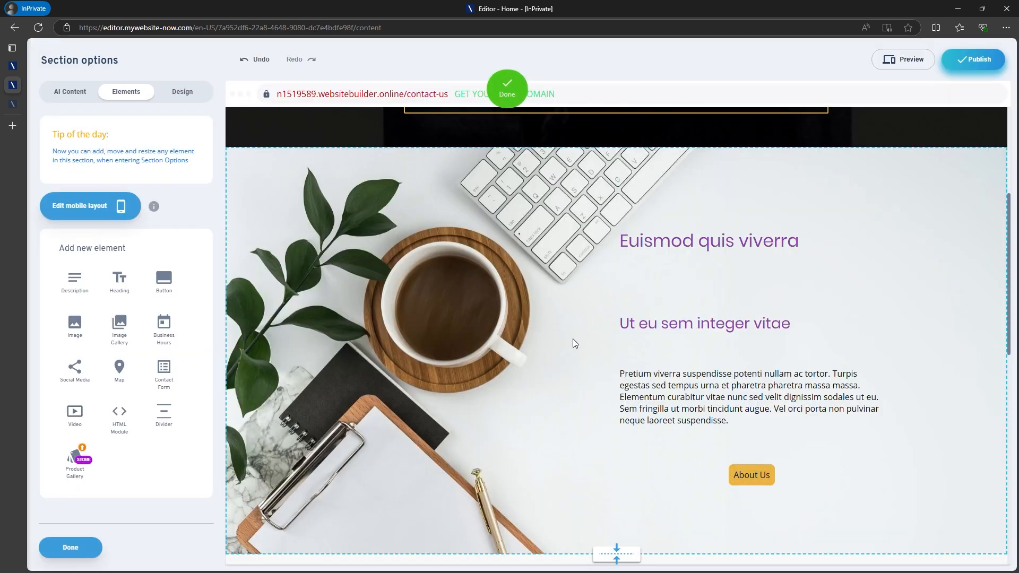
pyautogui.click(747, 396)
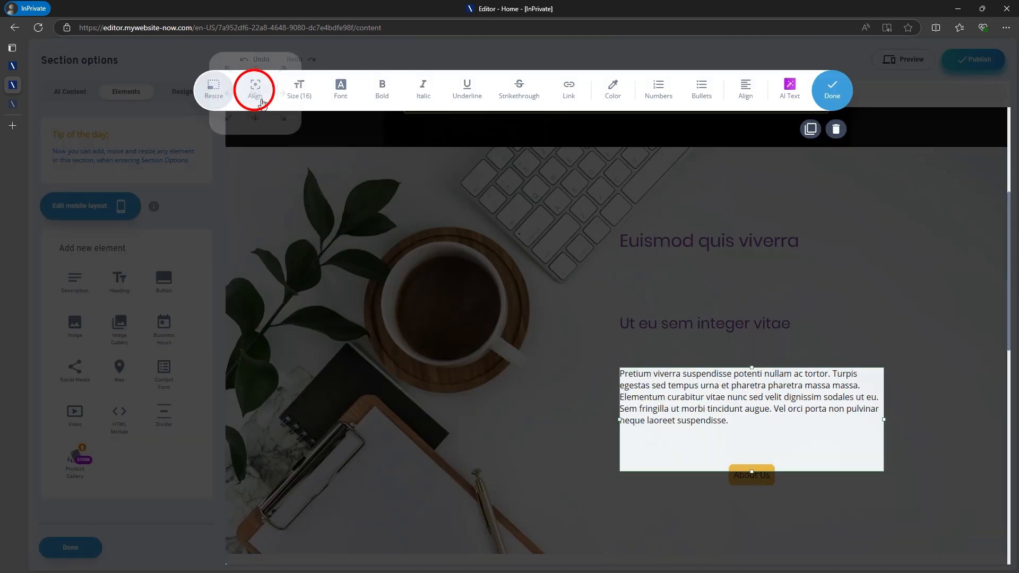
pyautogui.click(255, 89)
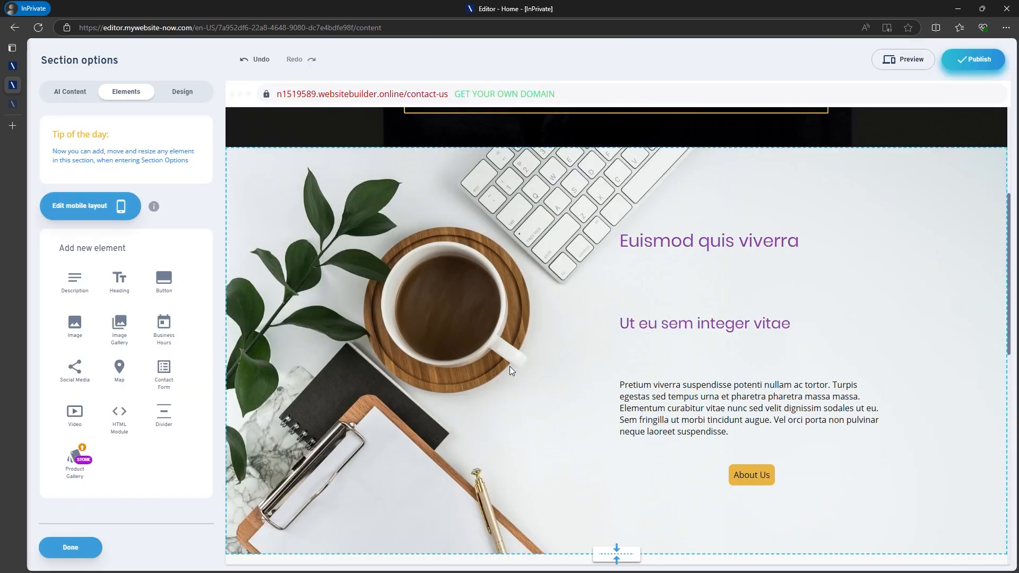
# - Finish the coffee section, view the contact form's section settings, and return to Home
pyautogui.click(69, 547)
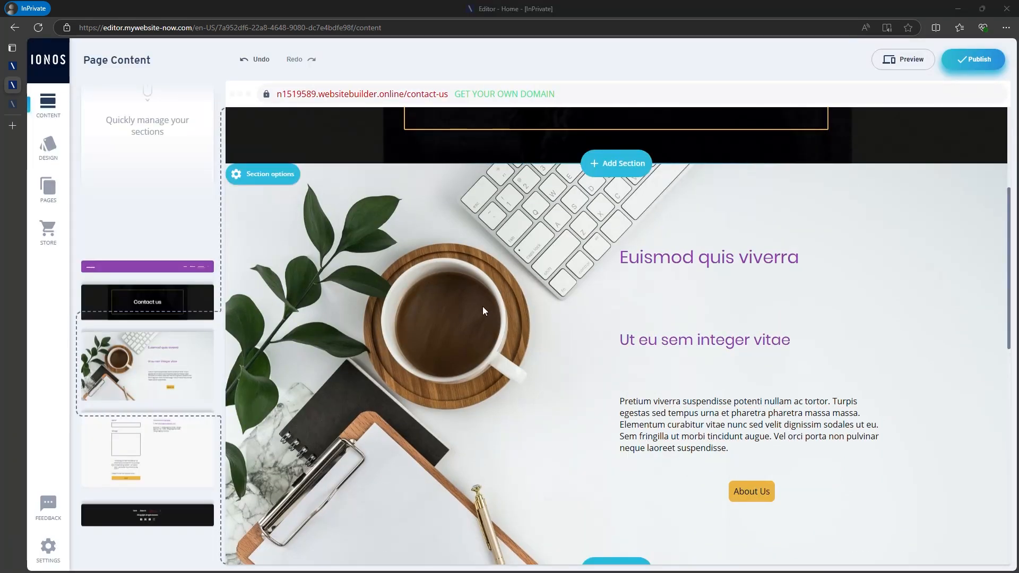
pyautogui.scroll(-3)
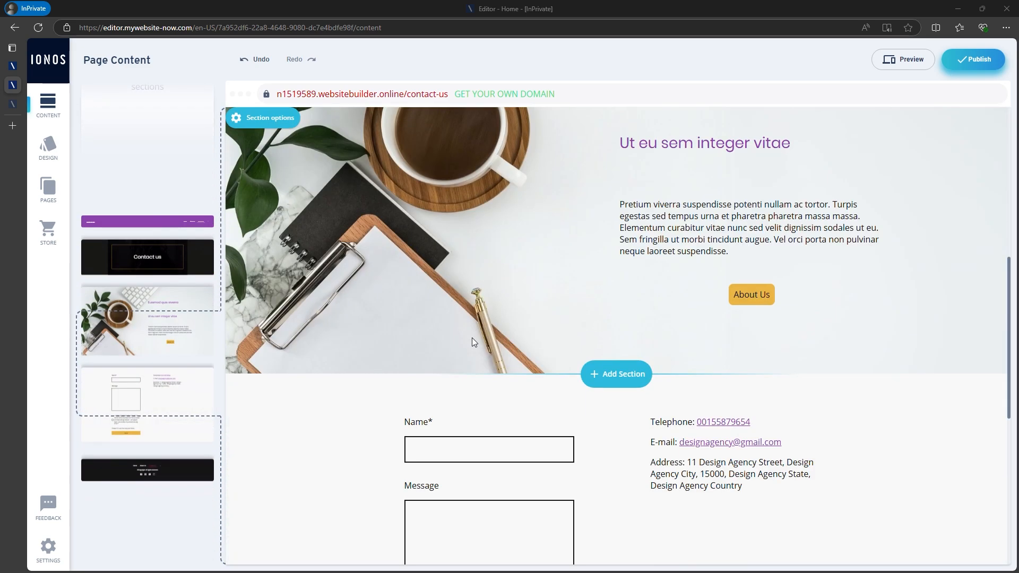
pyautogui.scroll(-3)
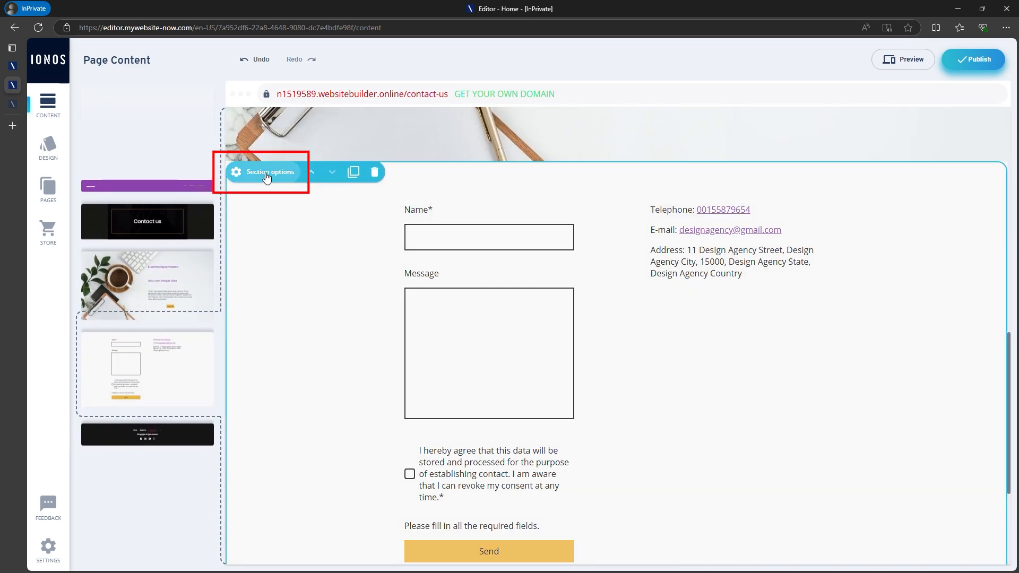
pyautogui.click(263, 171)
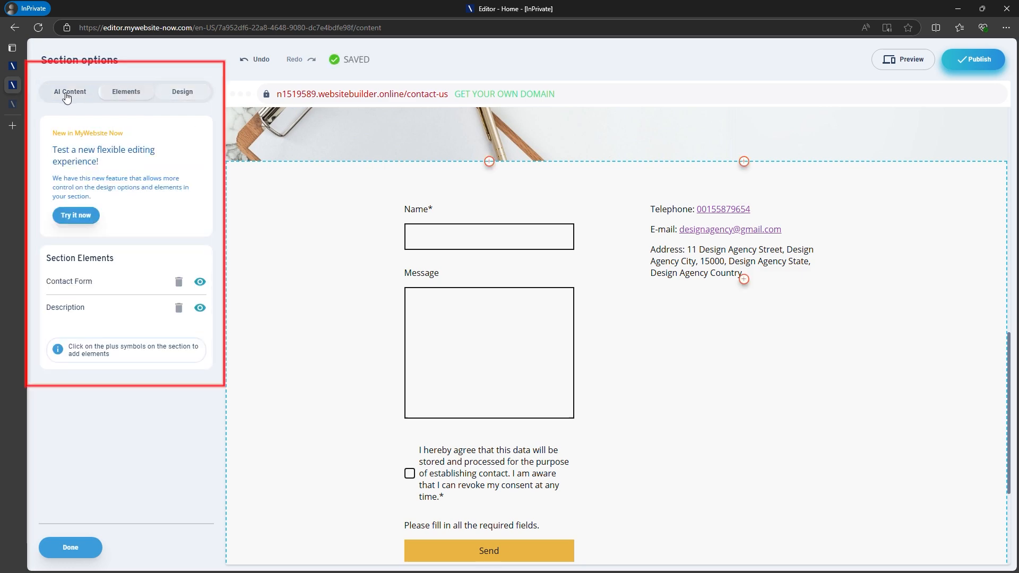
pyautogui.click(70, 547)
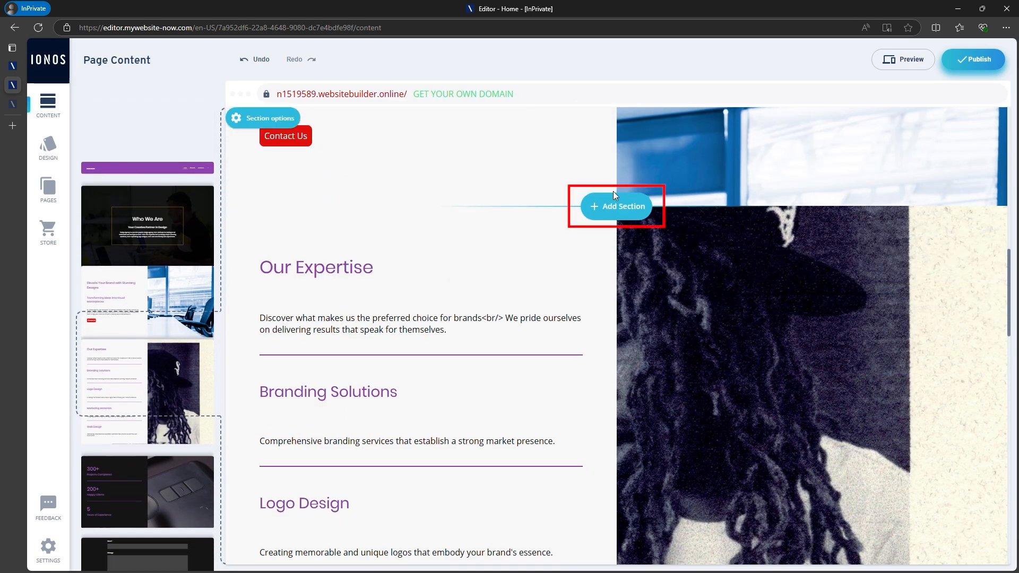
# - Browse About, Article and Booking layouts below Web Design, then go to About Us
pyautogui.scroll(-3)
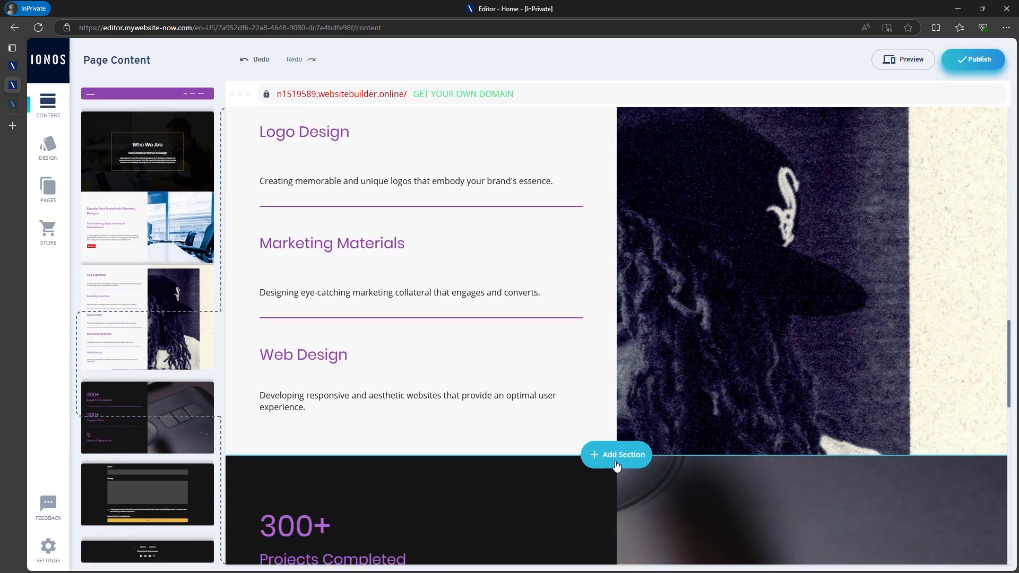
pyautogui.click(615, 454)
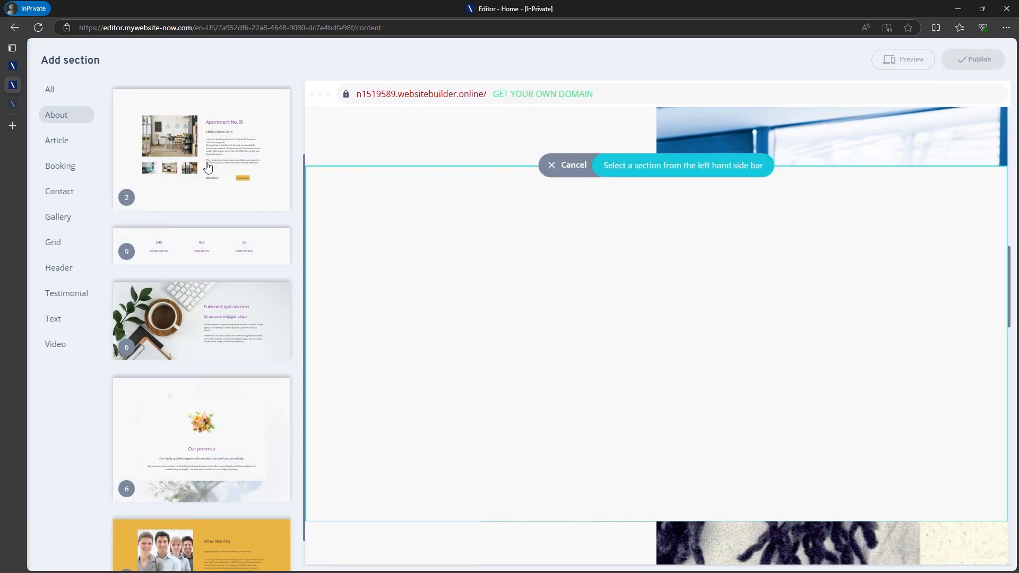
pyautogui.click(63, 139)
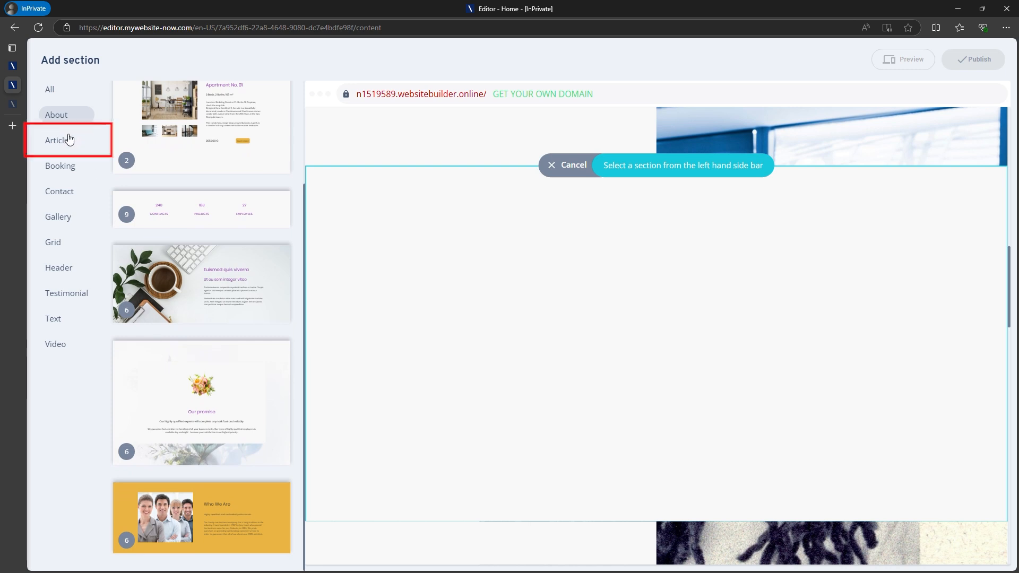
pyautogui.click(60, 166)
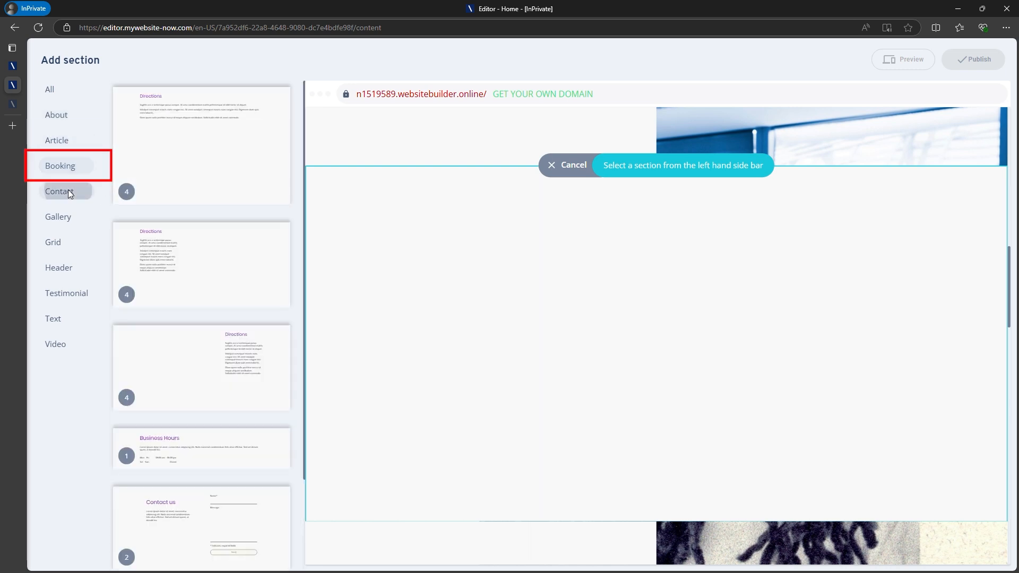
pyautogui.click(567, 165)
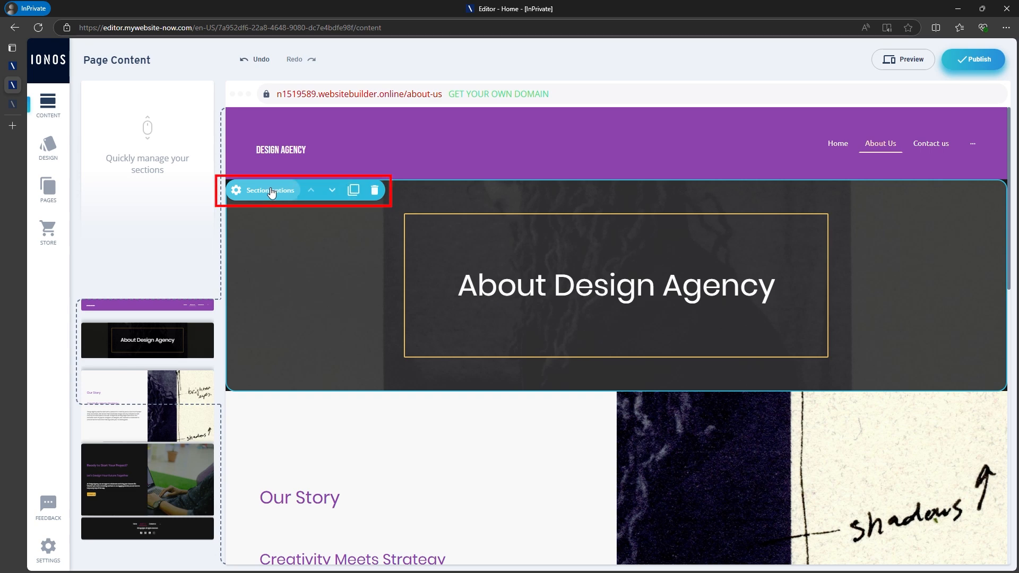
# - Apply a slope section shape to the About Design Agency header's bottom edge
pyautogui.click(237, 190)
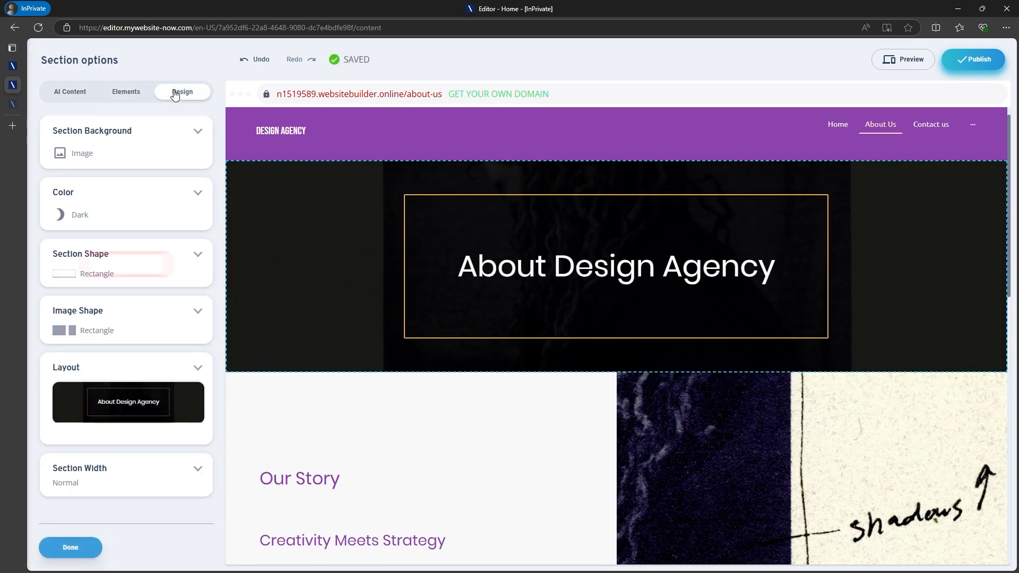
pyautogui.click(197, 257)
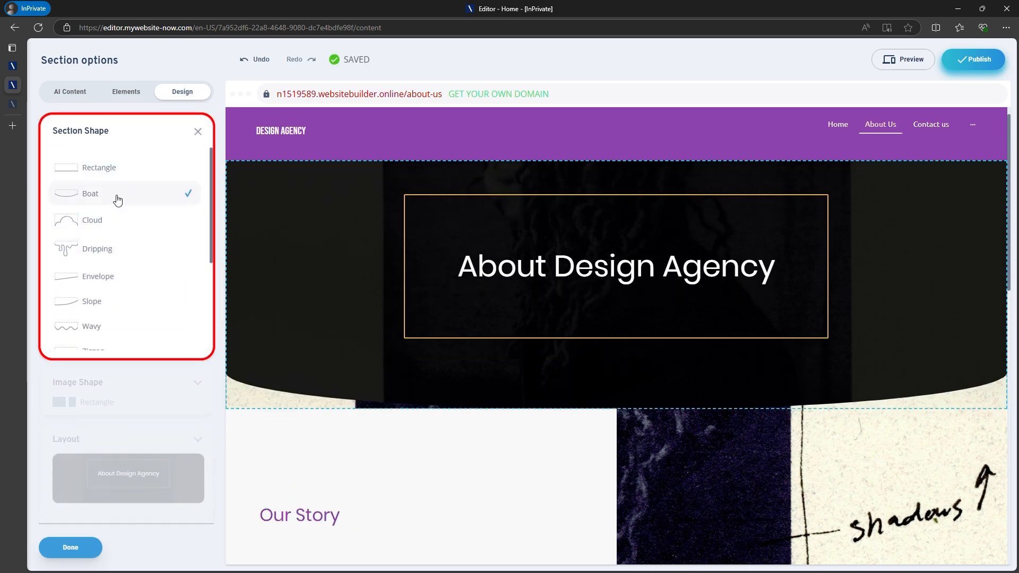
pyautogui.click(92, 219)
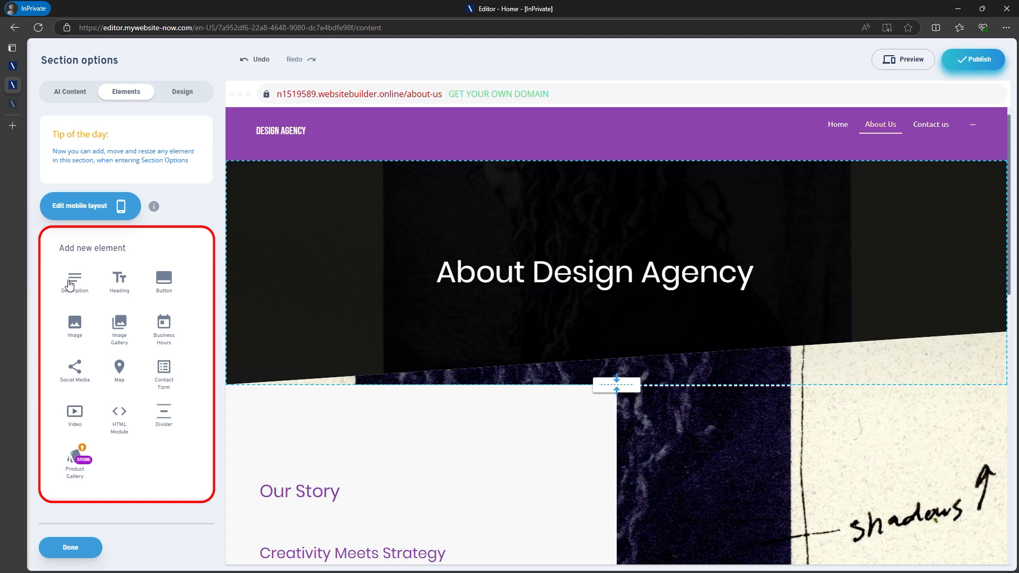
# - Add social media icons under the About Design Agency heading and go back to Home
pyautogui.click(74, 371)
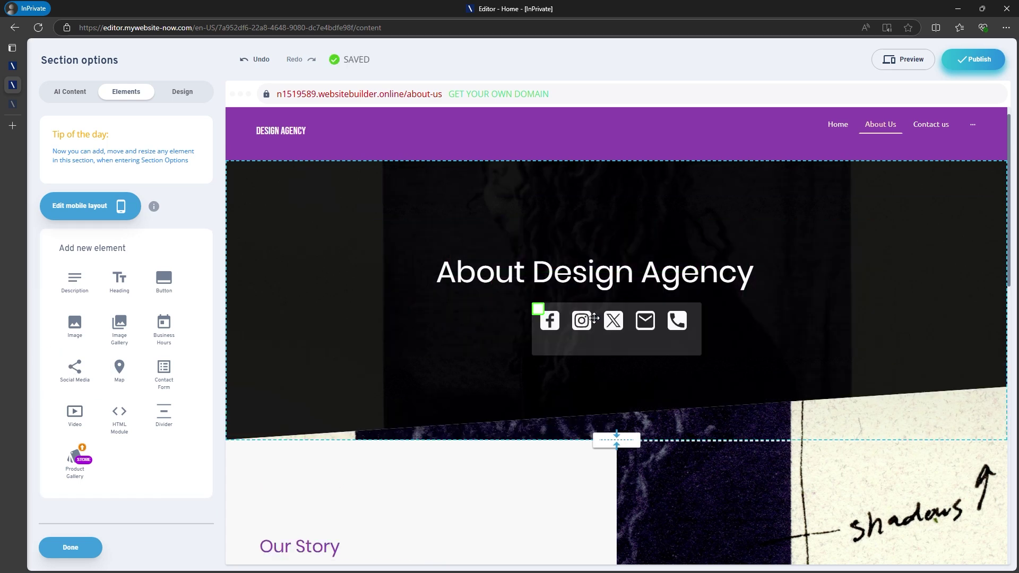
pyautogui.click(69, 547)
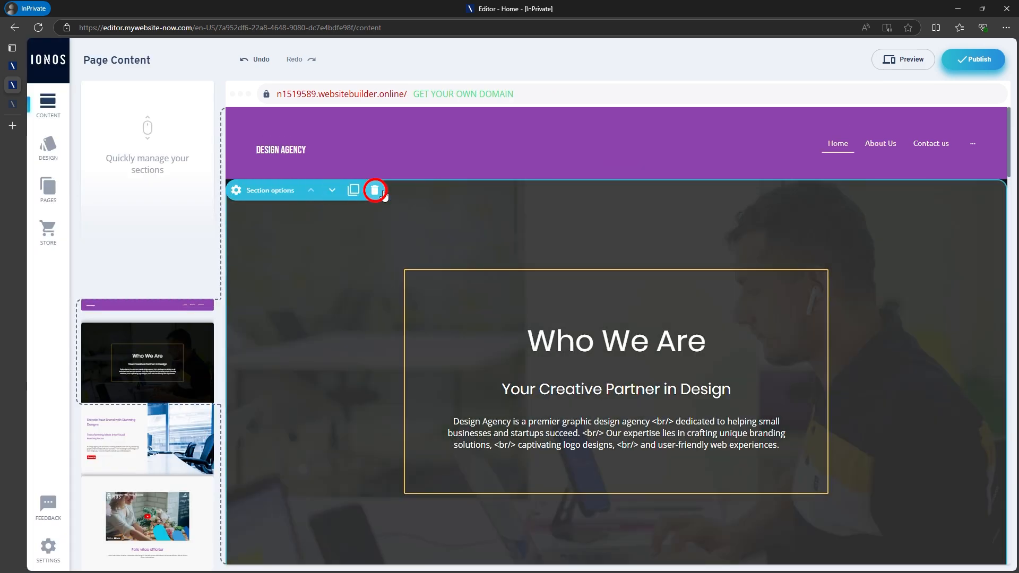
# - Scroll the Home page and open the Website structure page list
pyautogui.click(375, 190)
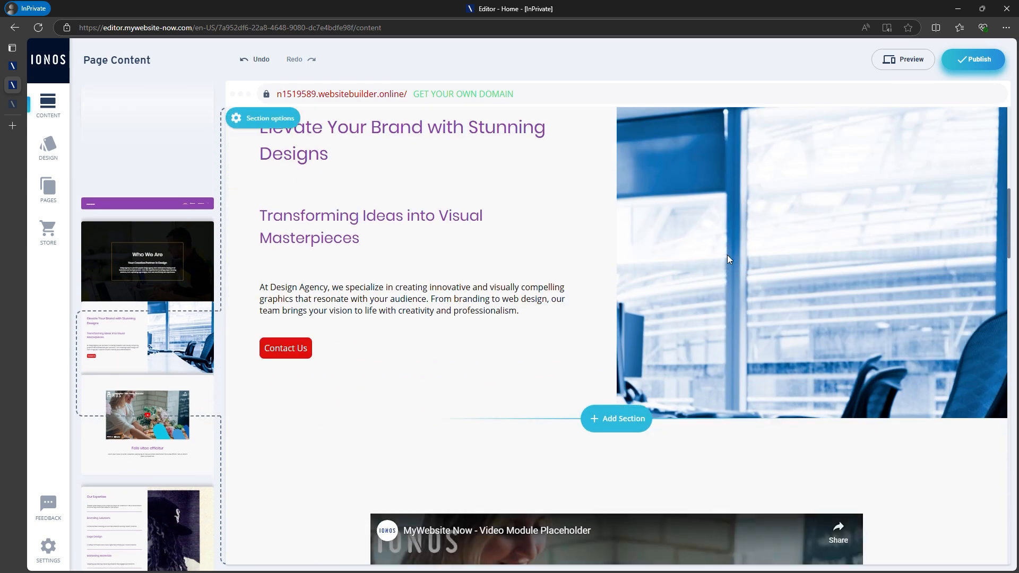
pyautogui.click(375, 117)
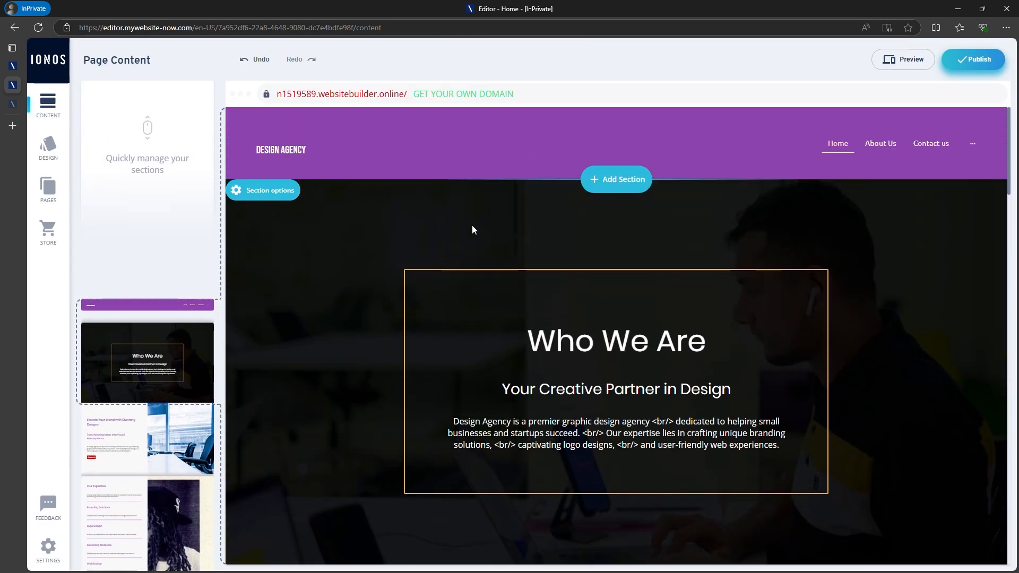
pyautogui.click(47, 189)
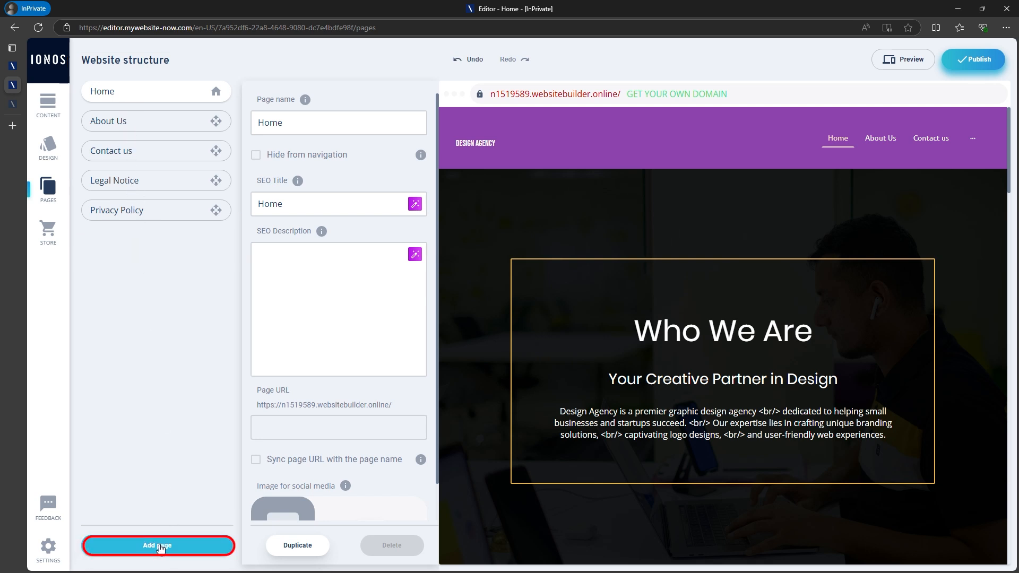
# - Add a page named 'Prices' and open its content in the editor
pyautogui.click(157, 545)
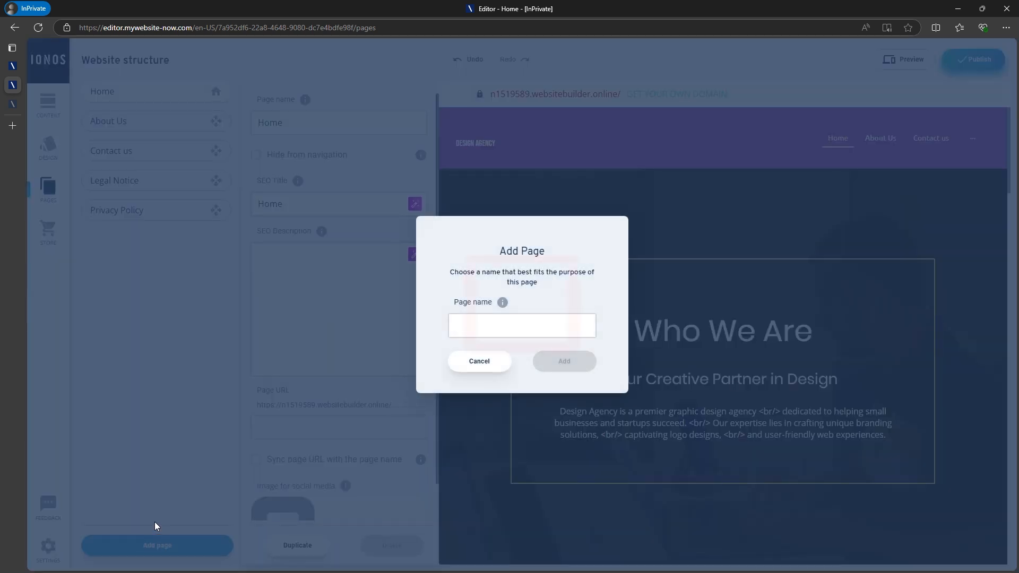
pyautogui.write('Prices')
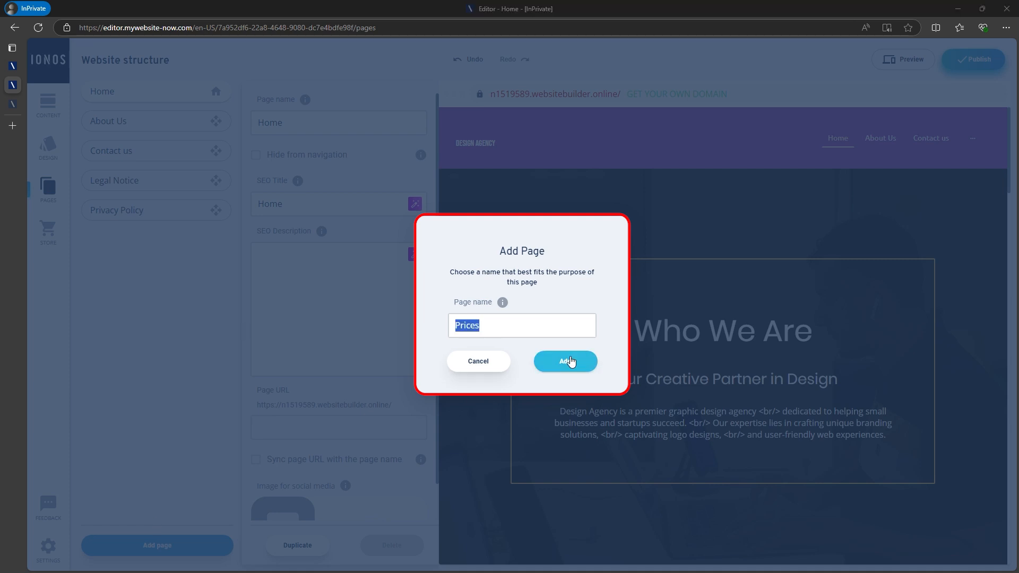
pyautogui.click(564, 361)
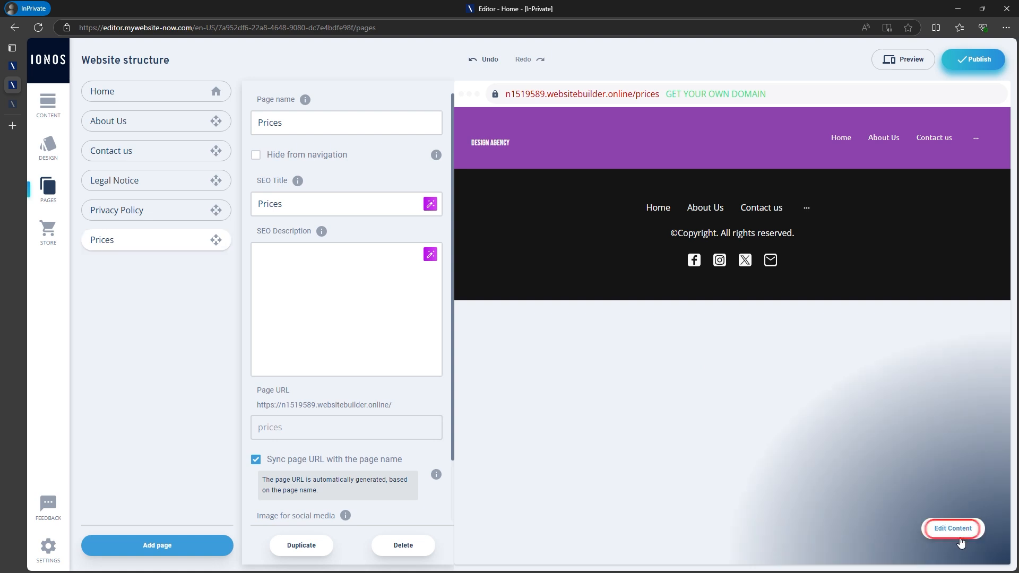
pyautogui.click(951, 528)
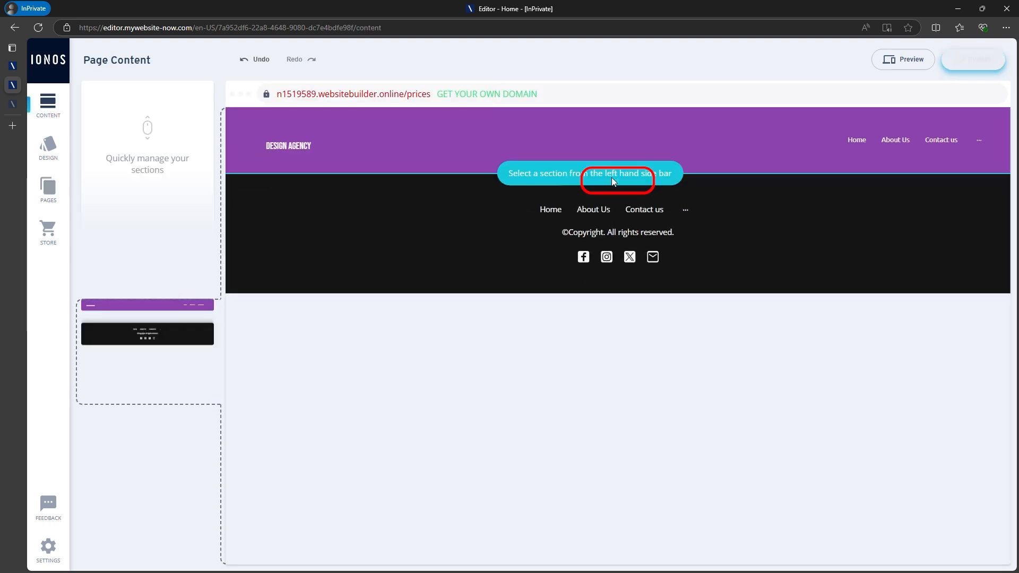
# - Insert the Our Service to You grid section, compare layouts, and keep four columns
pyautogui.click(588, 173)
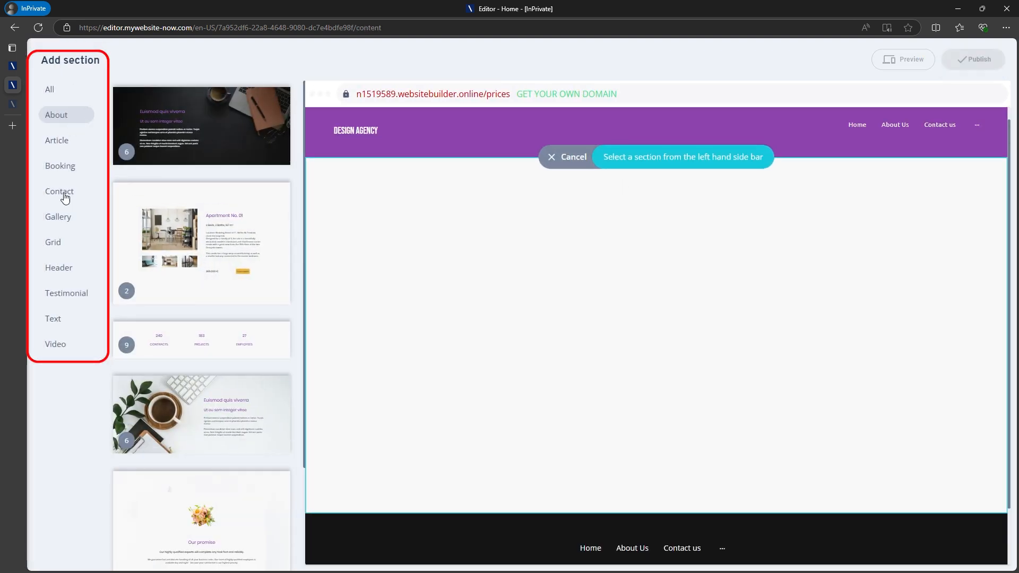
pyautogui.click(56, 140)
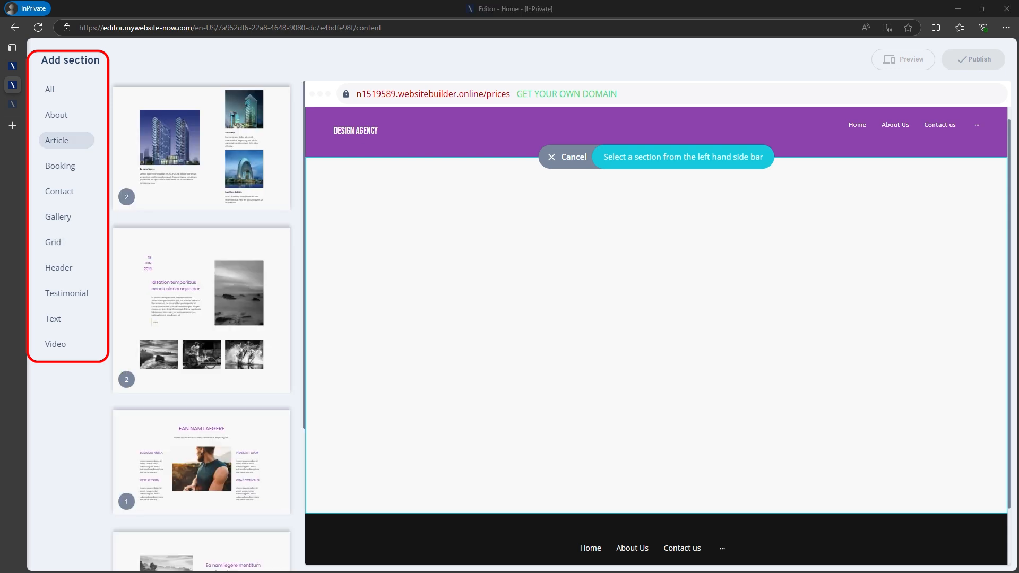
pyautogui.click(59, 266)
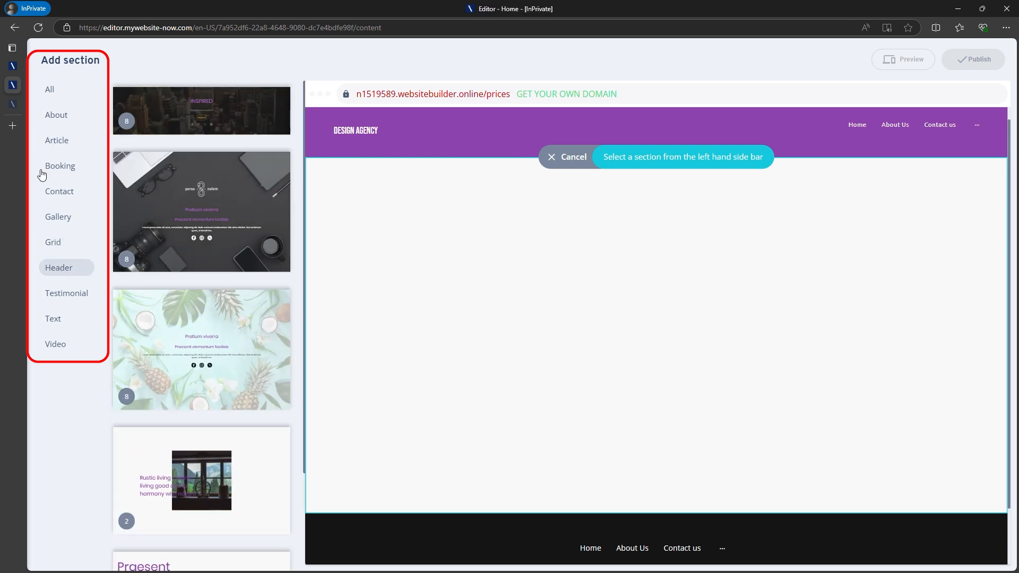
pyautogui.click(52, 242)
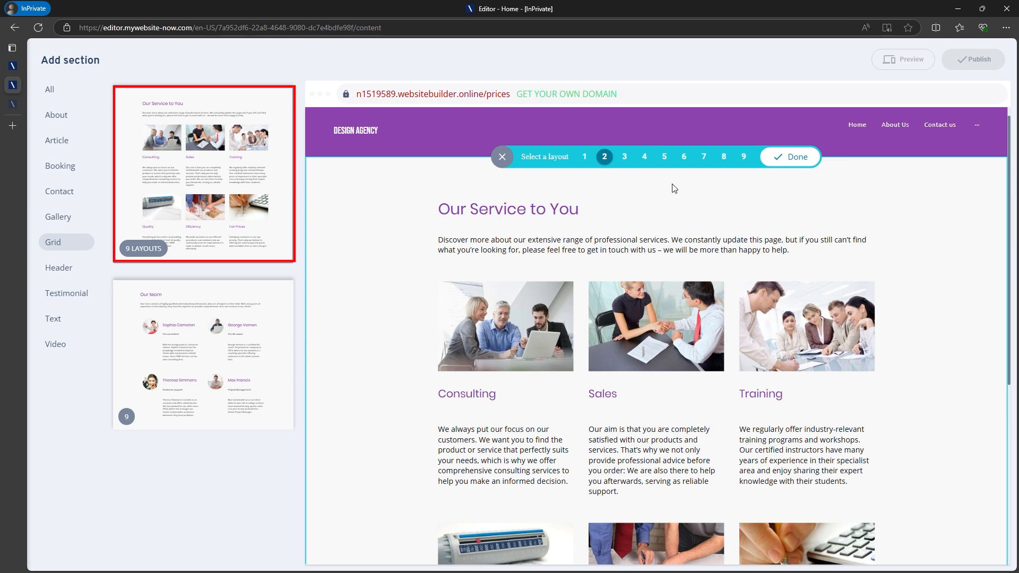
pyautogui.click(582, 157)
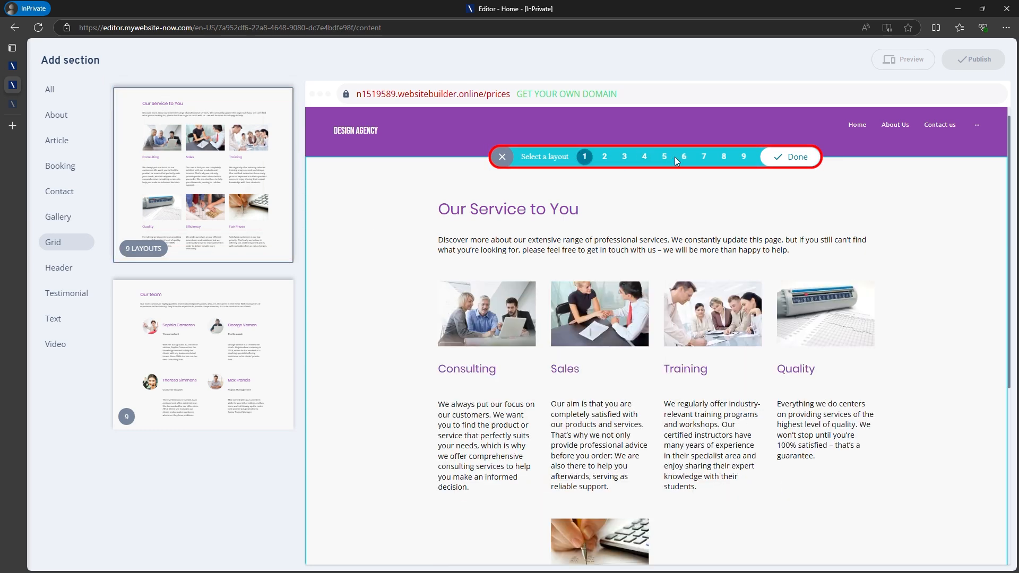
pyautogui.click(743, 156)
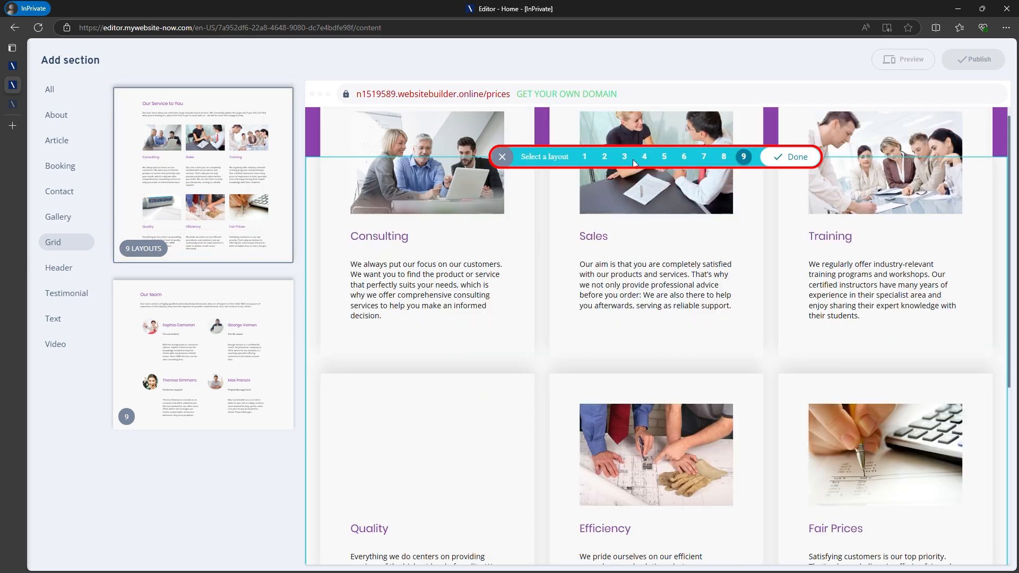
pyautogui.click(584, 156)
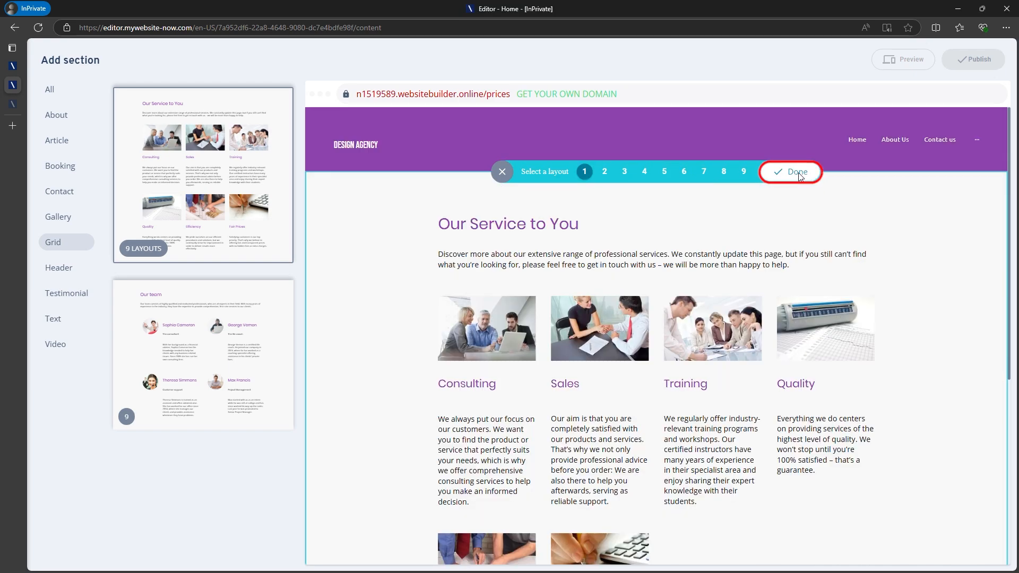
pyautogui.click(791, 171)
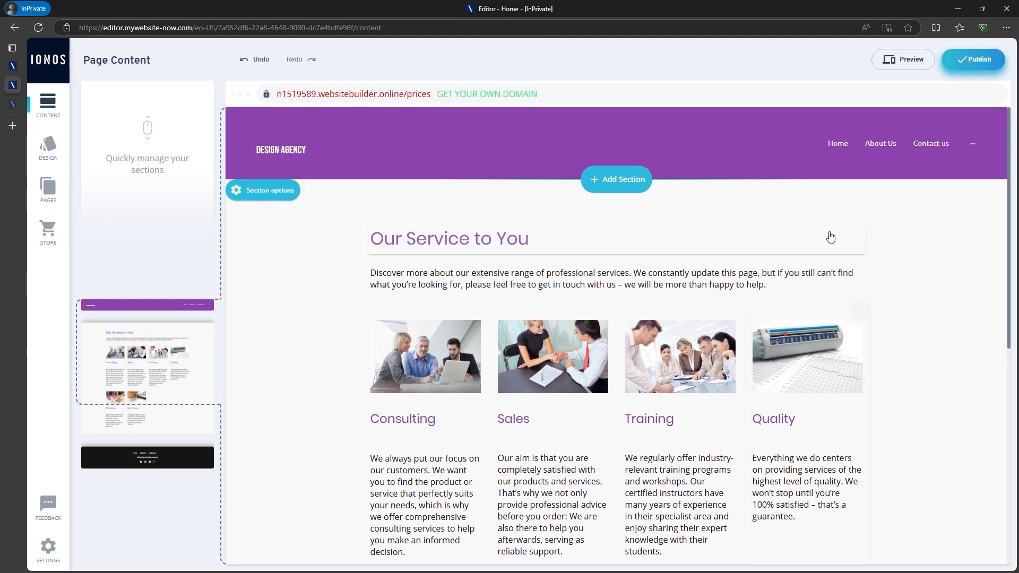
# - Drag Prices out of Contact us to the top level after About Us, then open Home settings
pyautogui.click(47, 188)
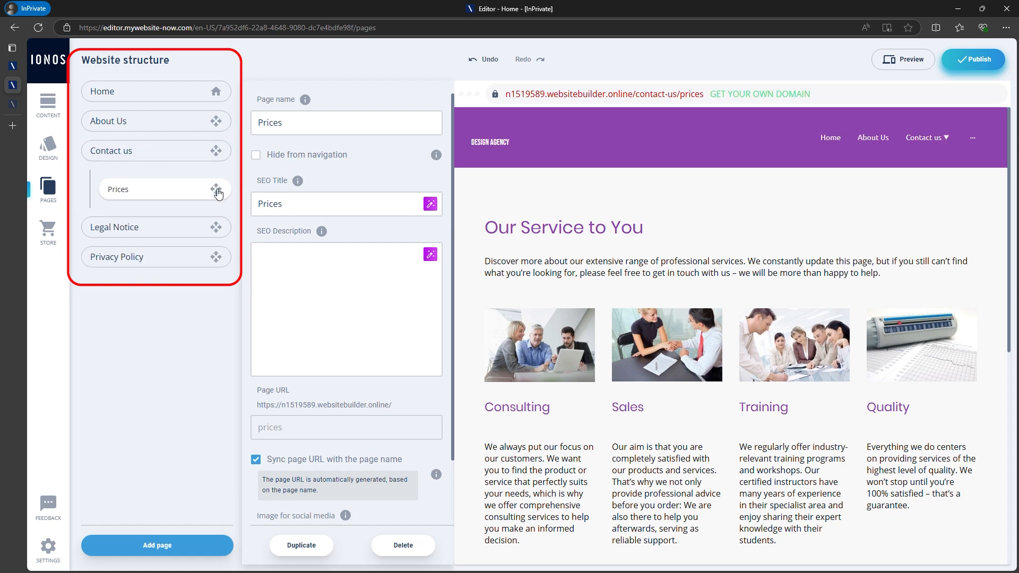
pyautogui.moveTo(163, 189); pyautogui.dragTo(156, 140)
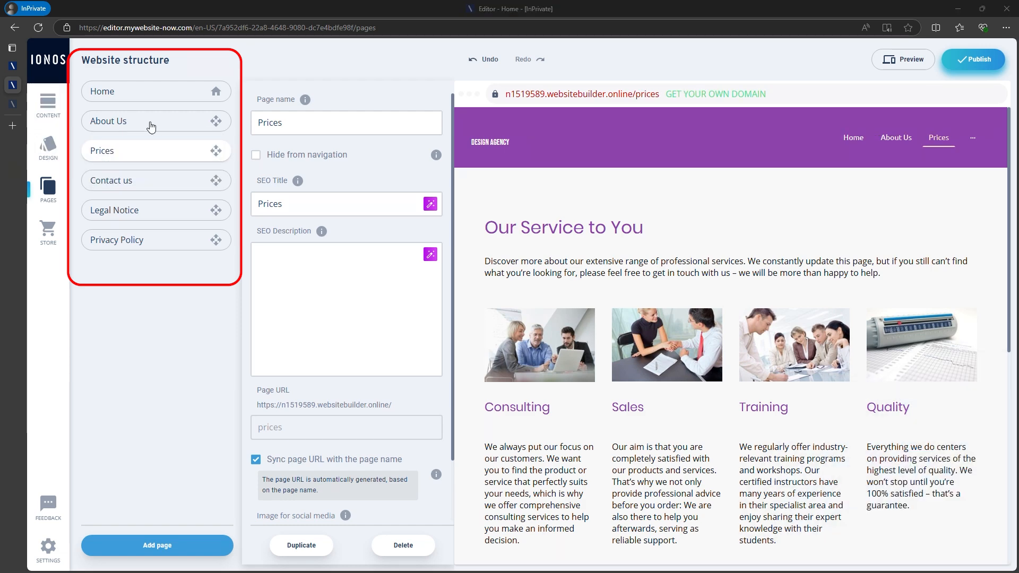
pyautogui.click(108, 121)
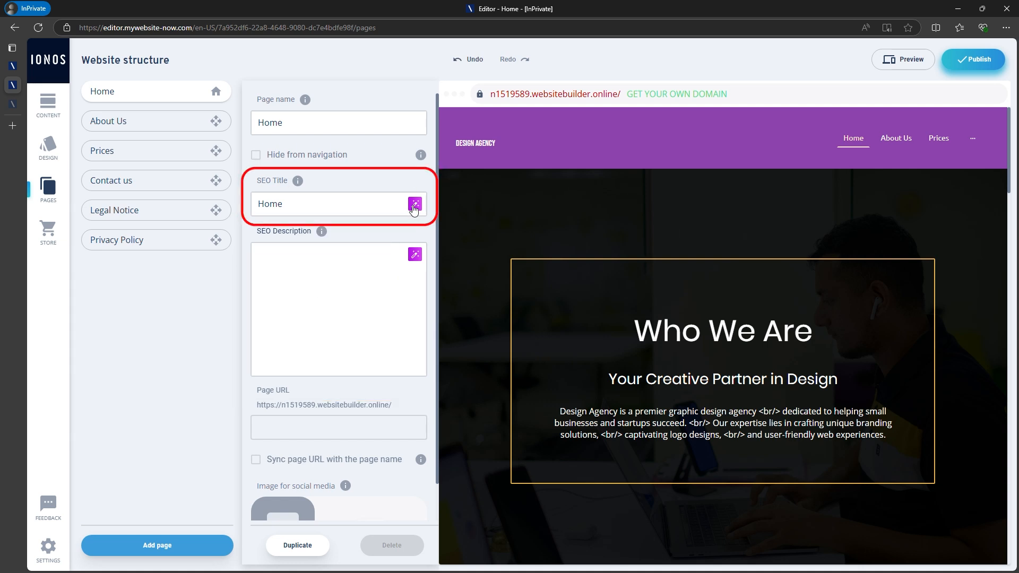
# - Generate the Home page's SEO title and SEO description with the AI wand
pyautogui.click(414, 204)
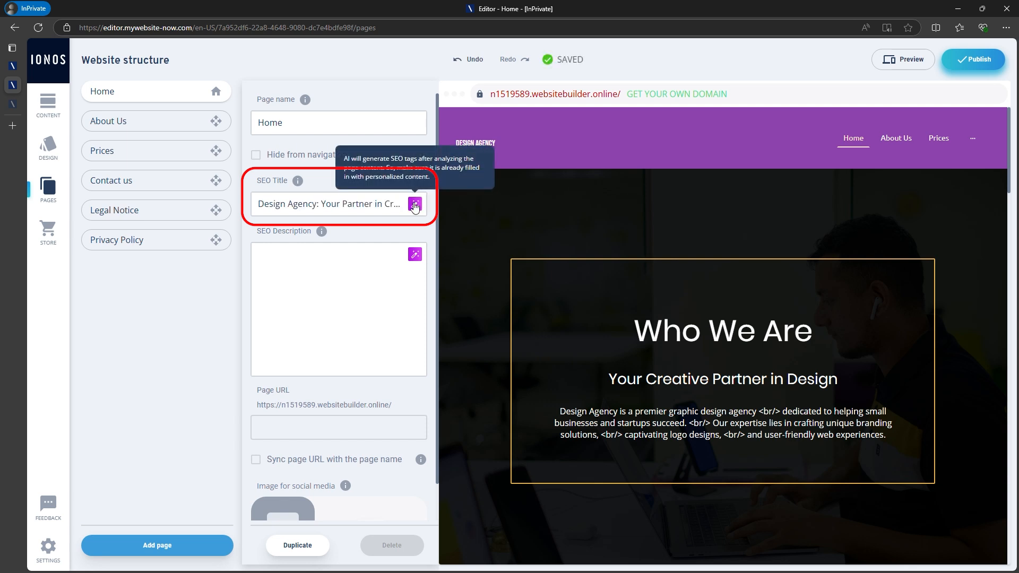
pyautogui.moveTo(417, 258)
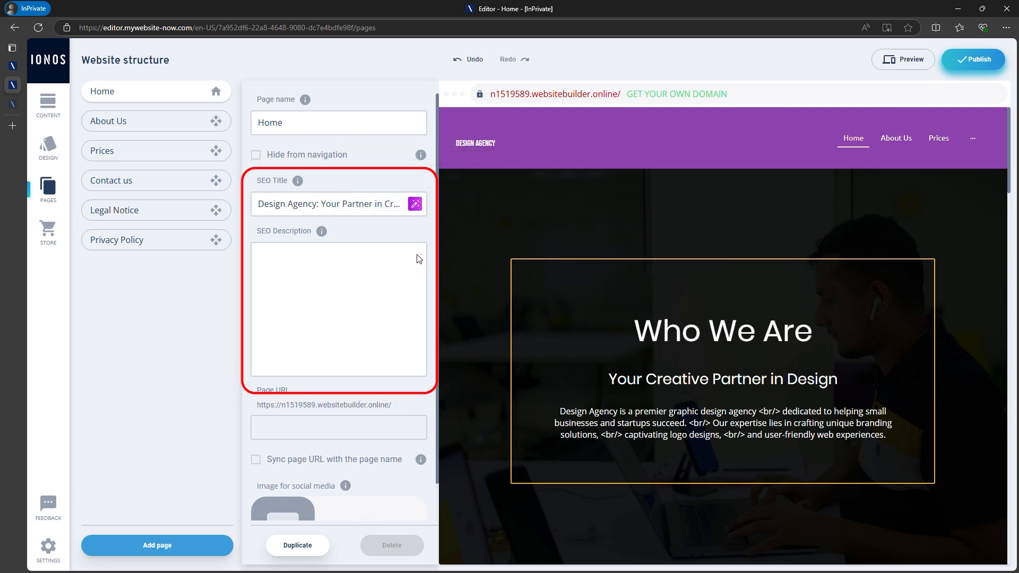
pyautogui.click(414, 254)
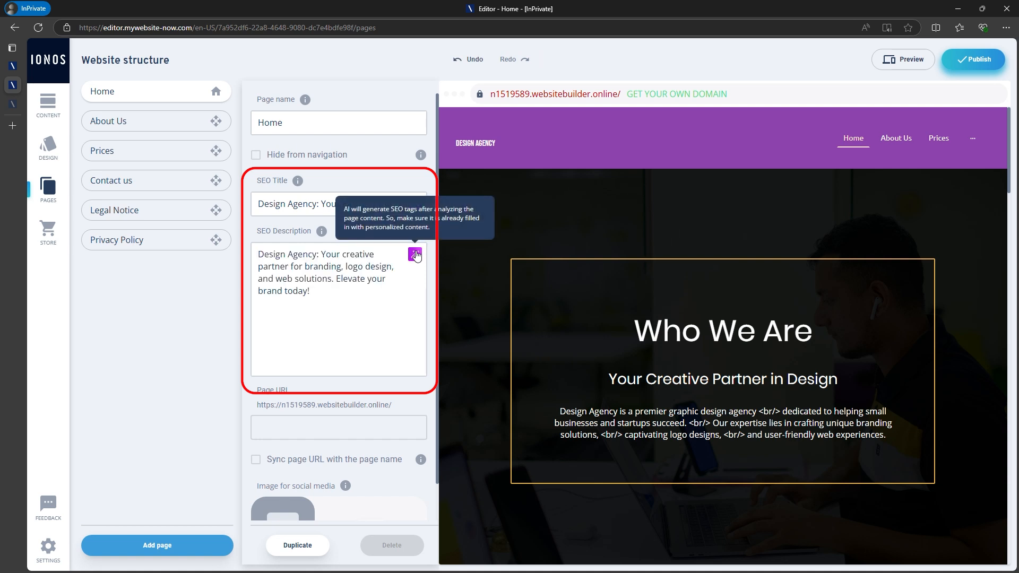
pyautogui.scroll(-3)
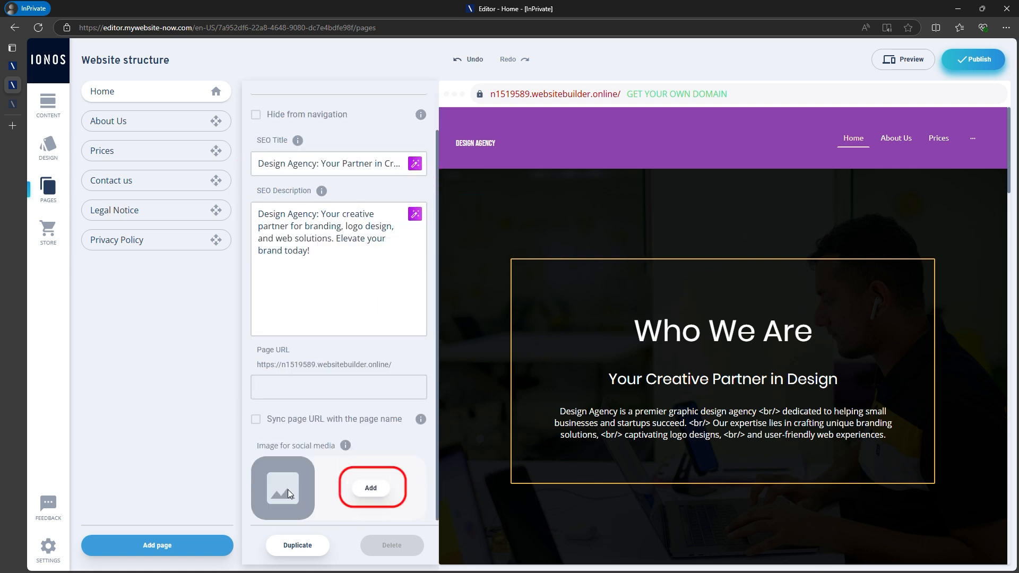
# - Apply the laptop photo from the Image Library as Home's social media image
pyautogui.click(370, 487)
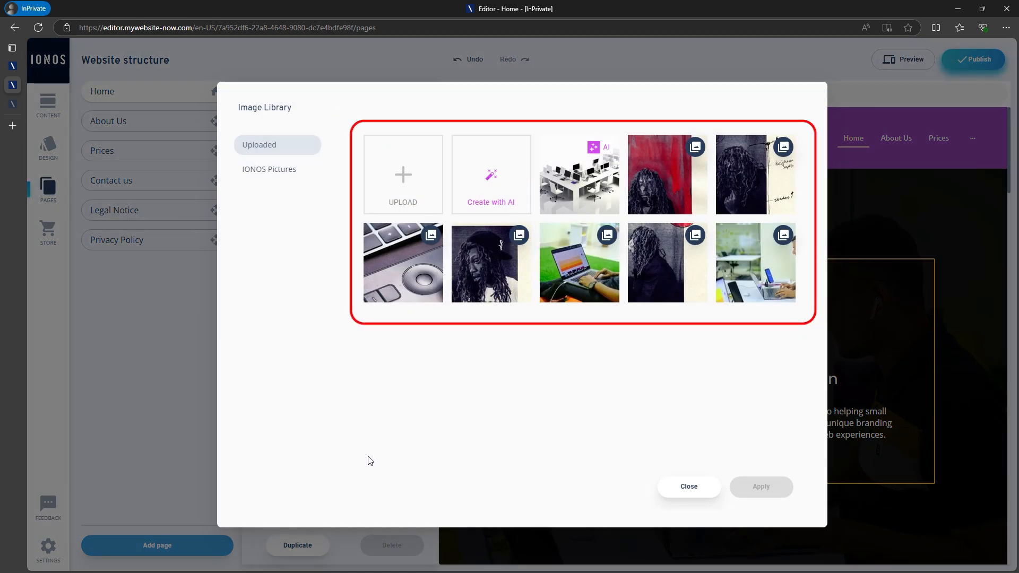
pyautogui.click(578, 262)
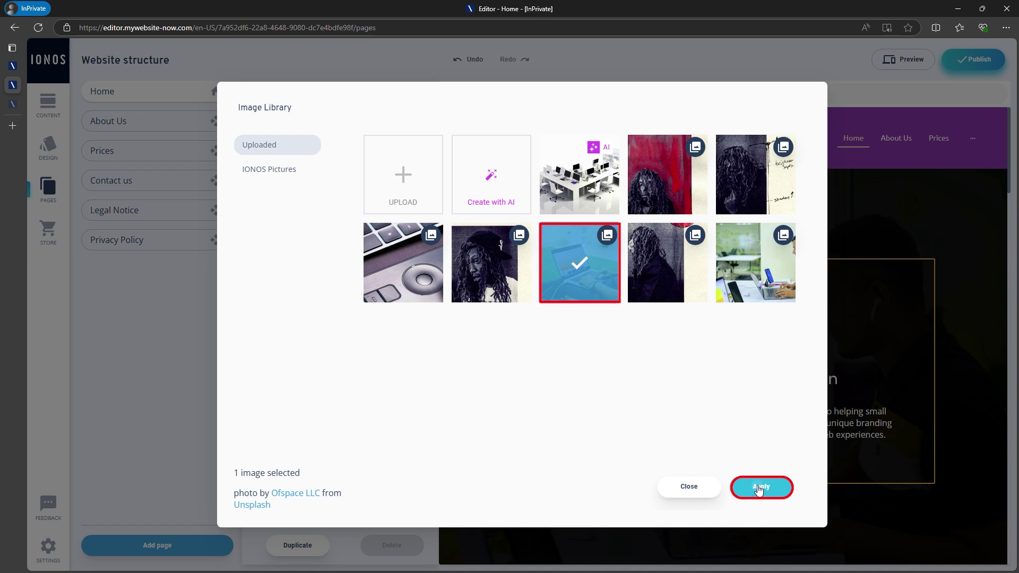
pyautogui.click(760, 486)
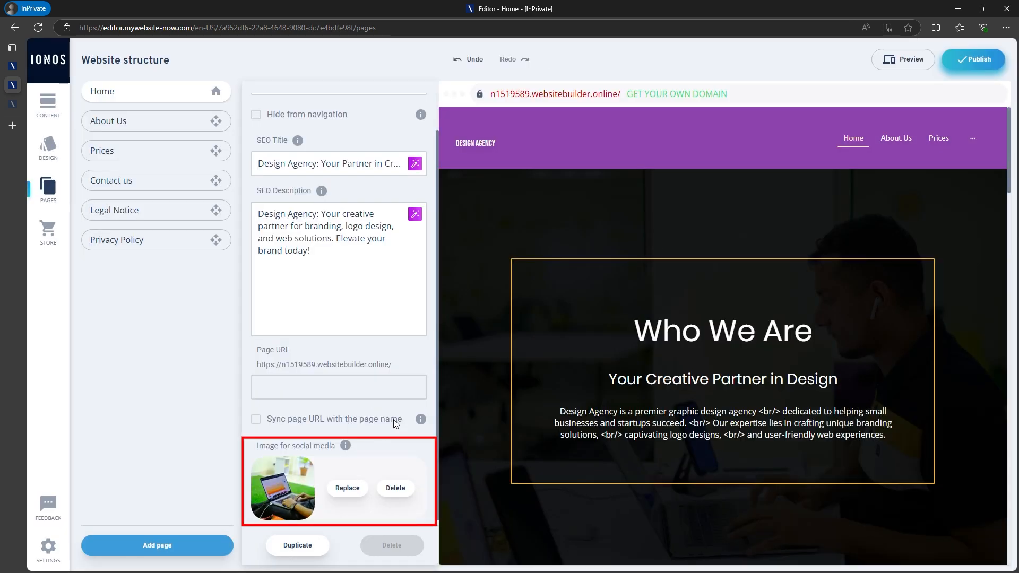
pyautogui.click(47, 148)
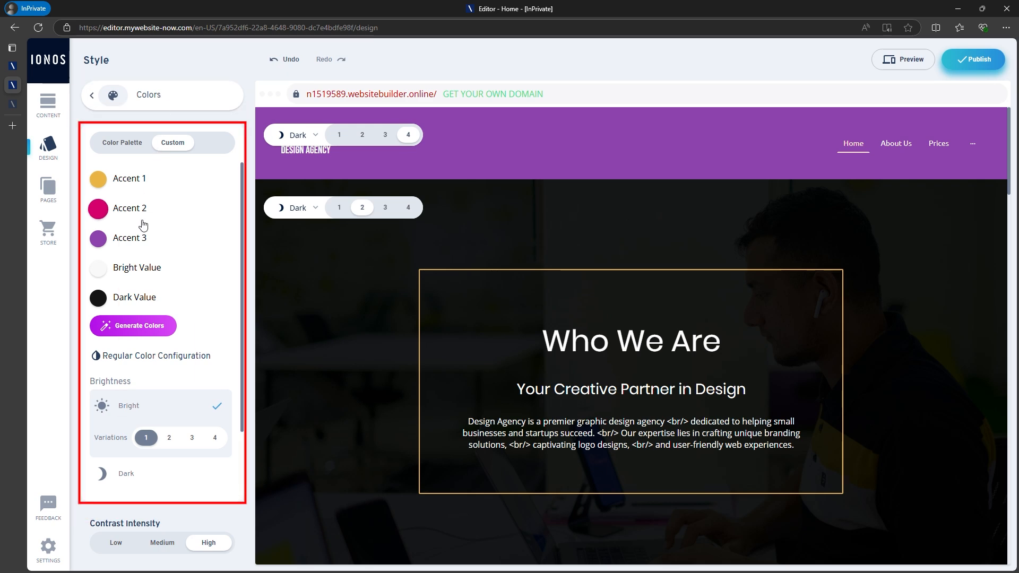
# - Apply the yellow colour variation and a new font pairing, then preview the site
pyautogui.click(92, 95)
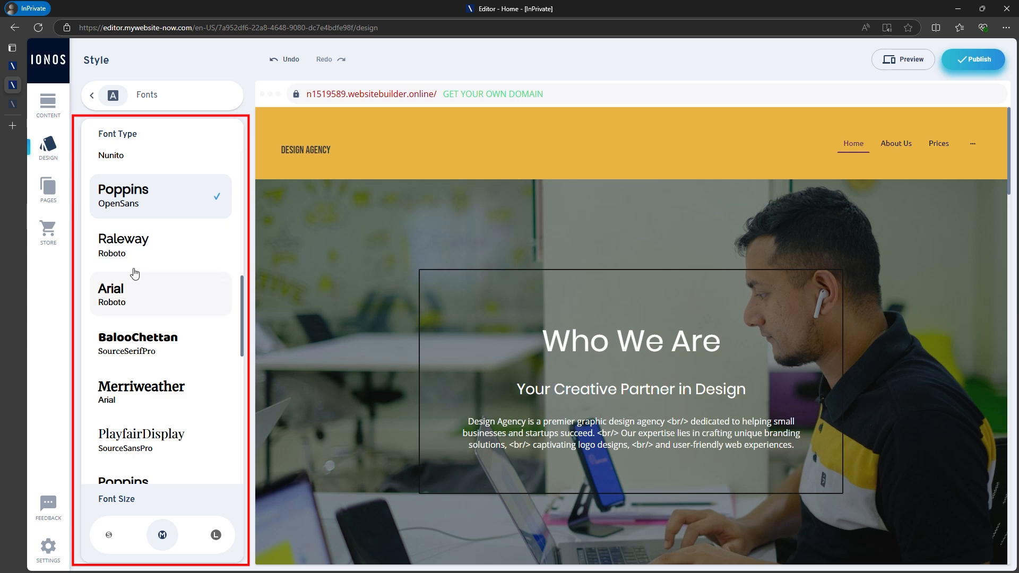
pyautogui.click(160, 292)
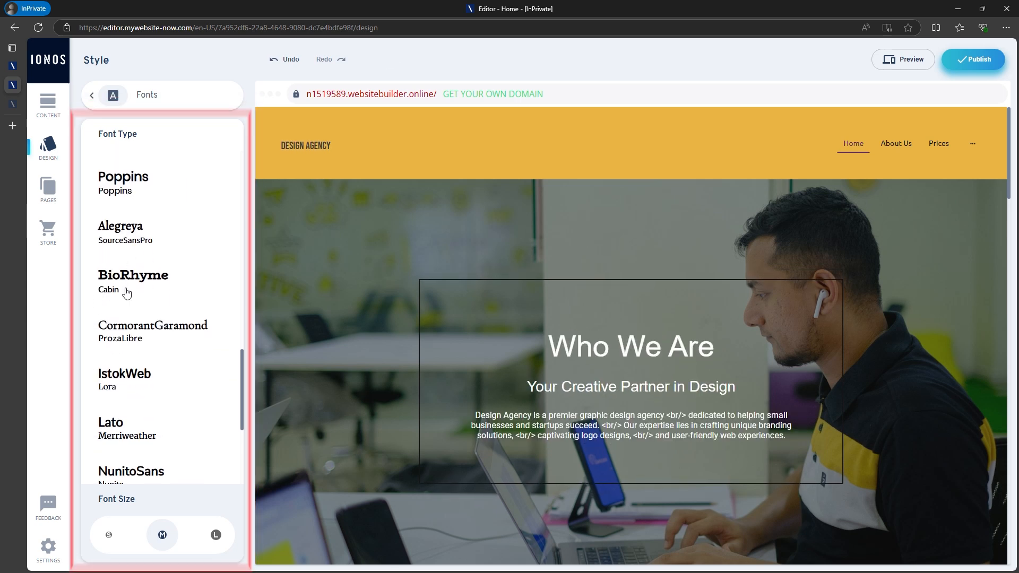
pyautogui.click(902, 58)
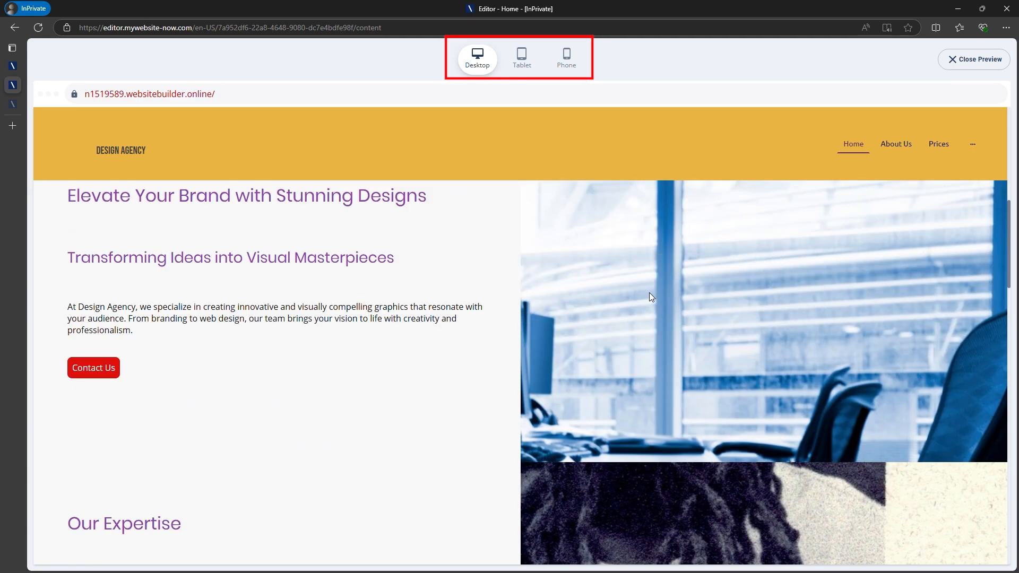
pyautogui.click(521, 58)
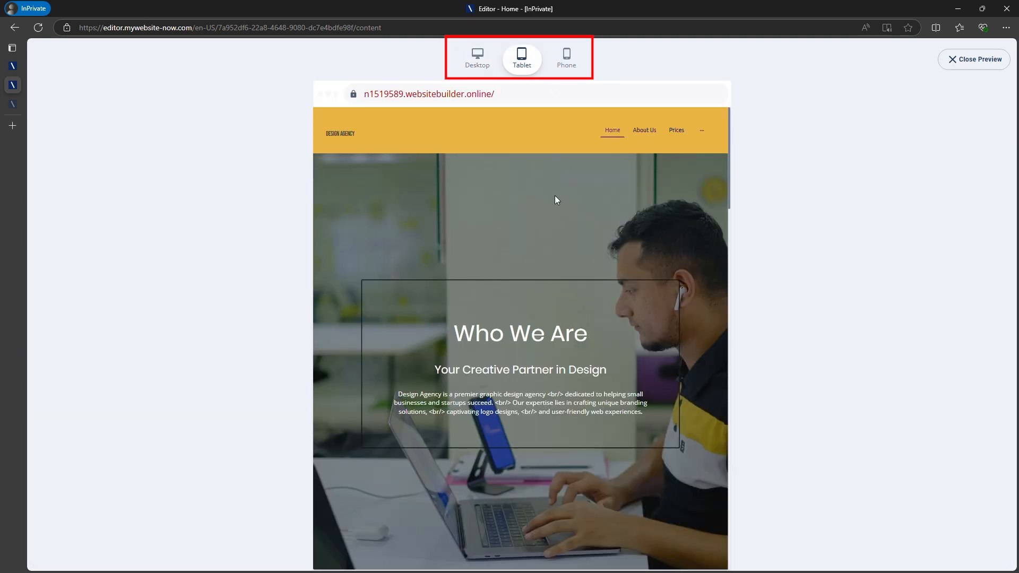
pyautogui.click(565, 58)
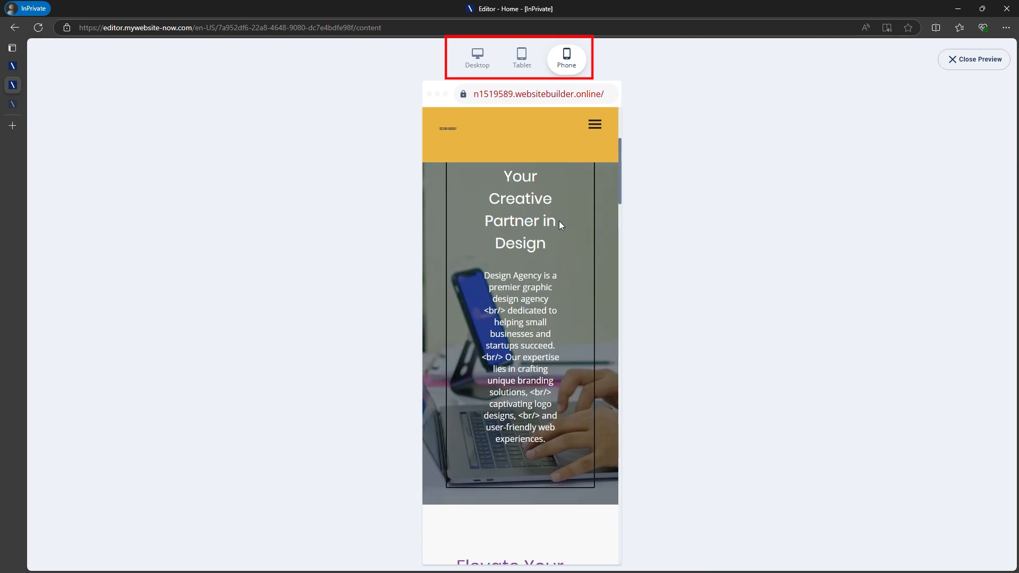
pyautogui.scroll(-3)
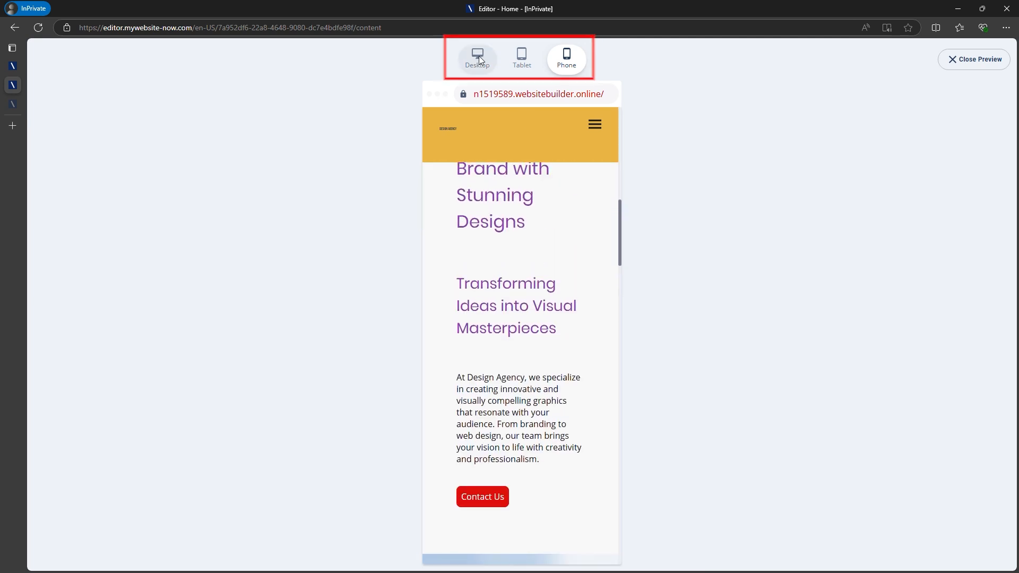
pyautogui.click(477, 57)
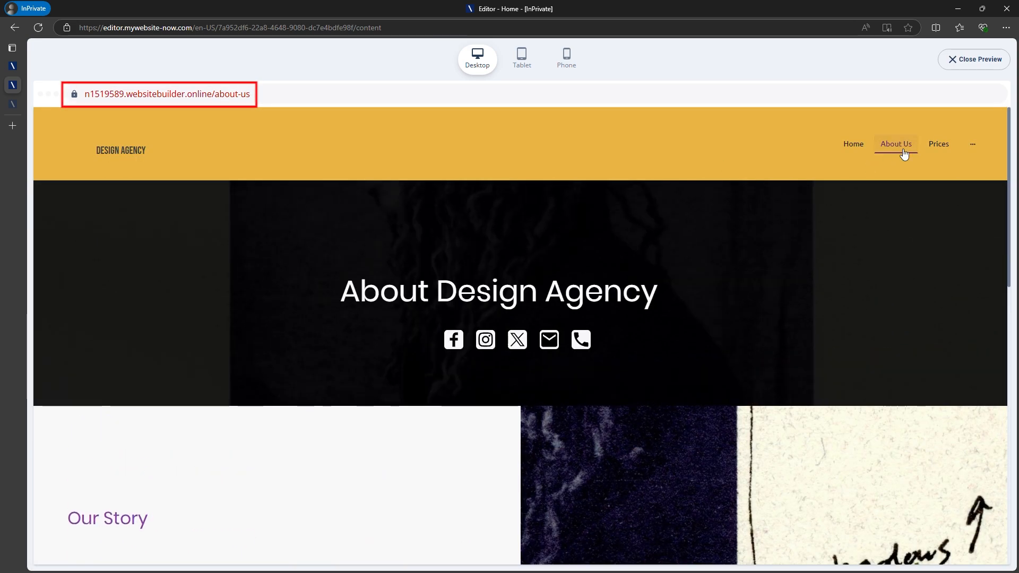
pyautogui.click(938, 144)
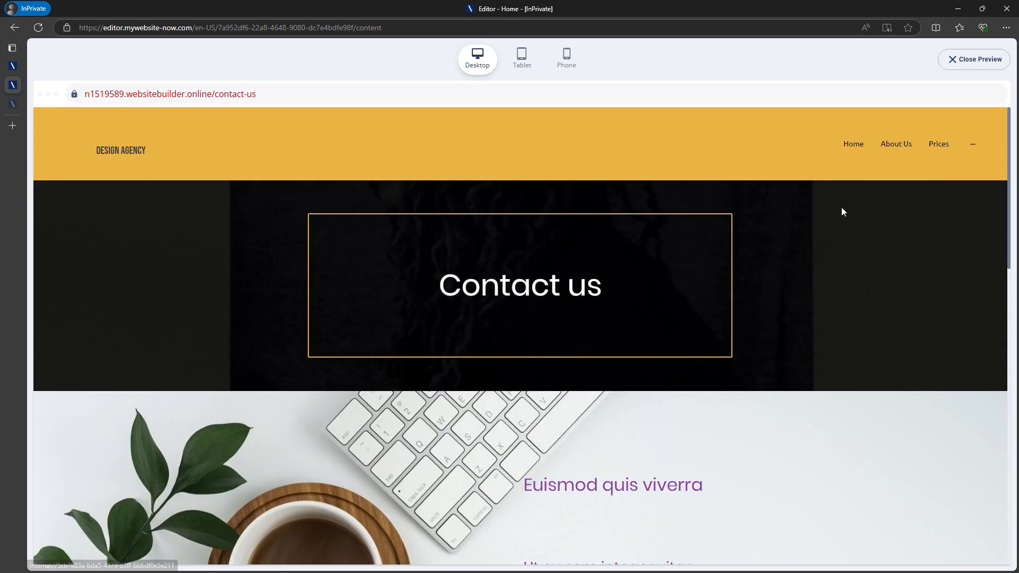
pyautogui.scroll(-3)
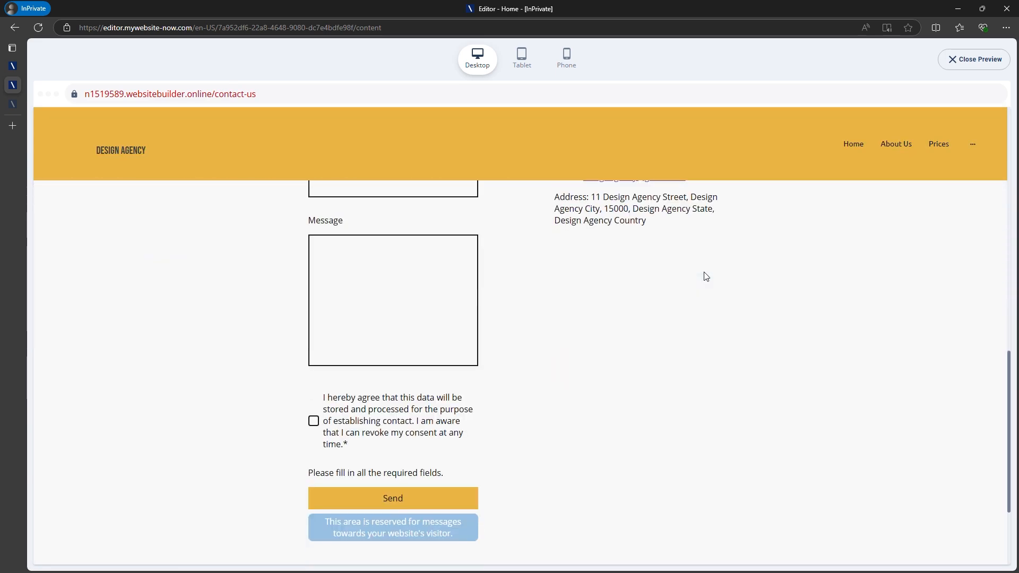
pyautogui.scroll(-3)
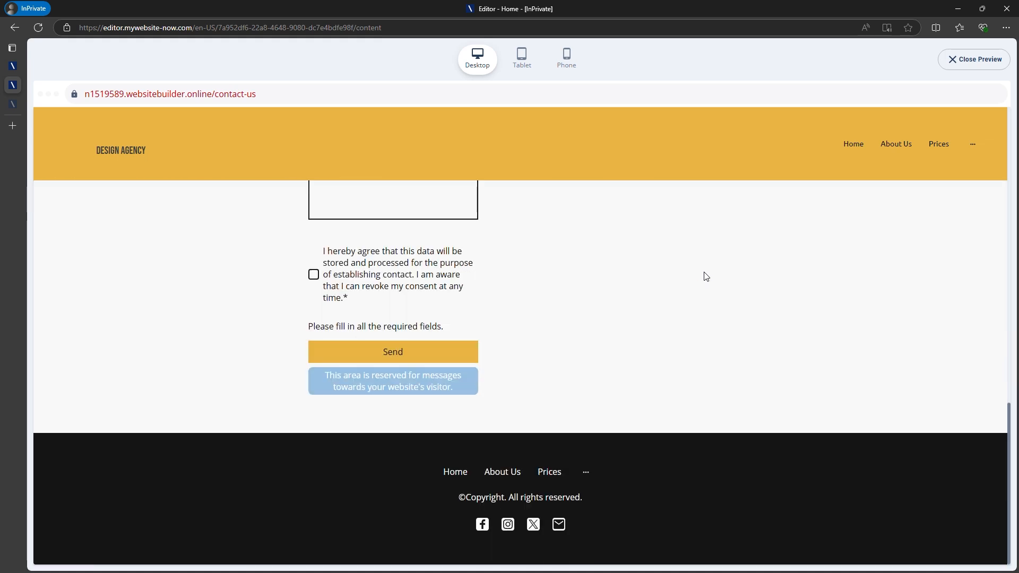
pyautogui.click(853, 144)
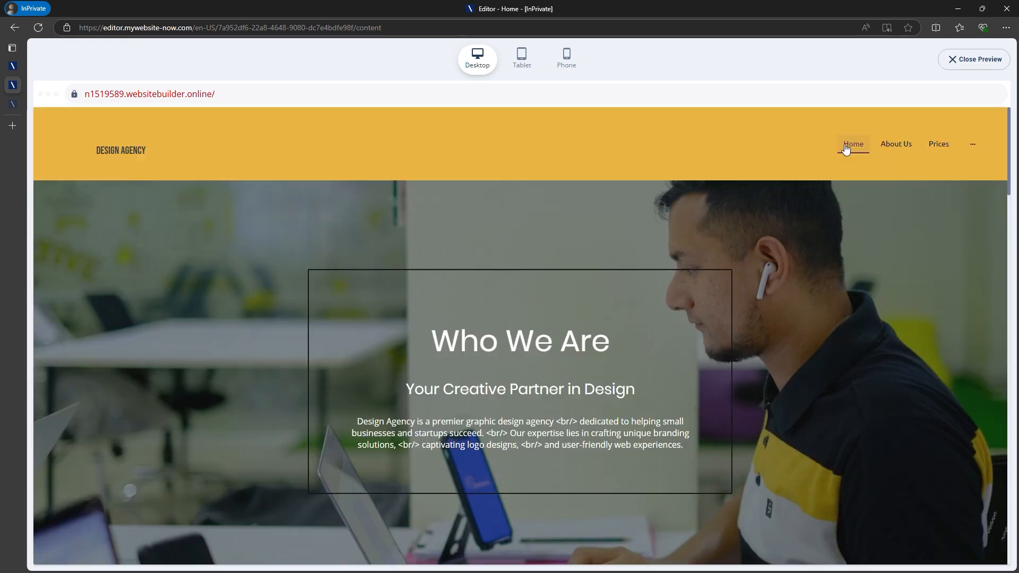